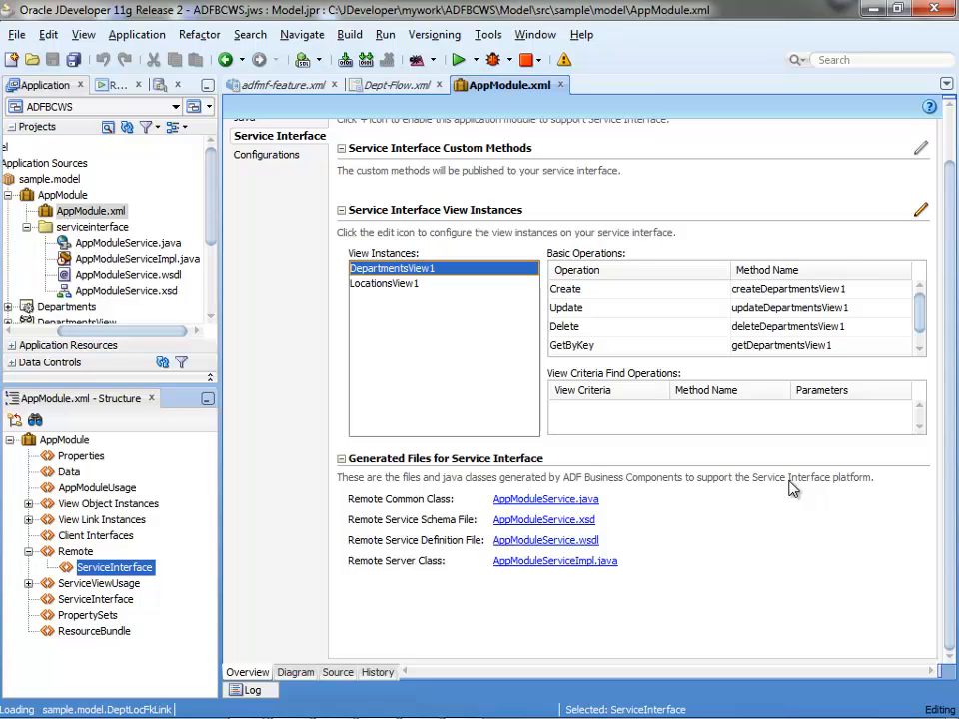
{"action": "mouse_move", "coordinate": [484, 339]}
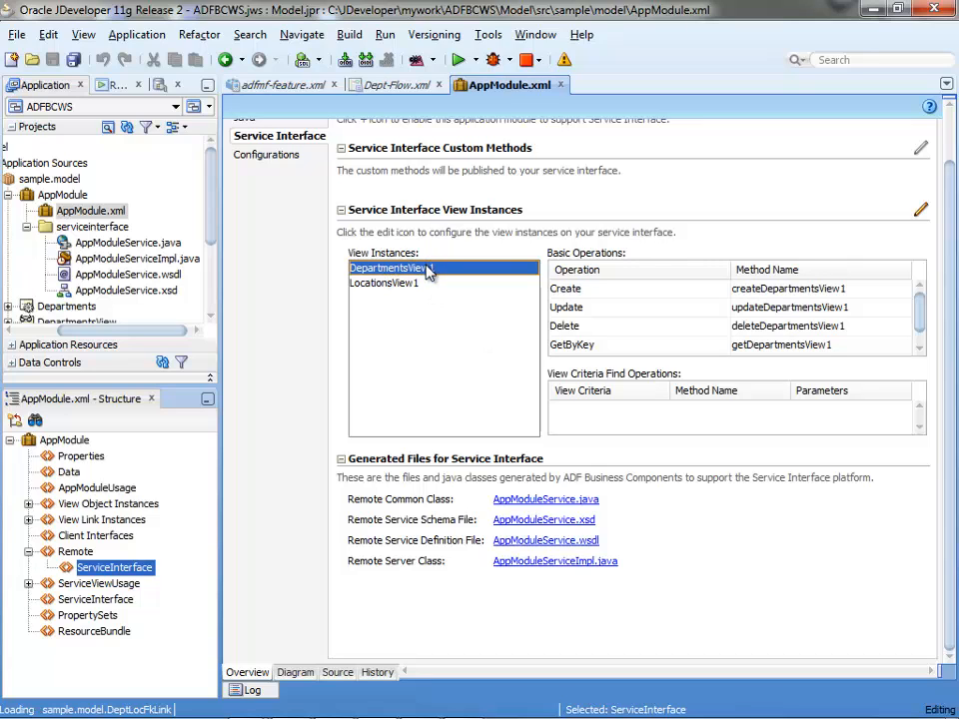
{"action": "mouse_move", "coordinate": [432, 284]}
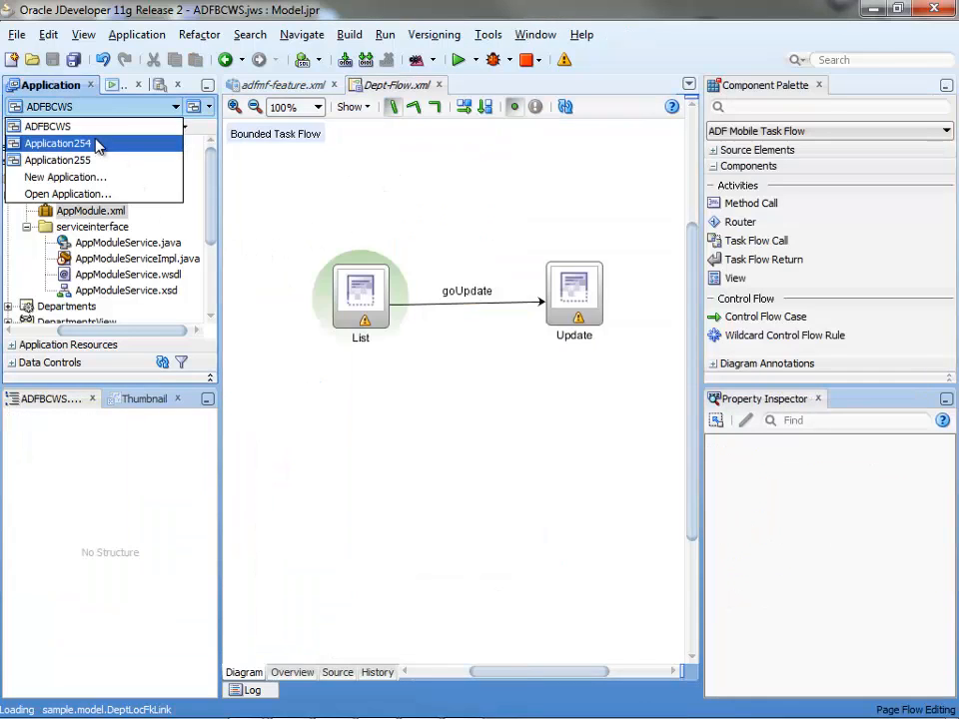
- Create List.amx with header, primary and secondary facets, then request a new ViewController item
{"action": "left_click", "coordinate": [56, 160]}
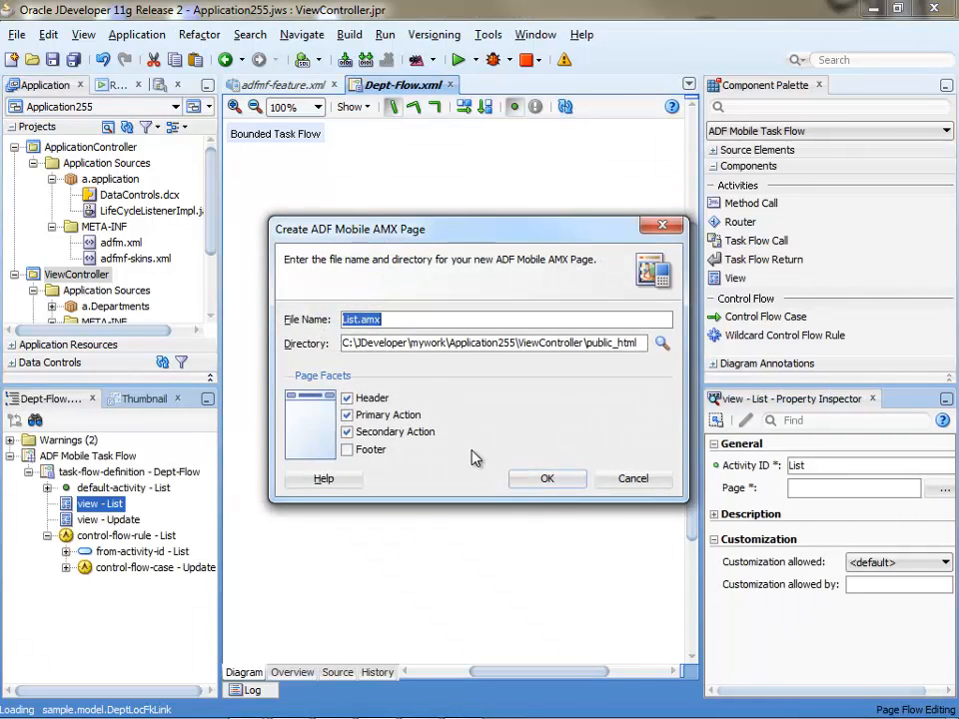
{"action": "left_click", "coordinate": [548, 480]}
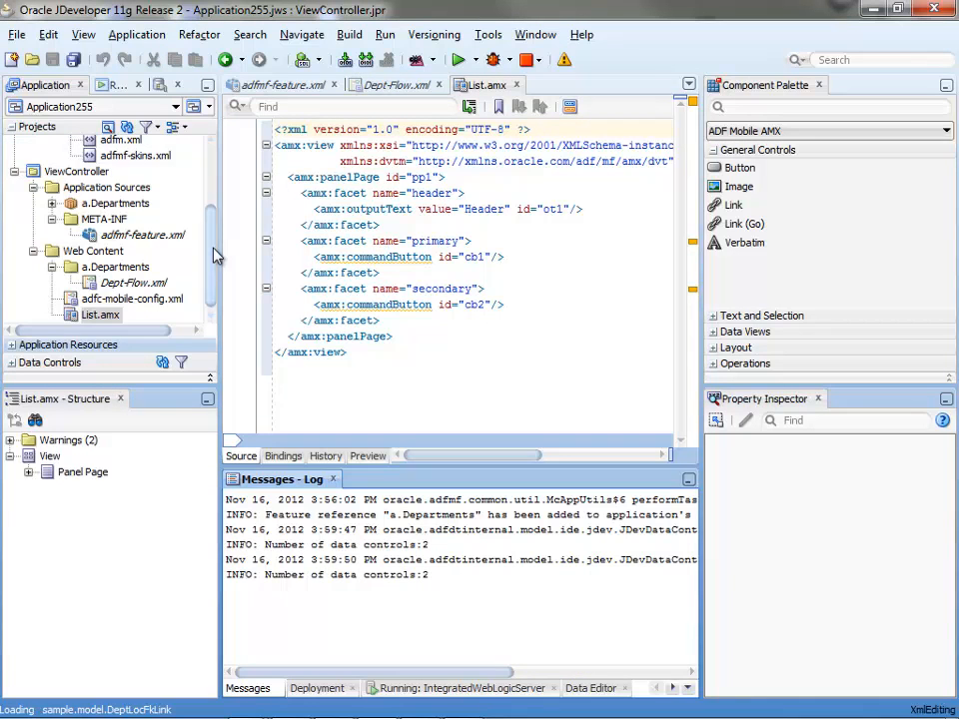
{"action": "right_click", "coordinate": [76, 185]}
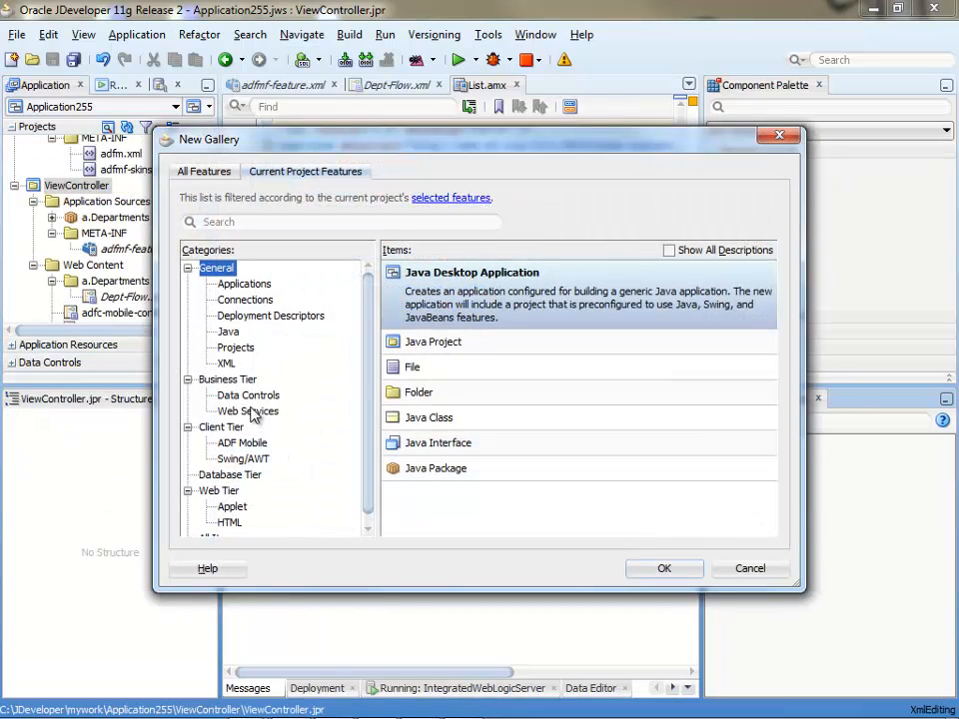
- Start a Web Service Data Control named DeptService using the AppModuleService?WSDL URL on 127.0.0.1:7101
{"action": "left_click", "coordinate": [248, 396]}
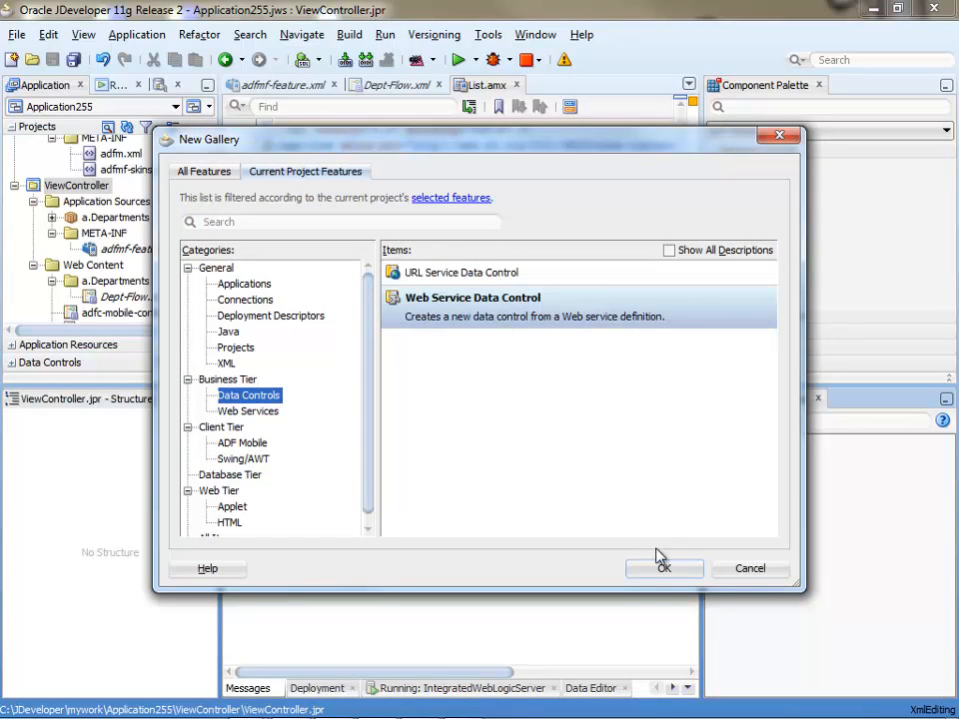
{"action": "left_click", "coordinate": [663, 568]}
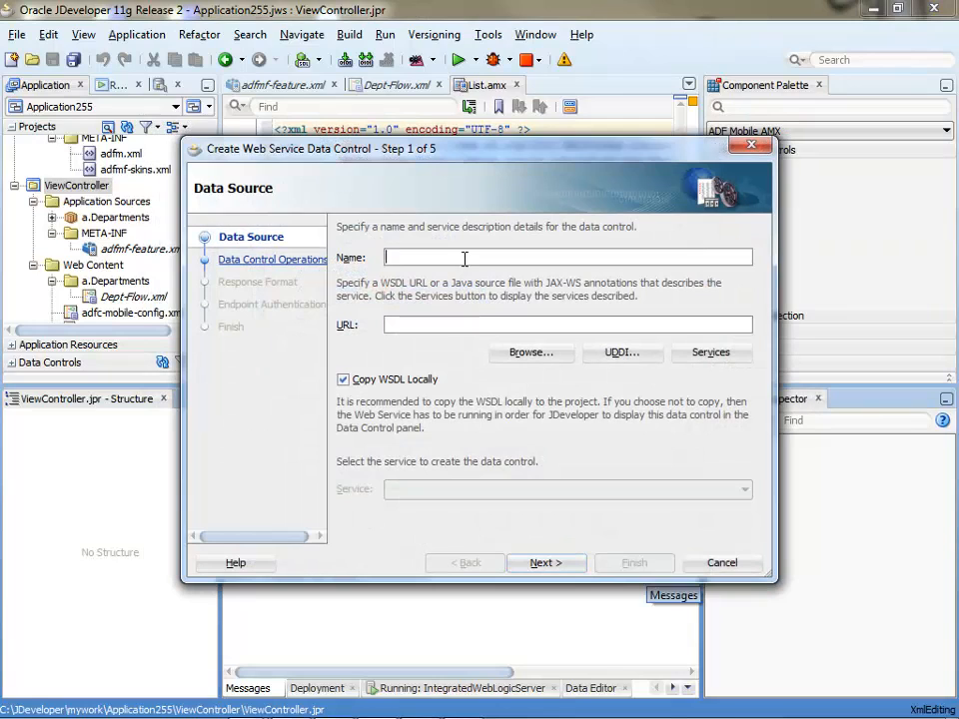
{"action": "type", "text": "DeptSer"}
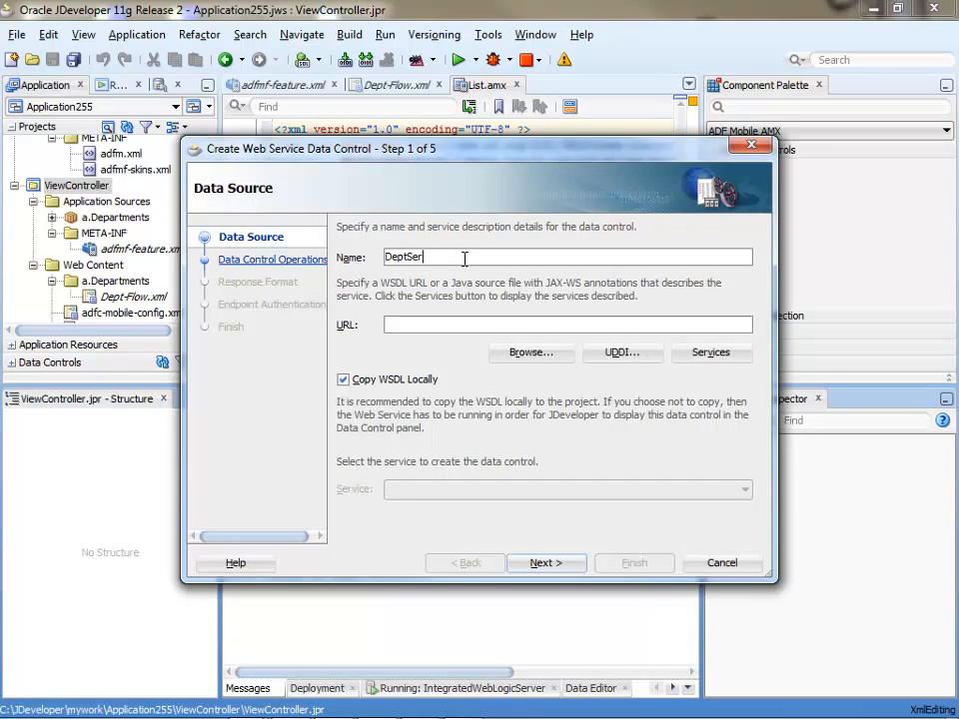
{"action": "type", "text": "http://127.0.0.1:7101/ADFBCWS-Model-context-root/AppModuleService?WSDL"}
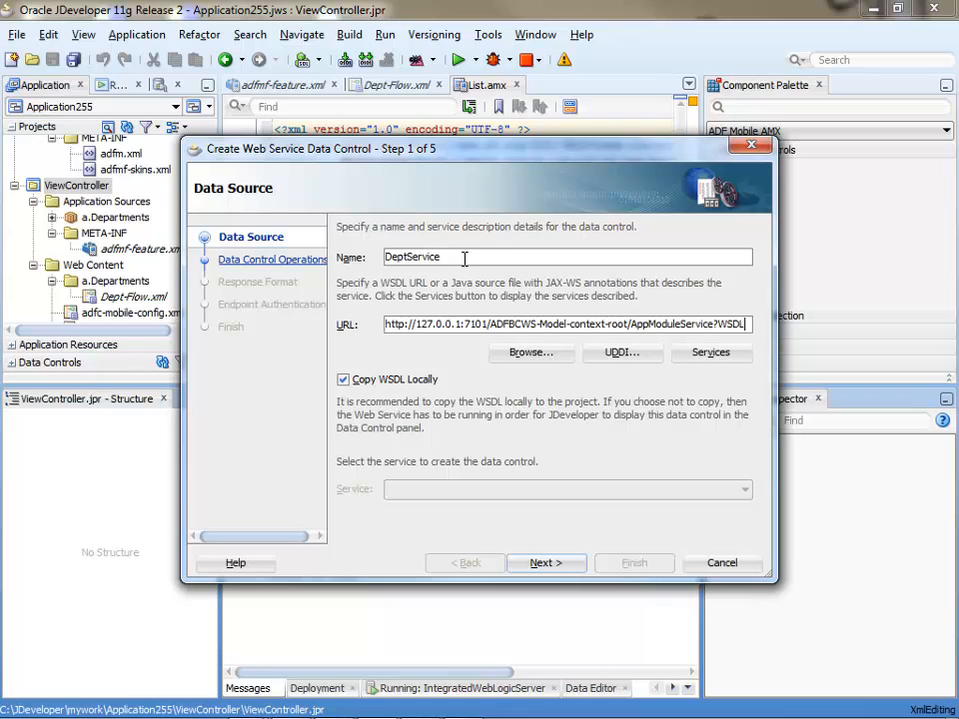
- Accept all AppModuleService operations and default response format and finish the DeptService control
{"action": "left_click", "coordinate": [546, 564]}
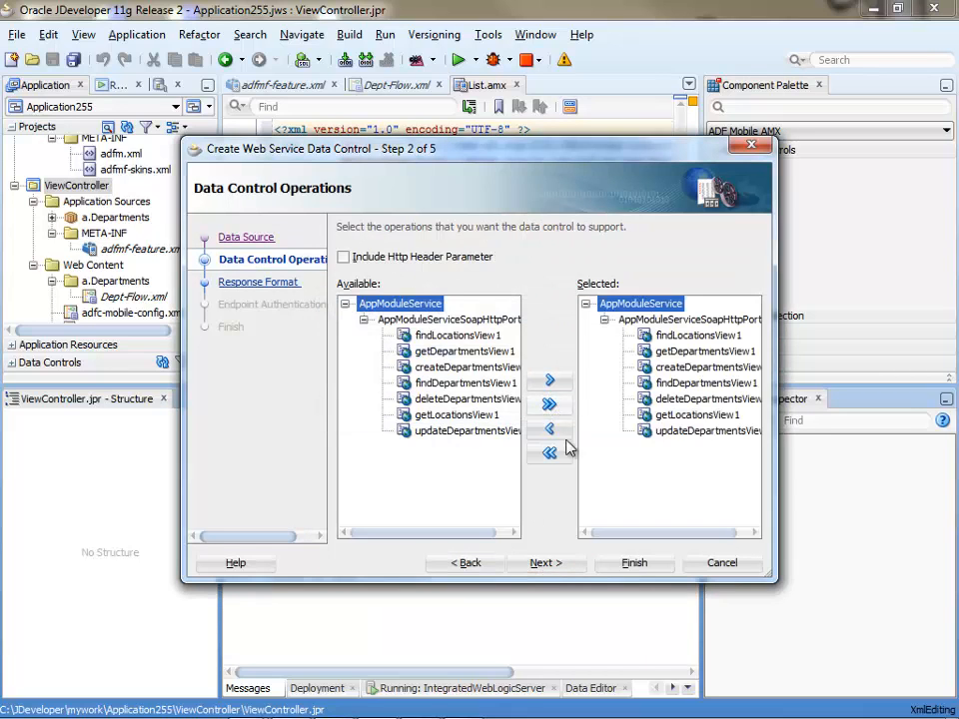
{"action": "left_click", "coordinate": [546, 564]}
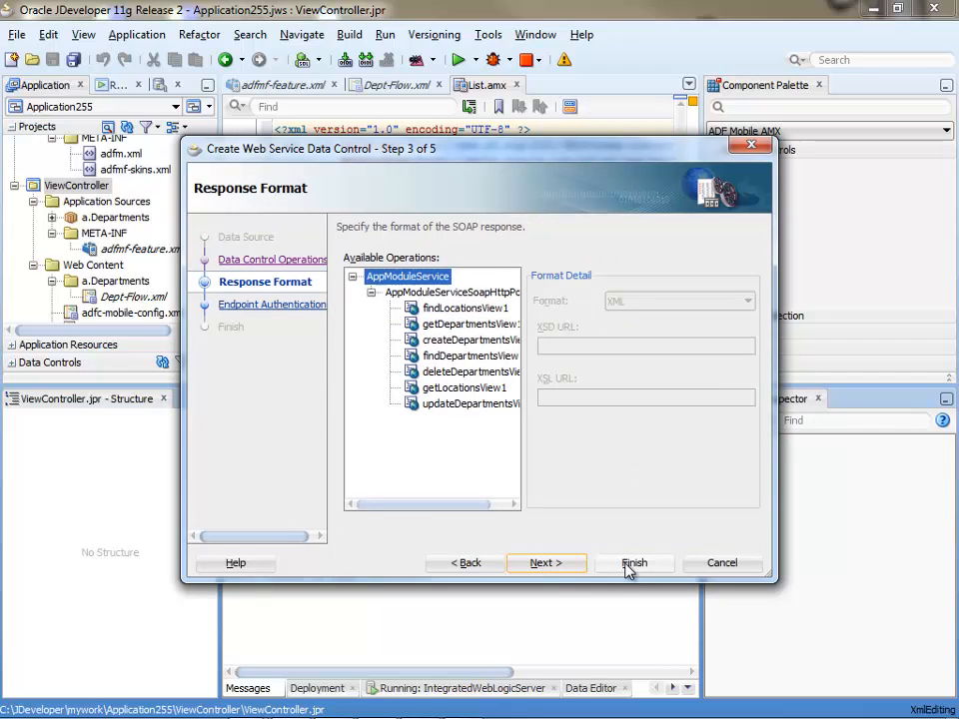
{"action": "left_click", "coordinate": [635, 564]}
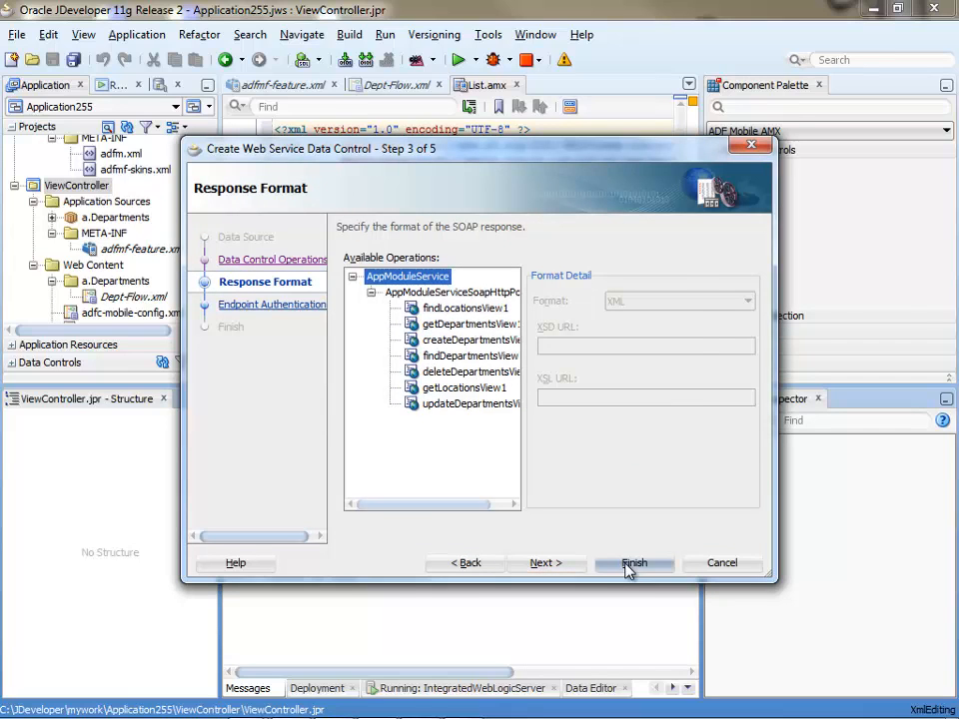
{"action": "left_click", "coordinate": [636, 563]}
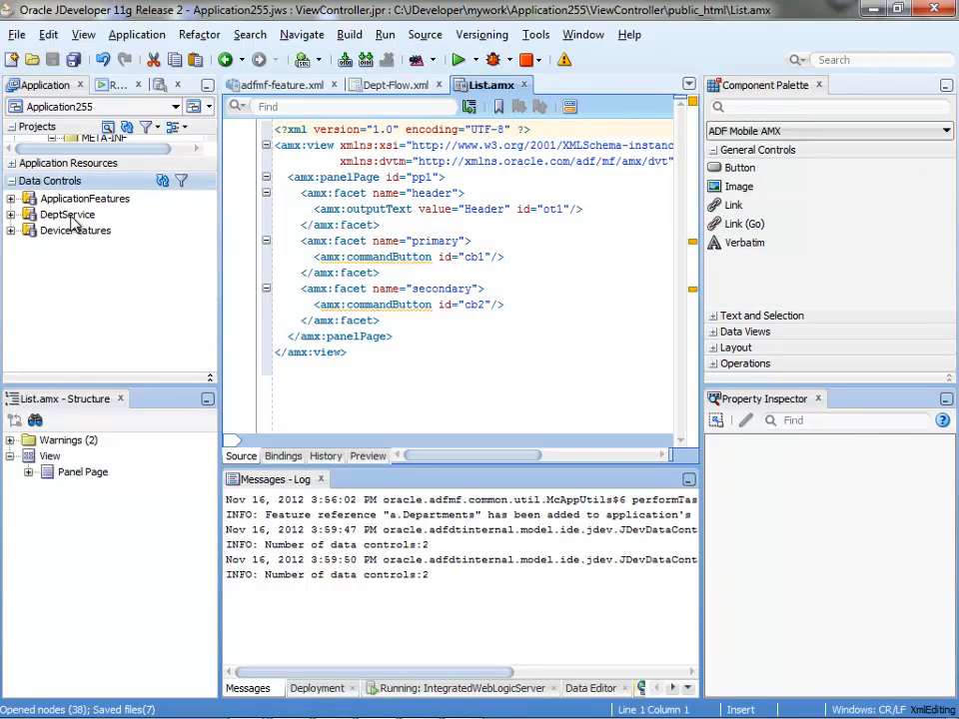
- Expand DeptService > findDepartmentsView1 > Return to reach the result with DepartmentId and DepartmentName
{"action": "left_click", "coordinate": [68, 214]}
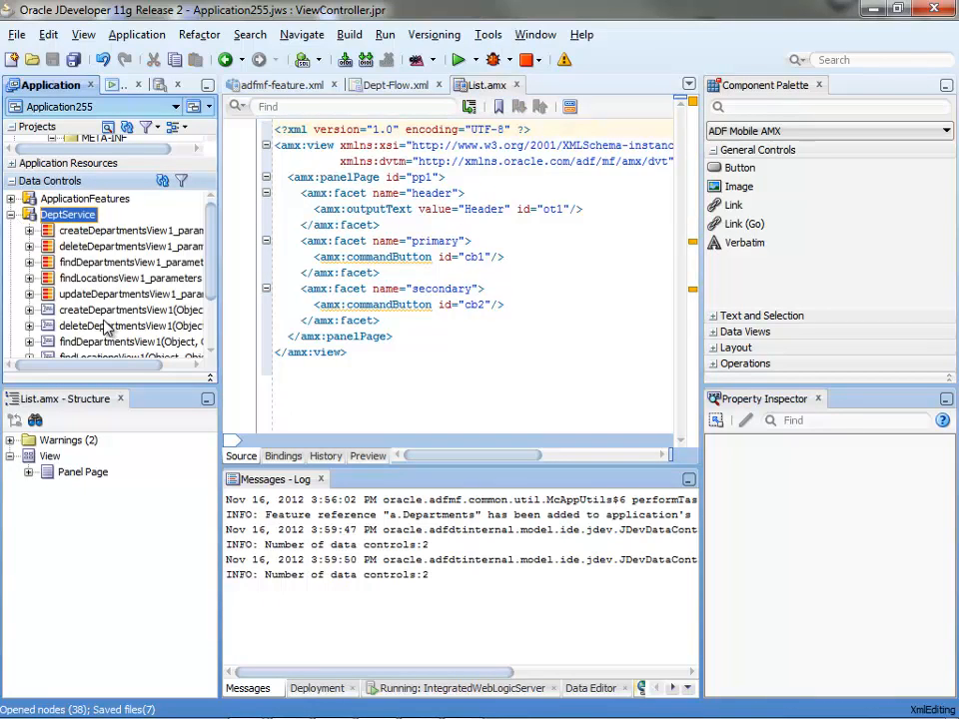
{"action": "scroll", "scroll_direction": "down", "scroll_amount": 3}
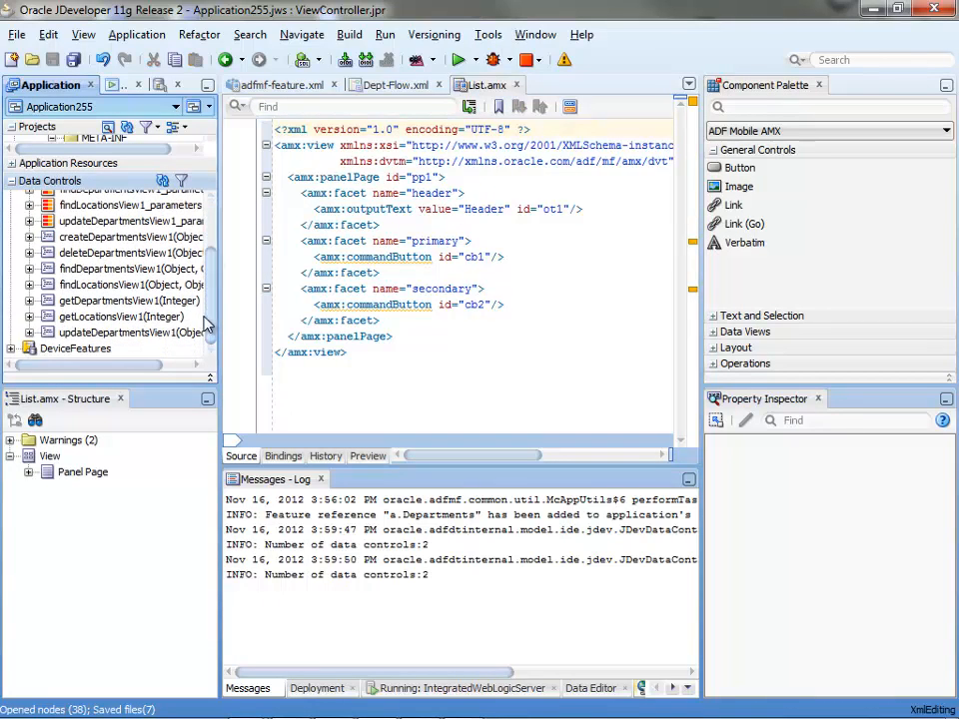
{"action": "left_click", "coordinate": [129, 268]}
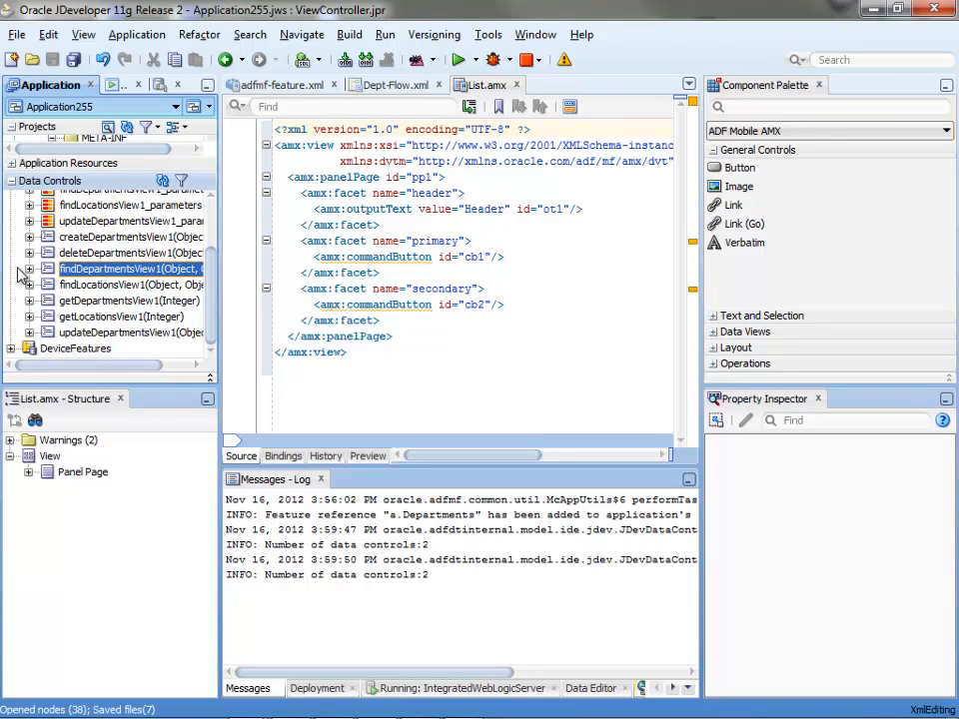
{"action": "left_click", "coordinate": [32, 268]}
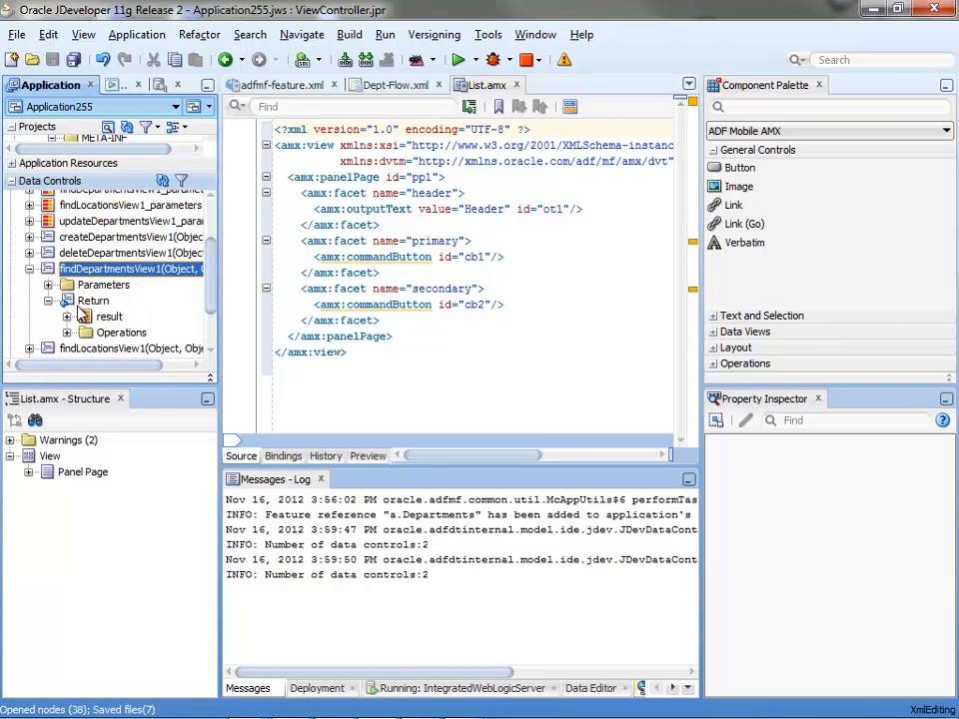
{"action": "left_click", "coordinate": [68, 316]}
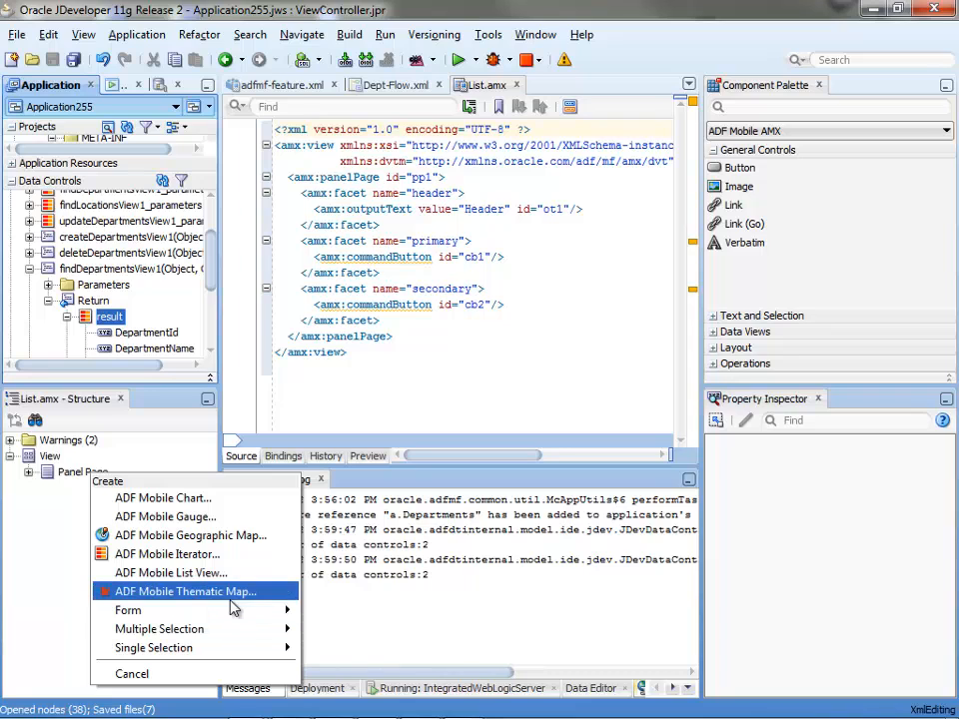
{"action": "mouse_move", "coordinate": [170, 572]}
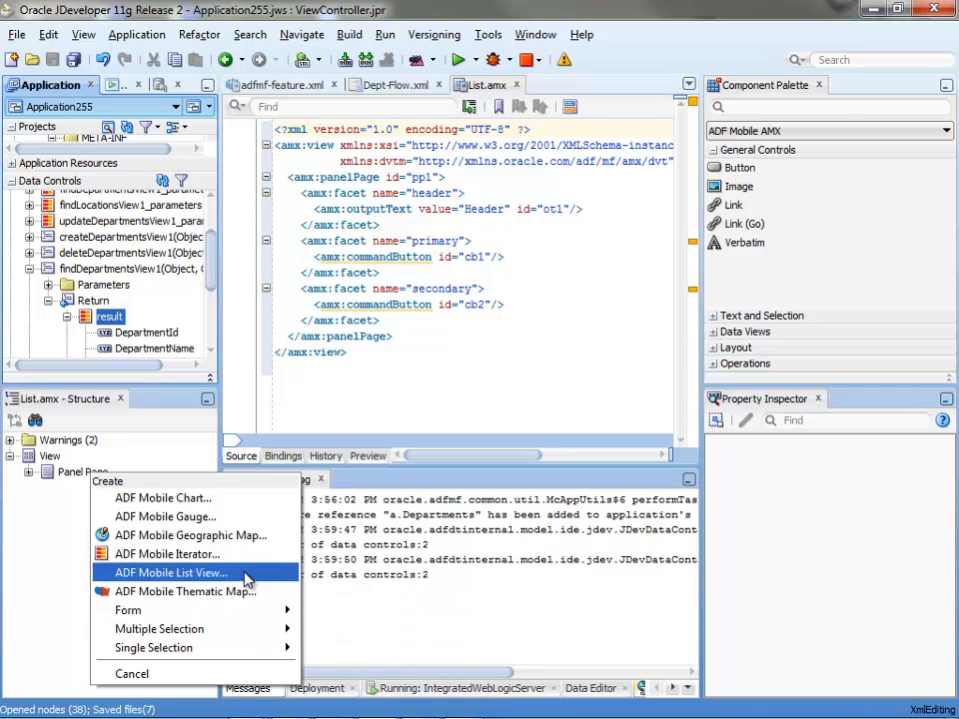
- Add a simple ADF Mobile list view bound to findDepartmentsView1, showing DepartmentName per item
{"action": "left_click", "coordinate": [168, 571]}
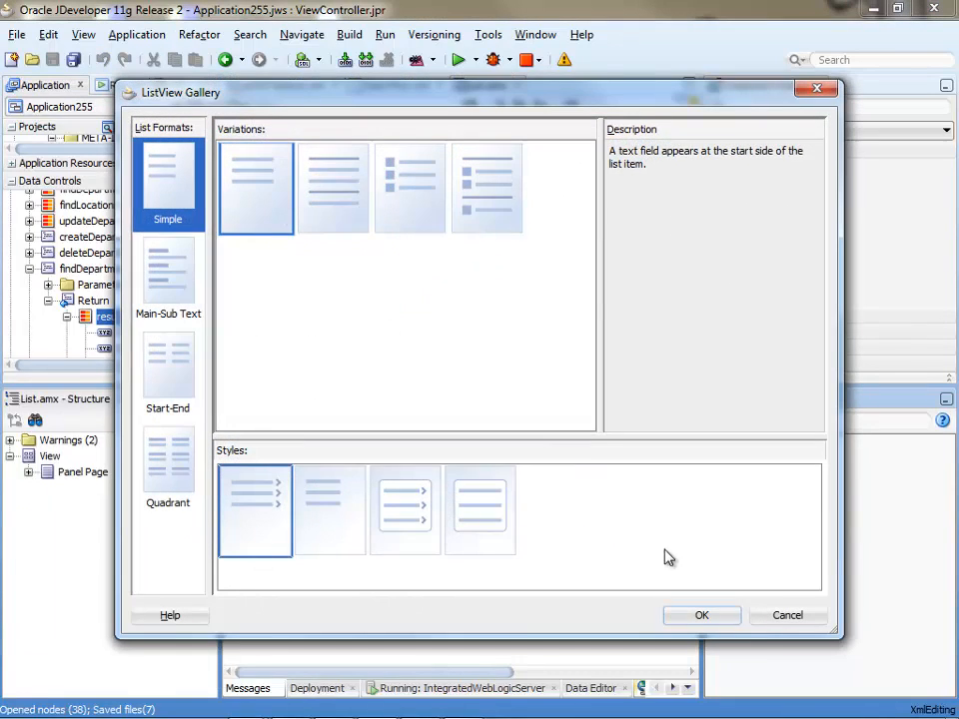
{"action": "left_click", "coordinate": [701, 616]}
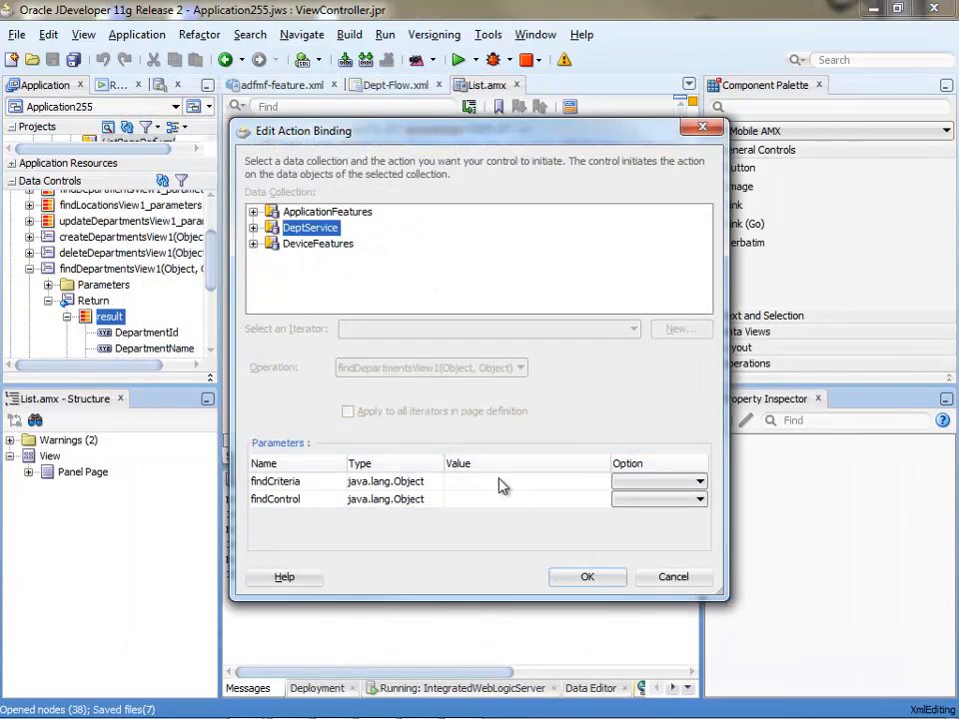
{"action": "left_click", "coordinate": [587, 576]}
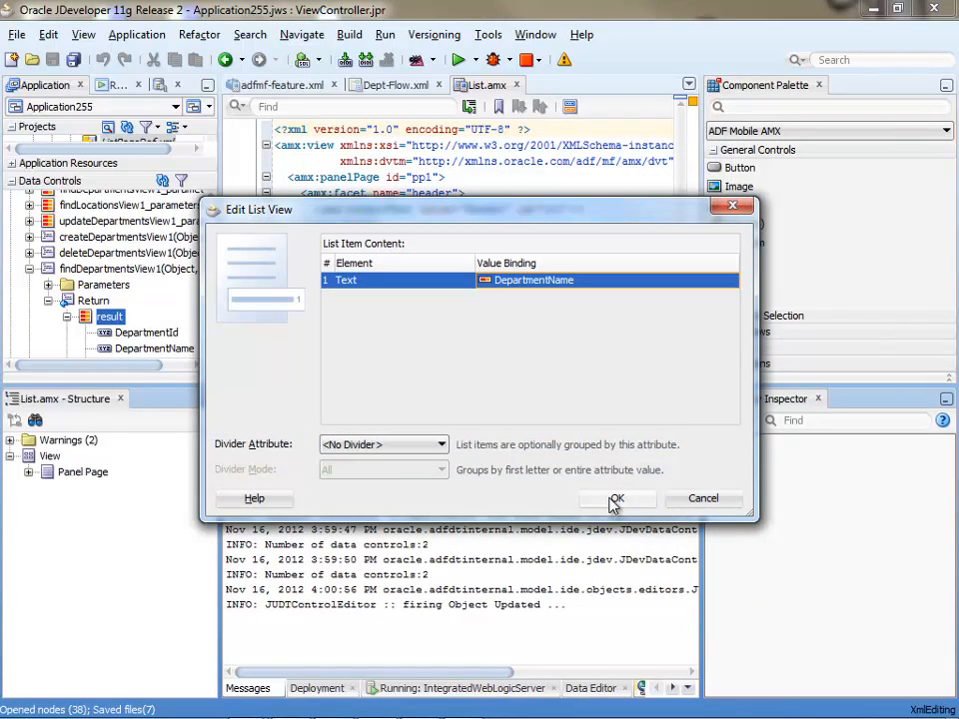
{"action": "left_click", "coordinate": [616, 499]}
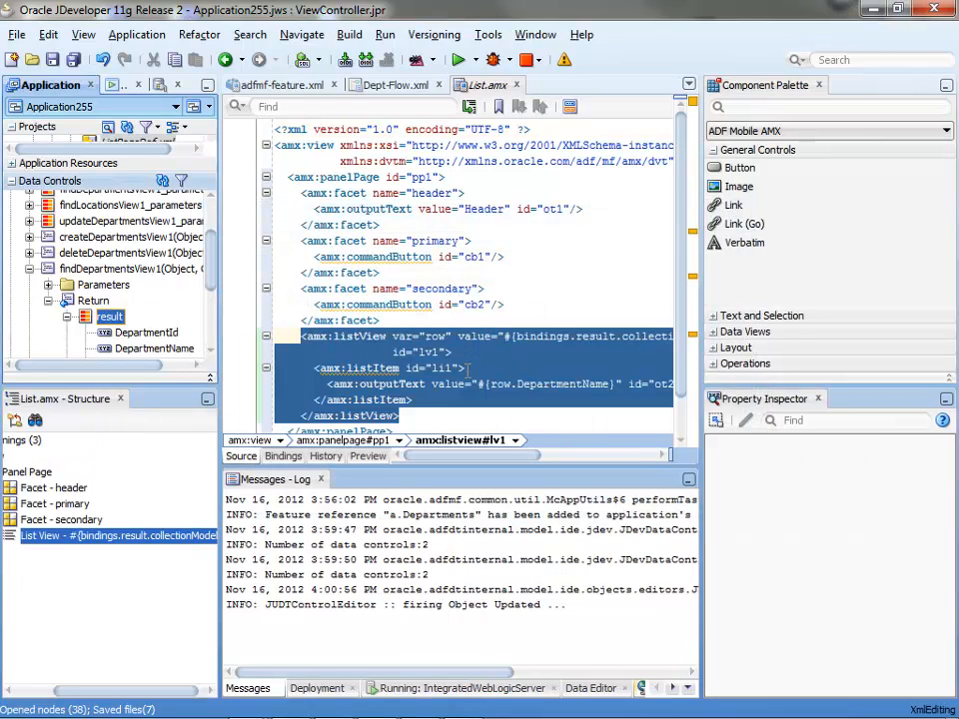
- Give the list item a set property listener copying DepartmentId into #{pageFlowScope.id} on action
{"action": "left_click", "coordinate": [360, 368]}
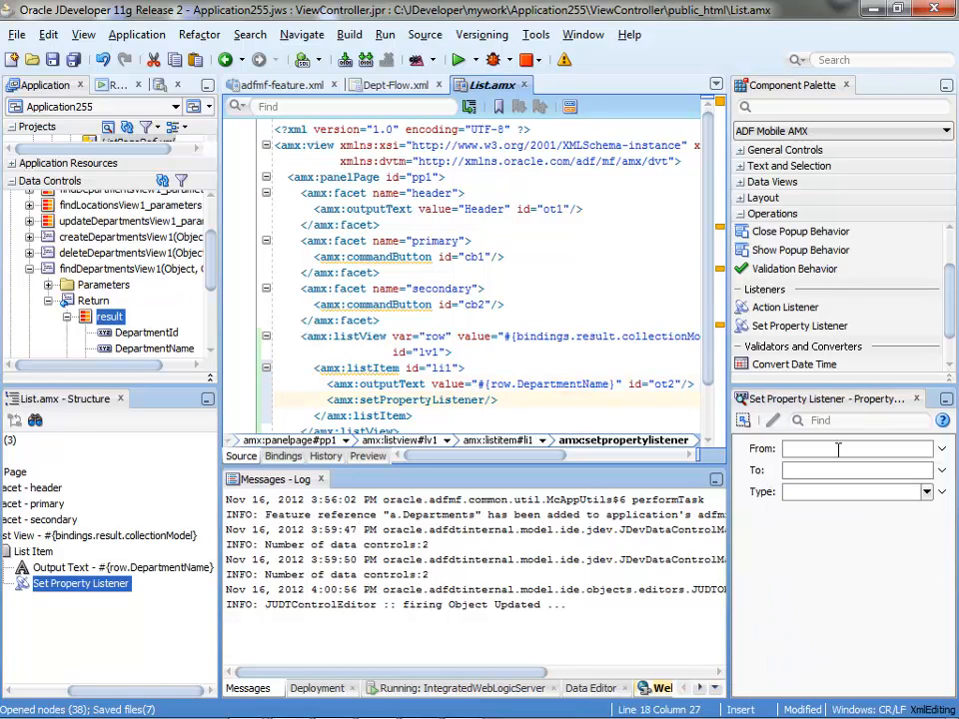
{"action": "type", "text": "#{row.DepartmentName}"}
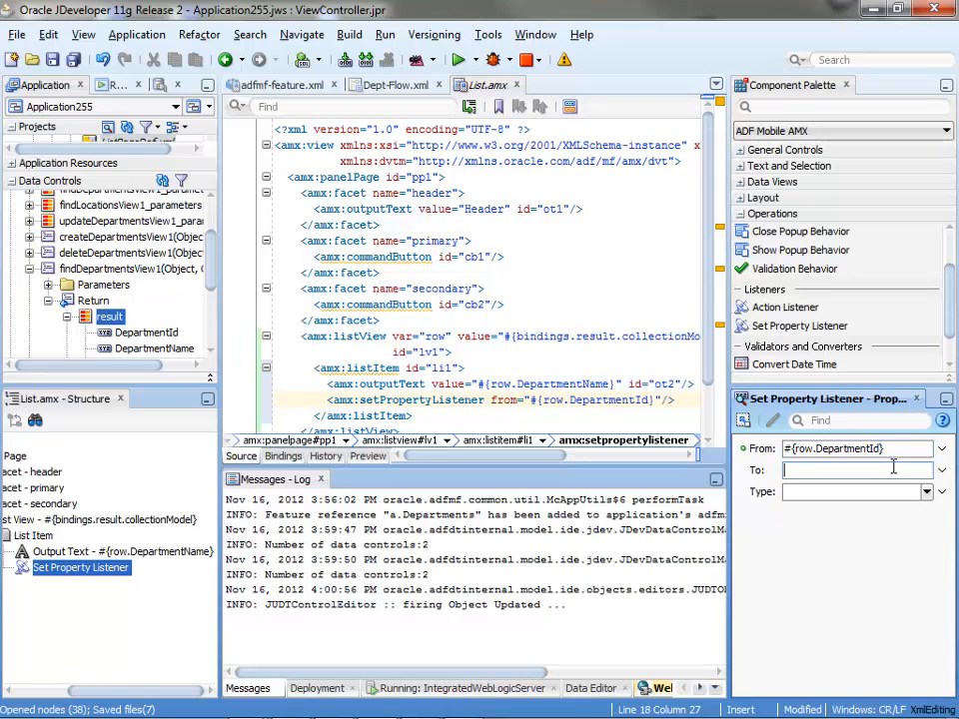
{"action": "type", "text": "#{pageFlowScope"}
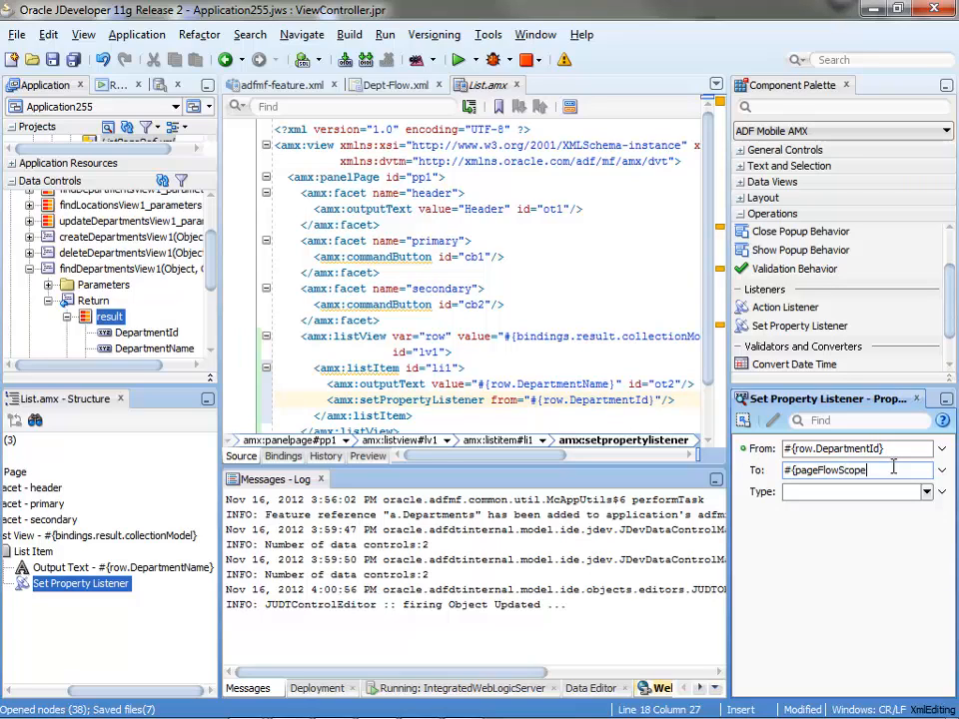
{"action": "type", "text": "id"}
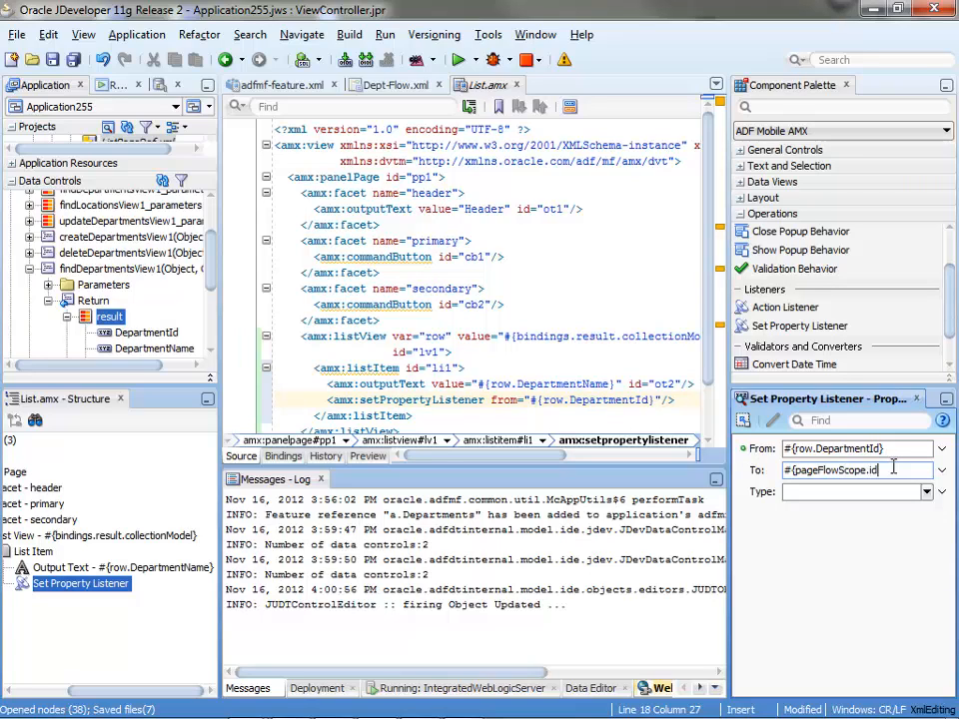
{"action": "left_click", "coordinate": [939, 491]}
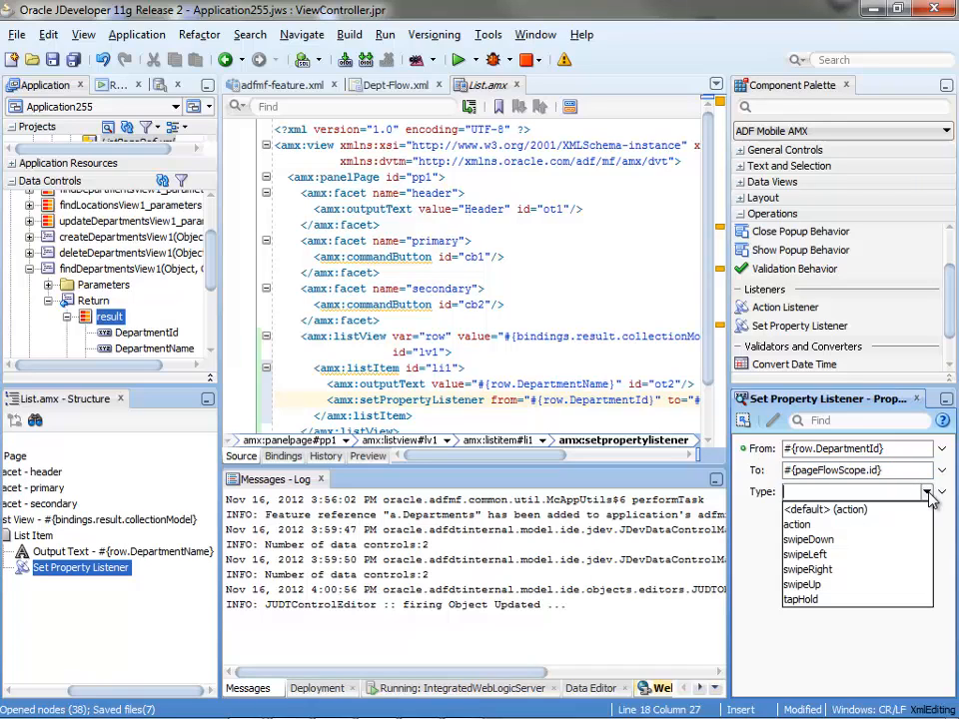
{"action": "left_click", "coordinate": [795, 524]}
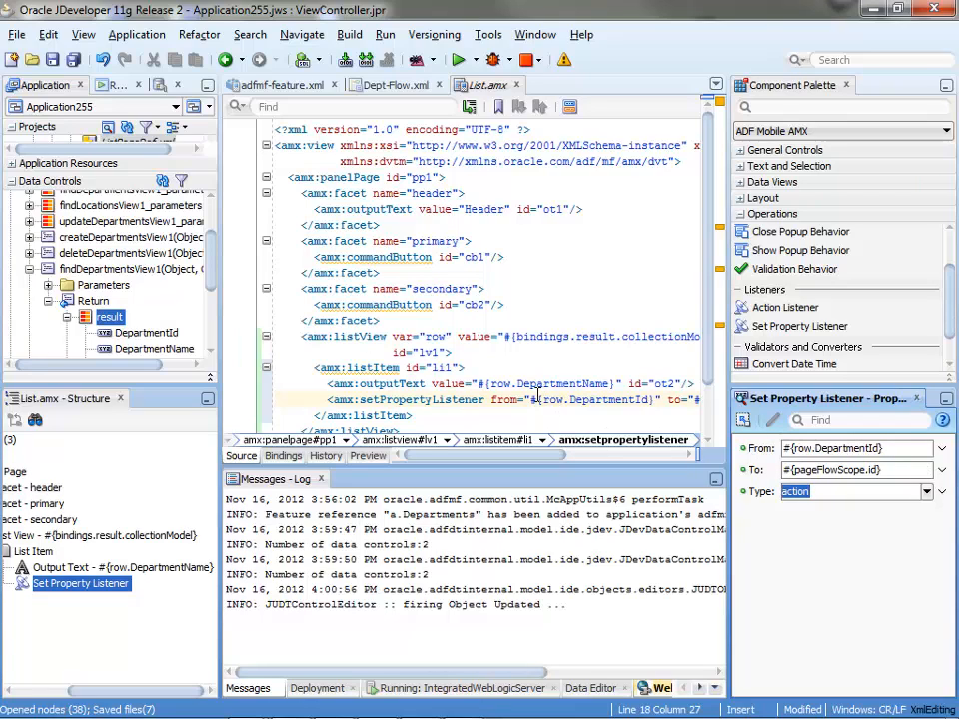
- Set the list item's Action to goUpdate so tapping a department navigates onward
{"action": "left_click", "coordinate": [376, 383]}
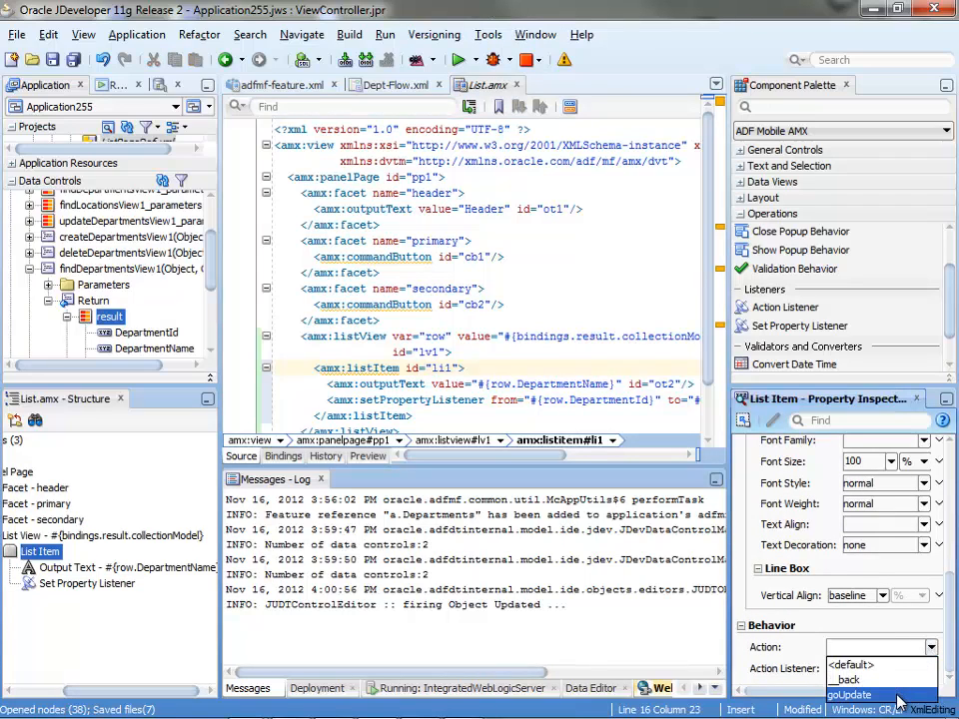
{"action": "left_click", "coordinate": [849, 695]}
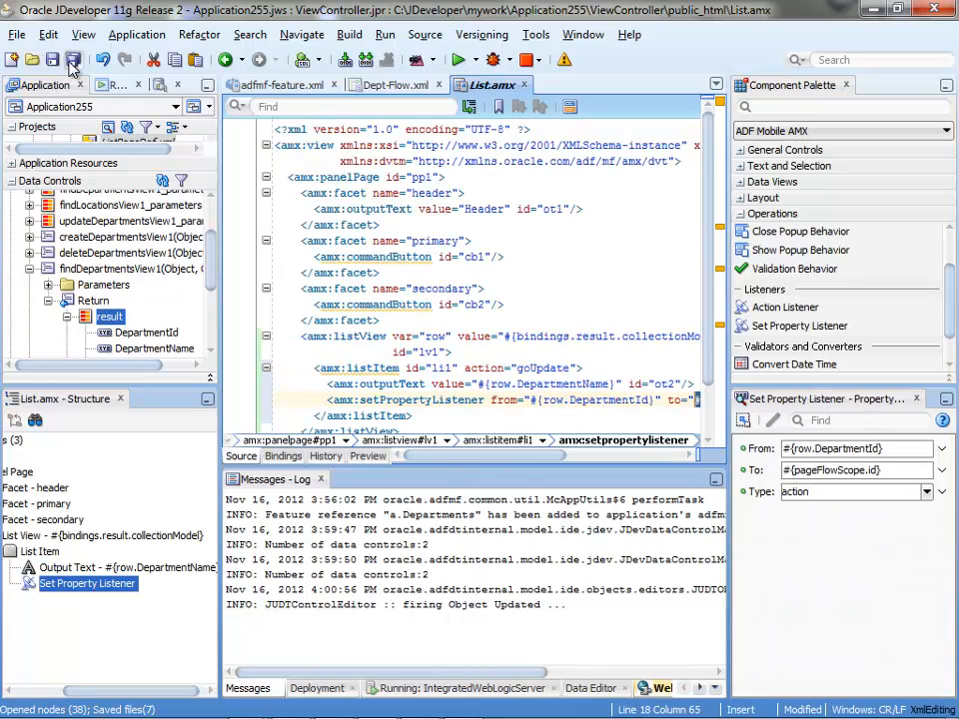
- Create Update.amx for the Update view with header, primary and secondary facets
{"action": "left_click", "coordinate": [391, 84]}
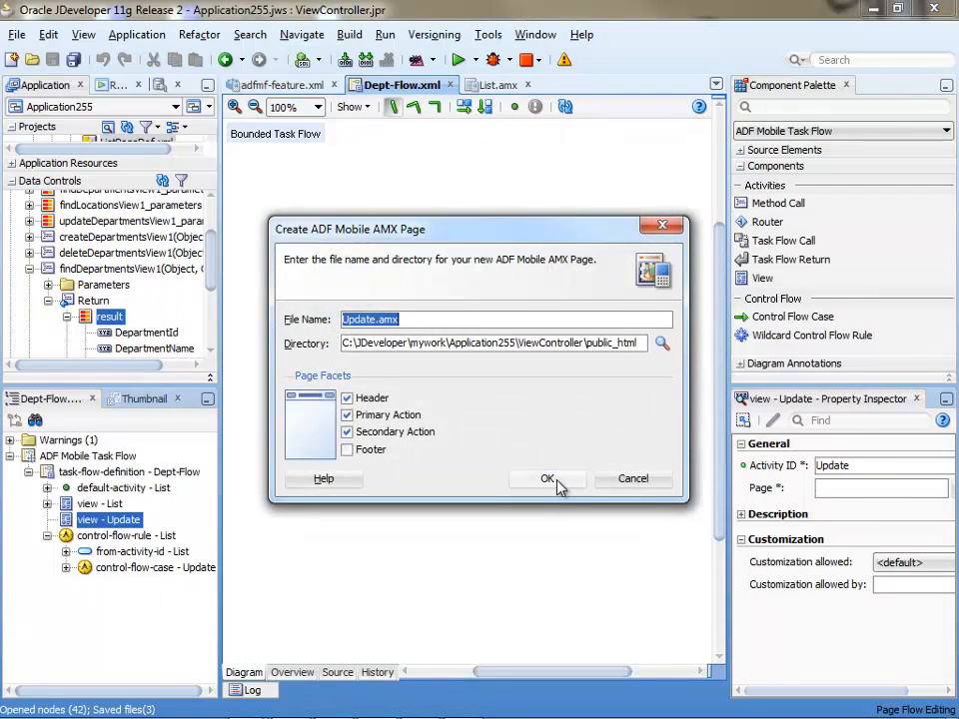
{"action": "left_click", "coordinate": [547, 479]}
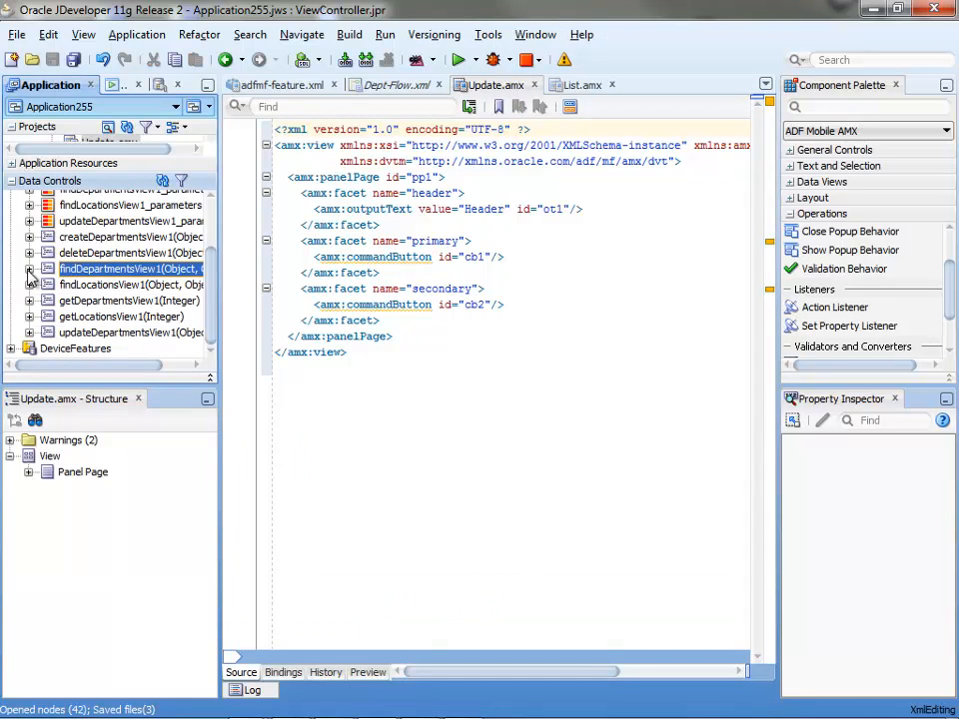
- Expand getDepartmentsView1(Integer) to show its departmentId parameter and Return result
{"action": "left_click", "coordinate": [128, 300]}
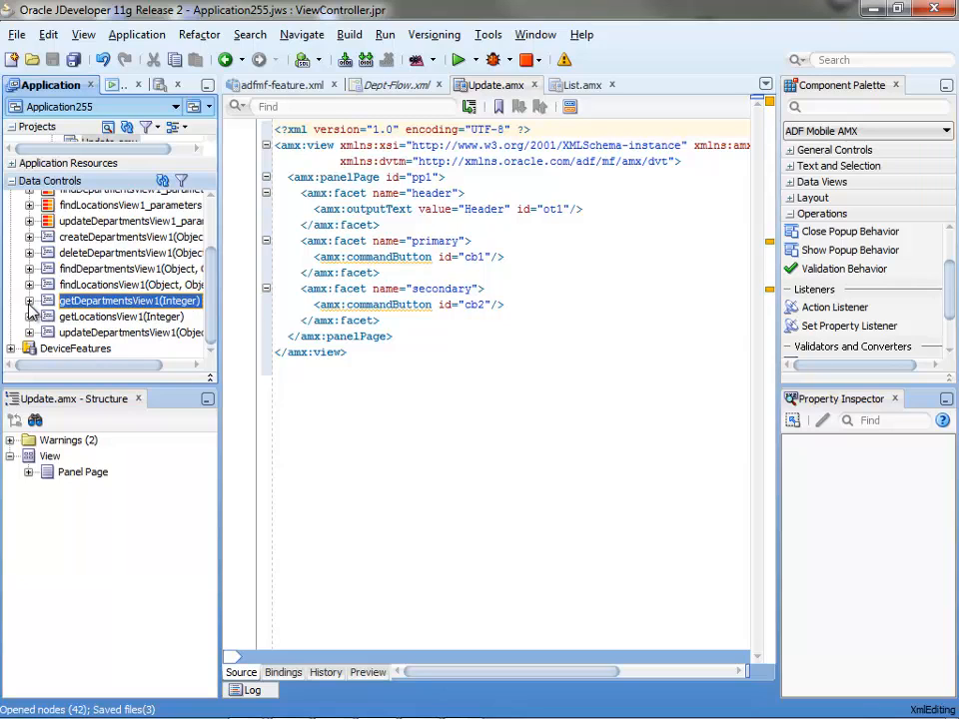
{"action": "left_click", "coordinate": [32, 300]}
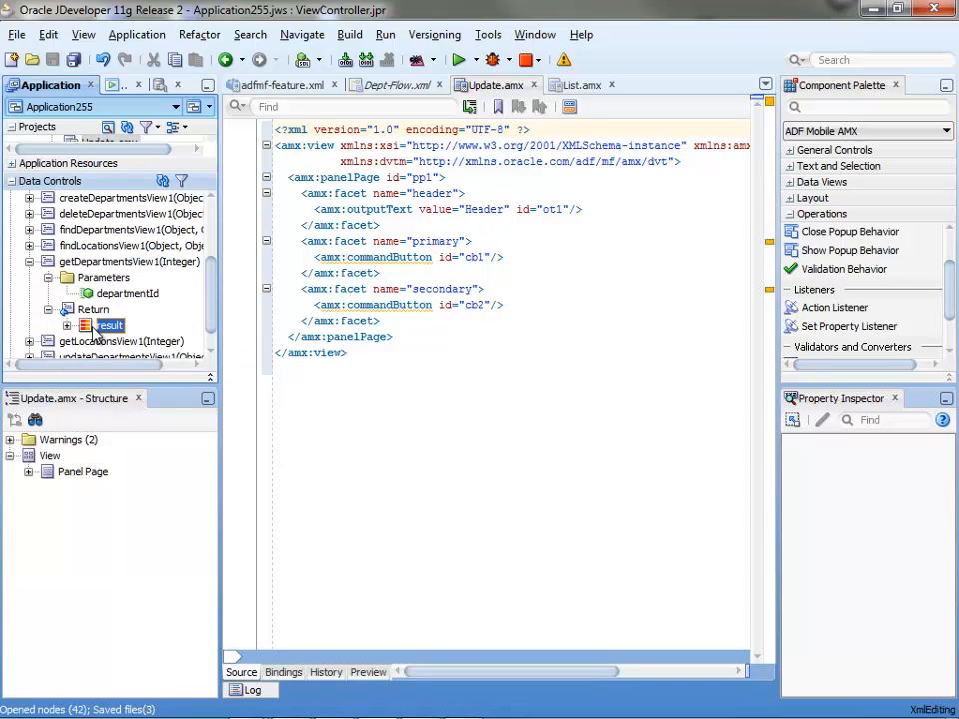
{"action": "left_click", "coordinate": [70, 324]}
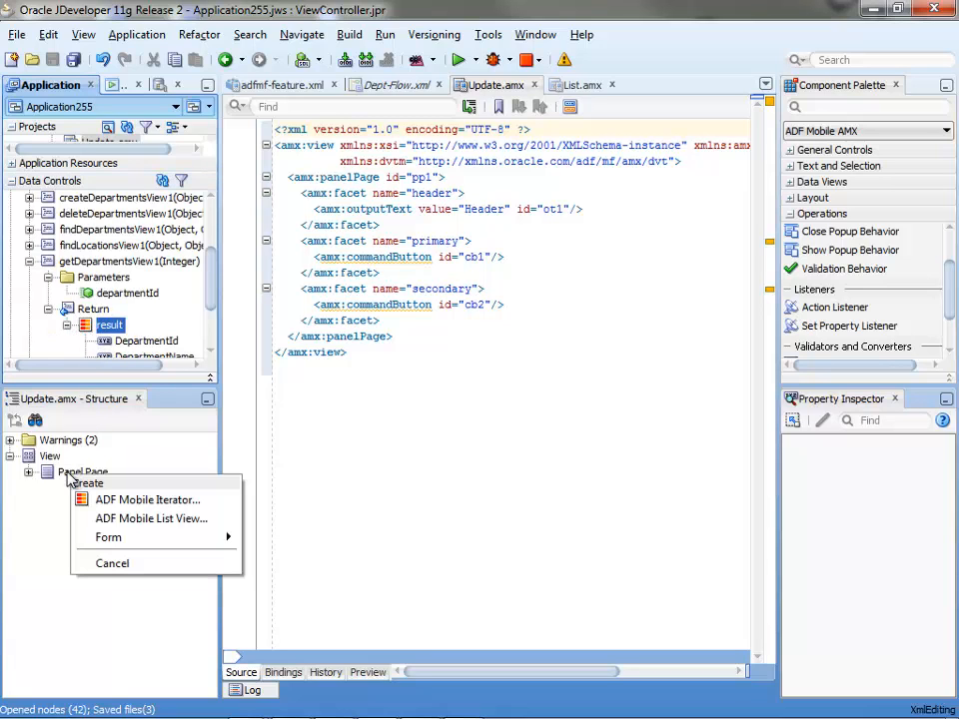
{"action": "mouse_move", "coordinate": [108, 538]}
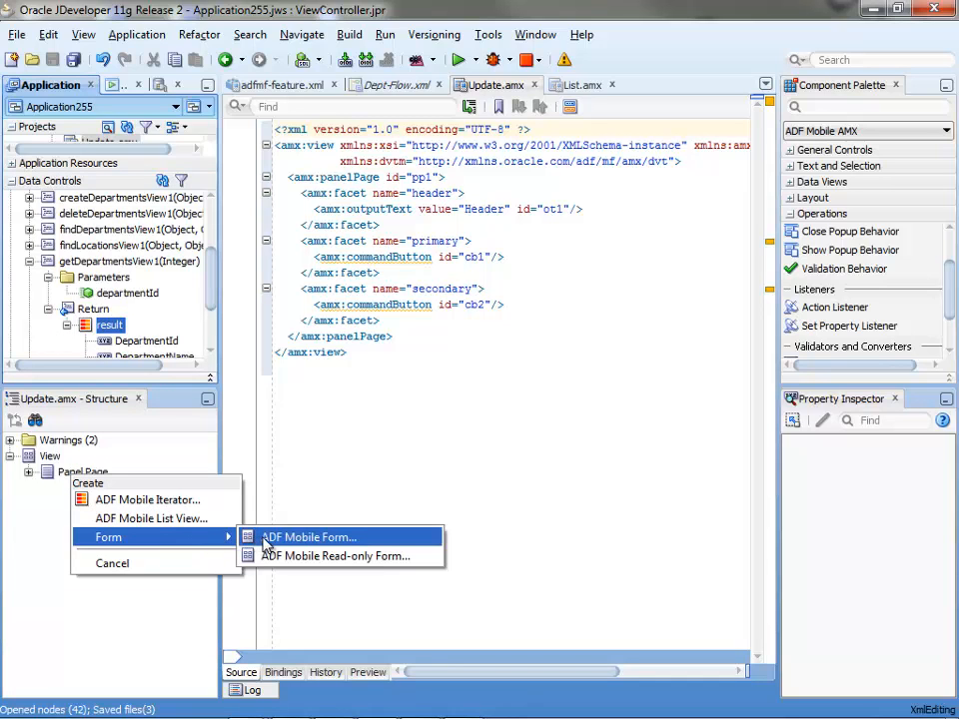
- Add an ADF Mobile form with the four department fields, passing #{pageFlowScope.id} as departmentId
{"action": "left_click", "coordinate": [310, 537]}
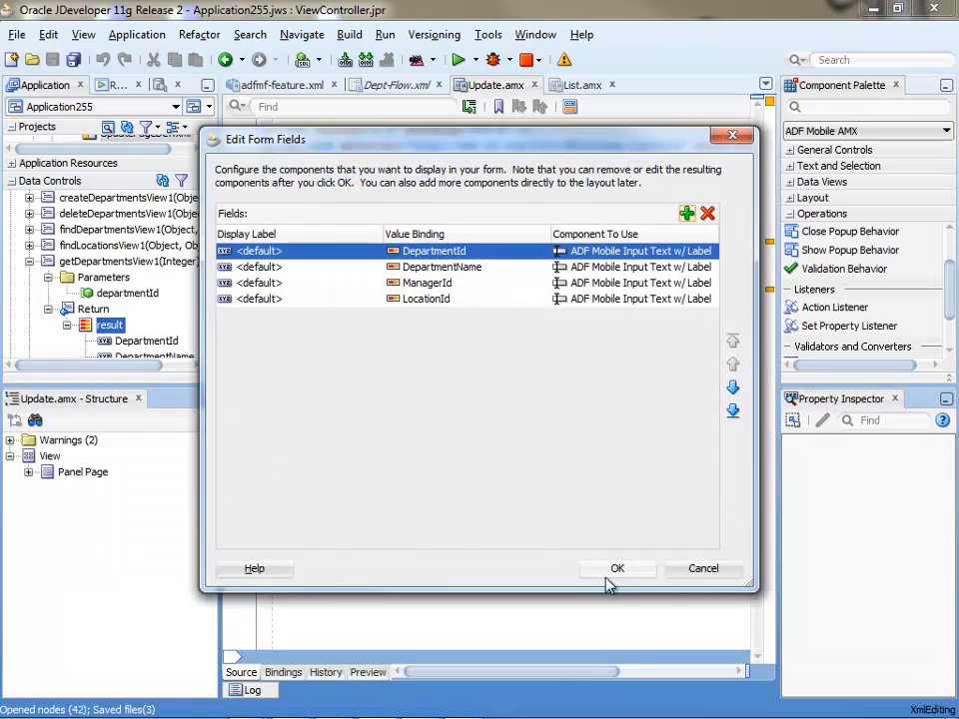
{"action": "left_click", "coordinate": [618, 568]}
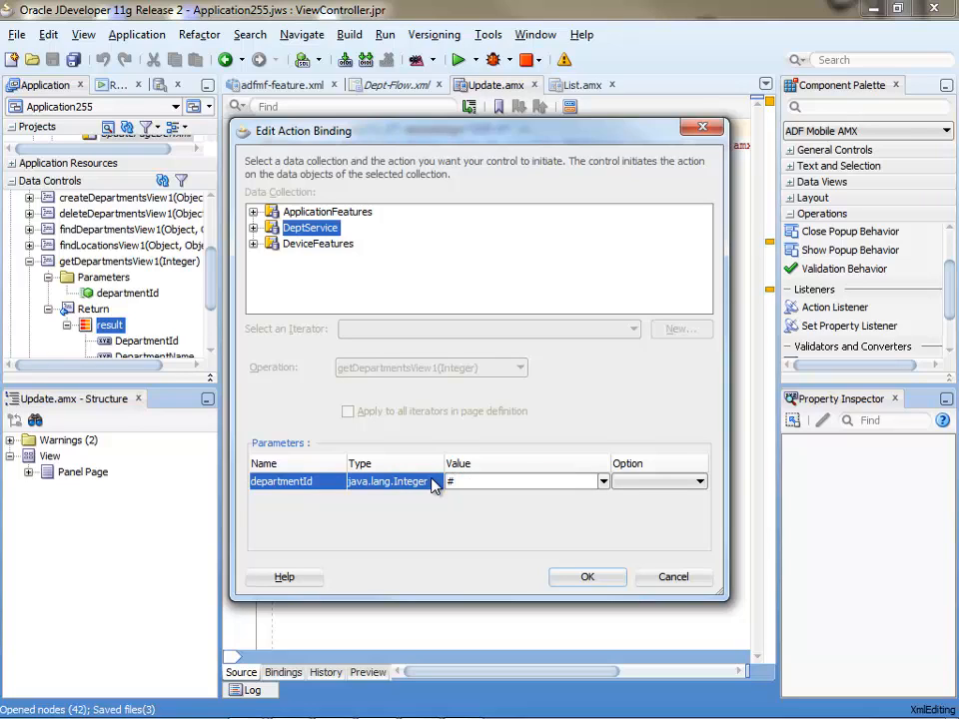
{"action": "type", "text": "{pageFlowScope.id"}
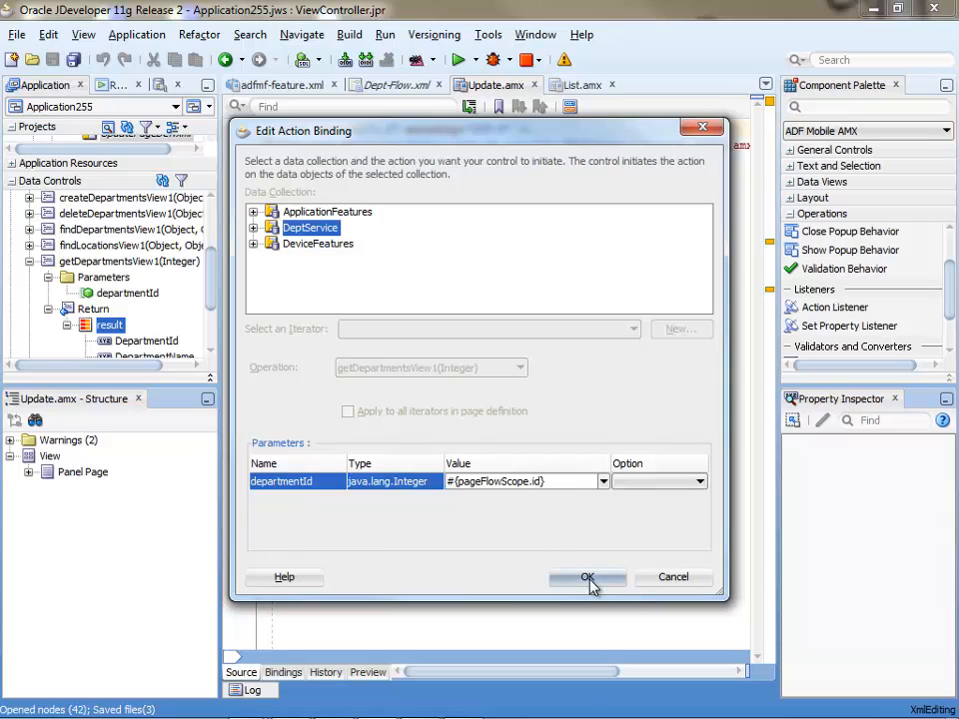
{"action": "left_click", "coordinate": [587, 576]}
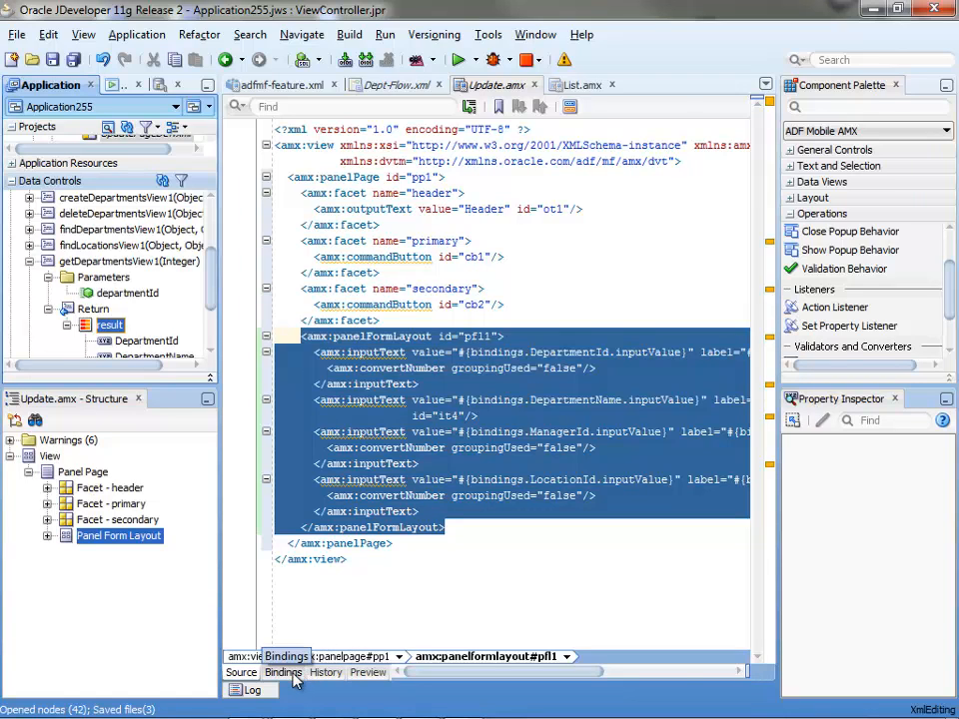
- In the page bindings add an invokeAction executable getSpecificDept bound to getDepartmentsView1
{"action": "left_click", "coordinate": [284, 672]}
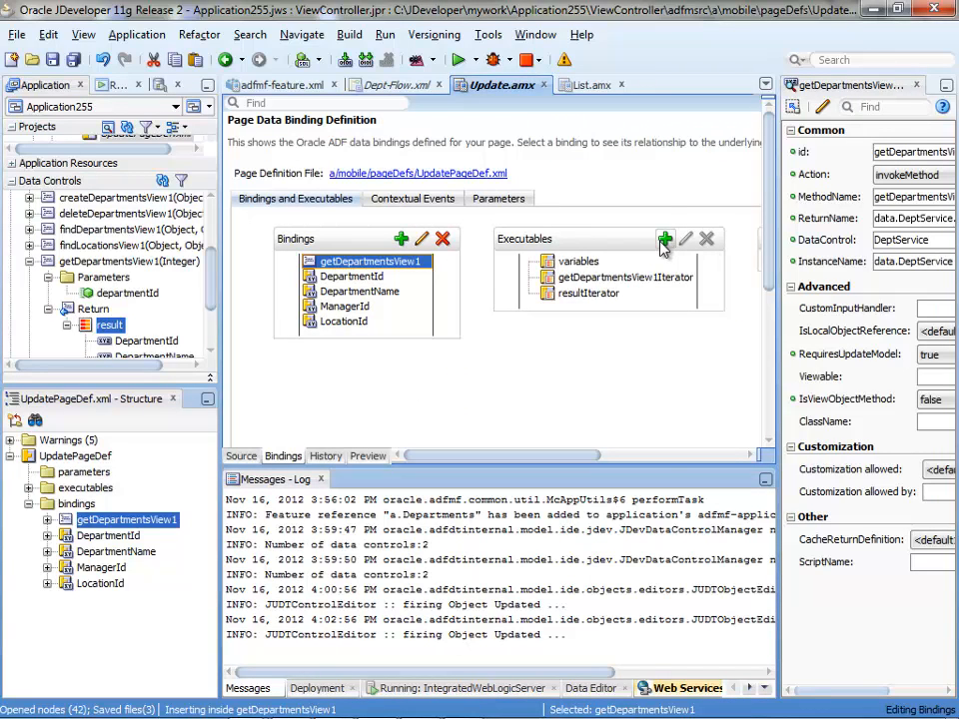
{"action": "left_click", "coordinate": [665, 240]}
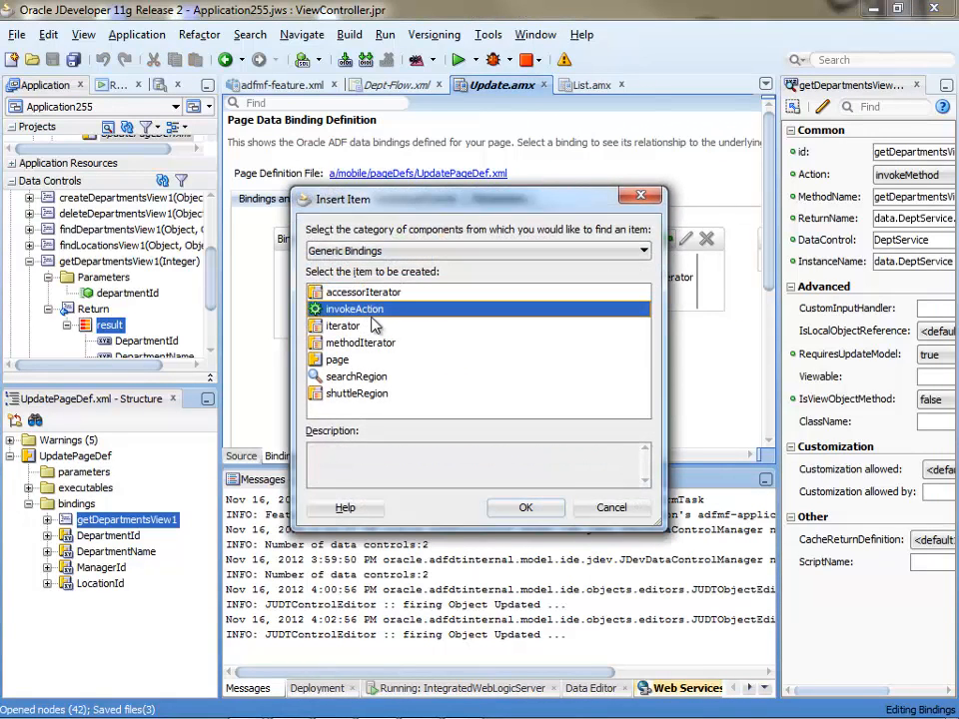
{"action": "mouse_move", "coordinate": [526, 508]}
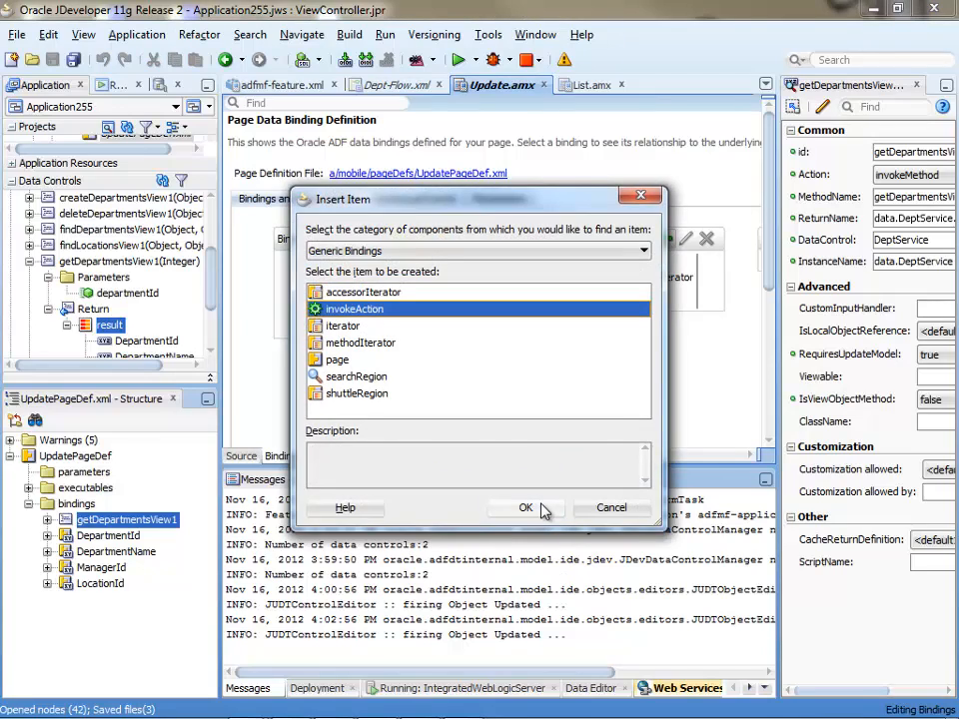
{"action": "left_click", "coordinate": [526, 508]}
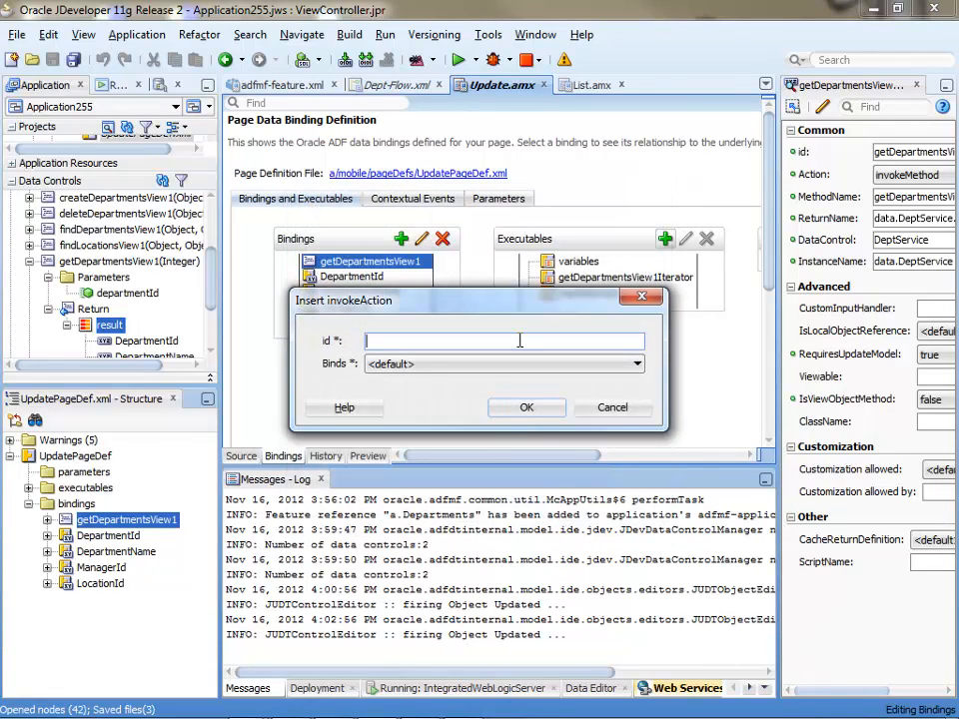
{"action": "type", "text": "getSpec"}
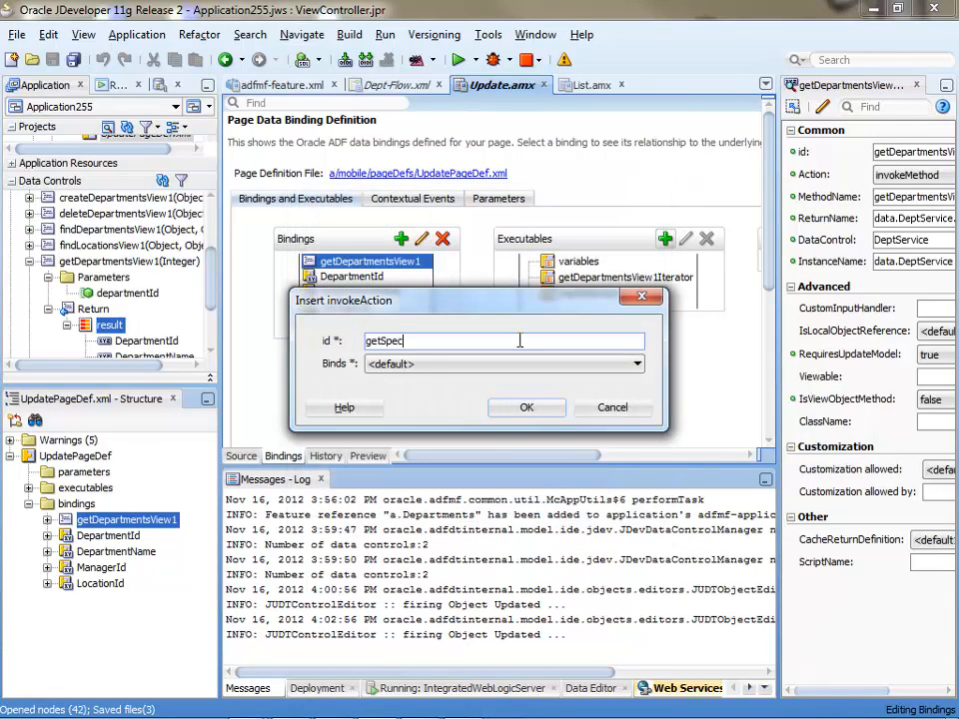
{"action": "type", "text": "ific"}
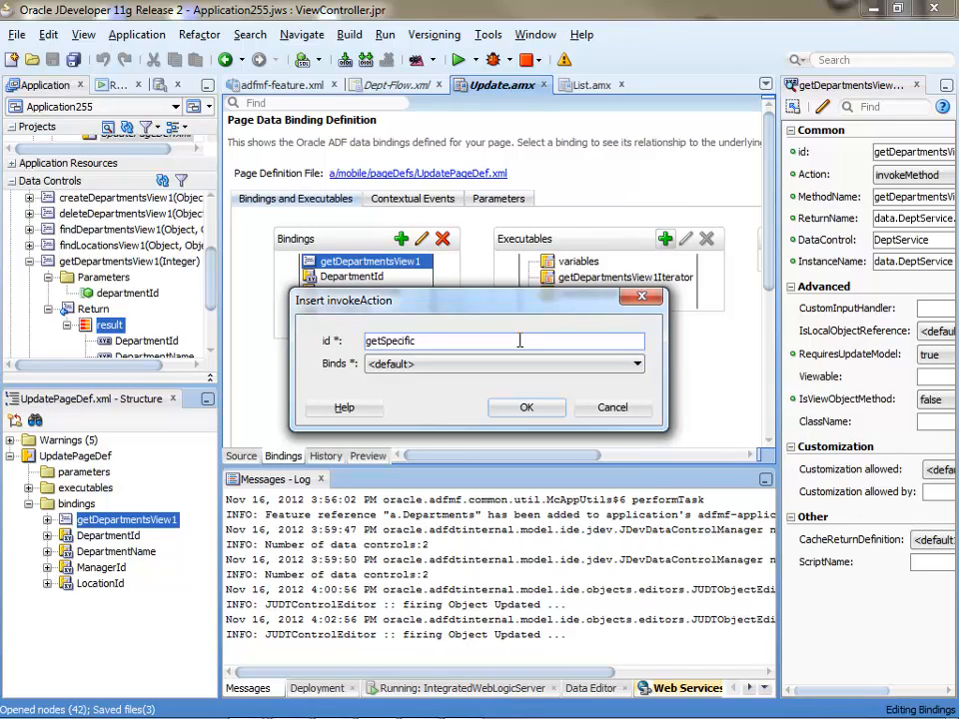
{"action": "type", "text": "Dept"}
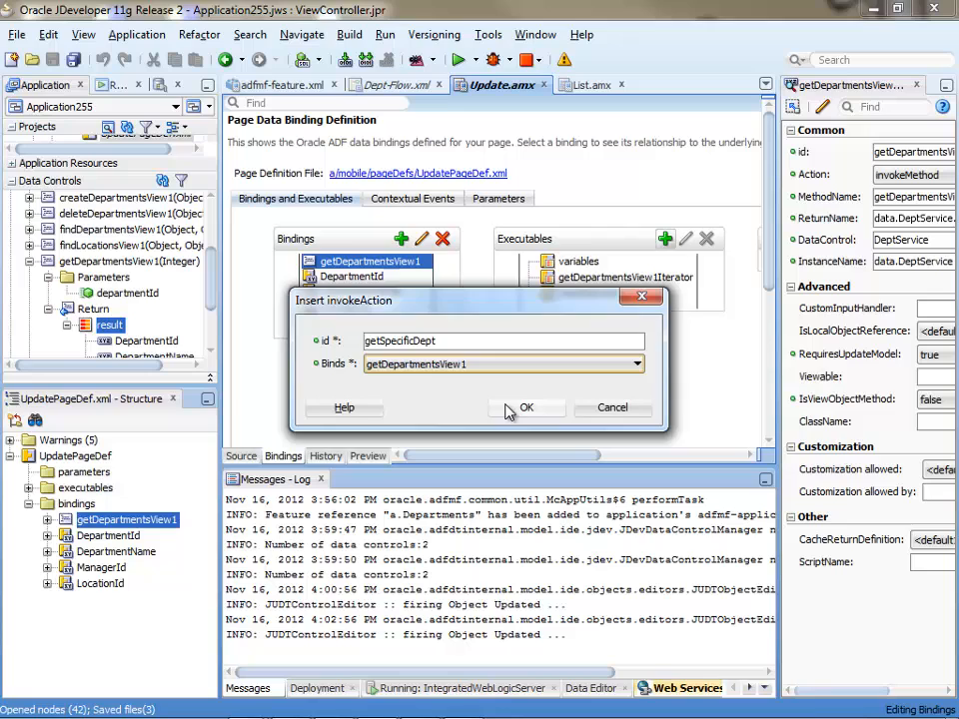
{"action": "left_click", "coordinate": [528, 407]}
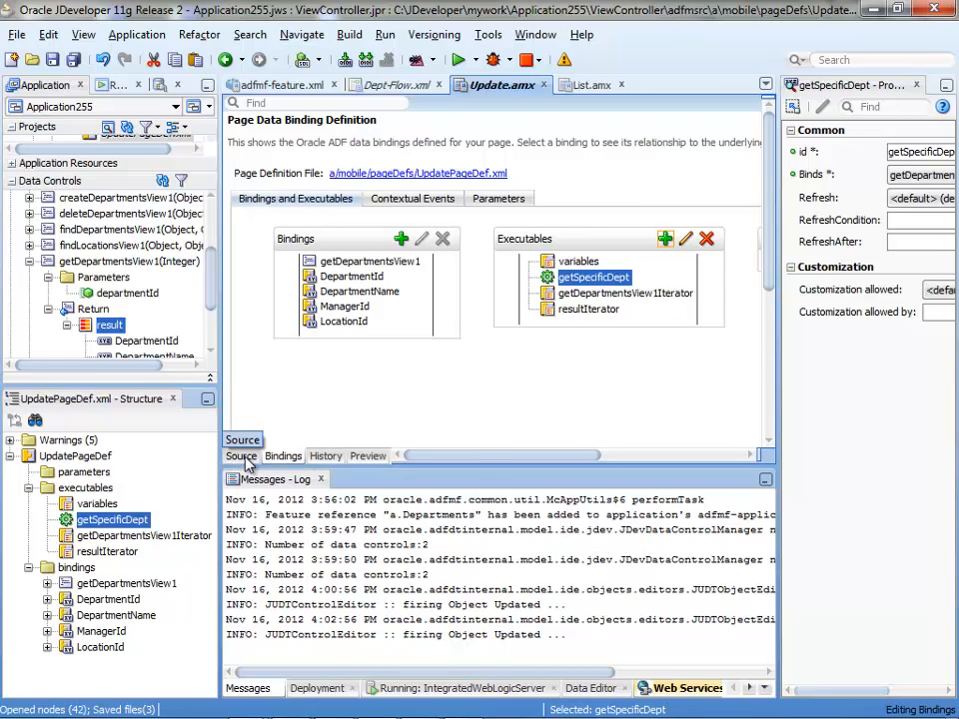
- Return to the Update page source showing its form markup
{"action": "left_click", "coordinate": [240, 456]}
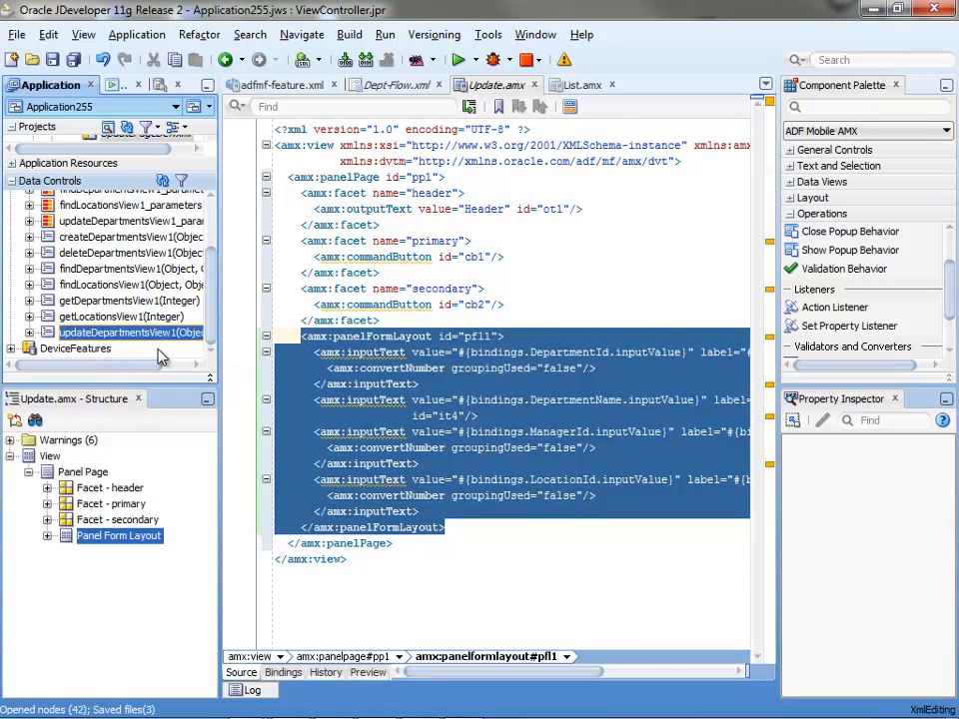
- Expand updateDepartmentsView1 > Parameters > departmentsView1 to show DepartmentId, DepartmentName, LocationId, ManagerId
{"action": "left_click", "coordinate": [32, 332]}
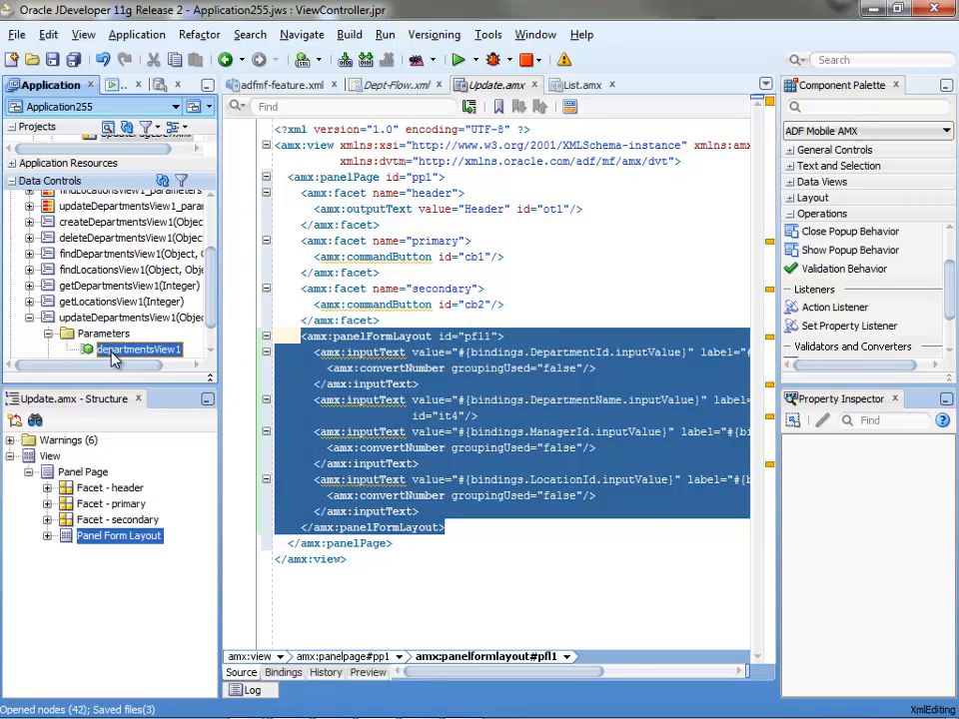
{"action": "mouse_move", "coordinate": [140, 348]}
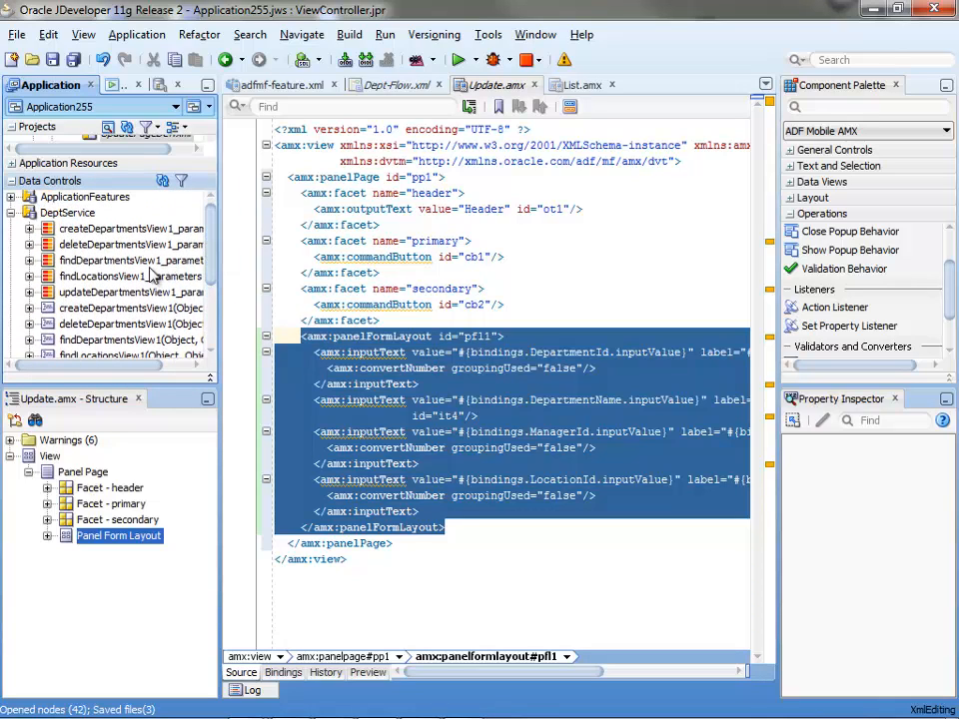
{"action": "left_click", "coordinate": [130, 291]}
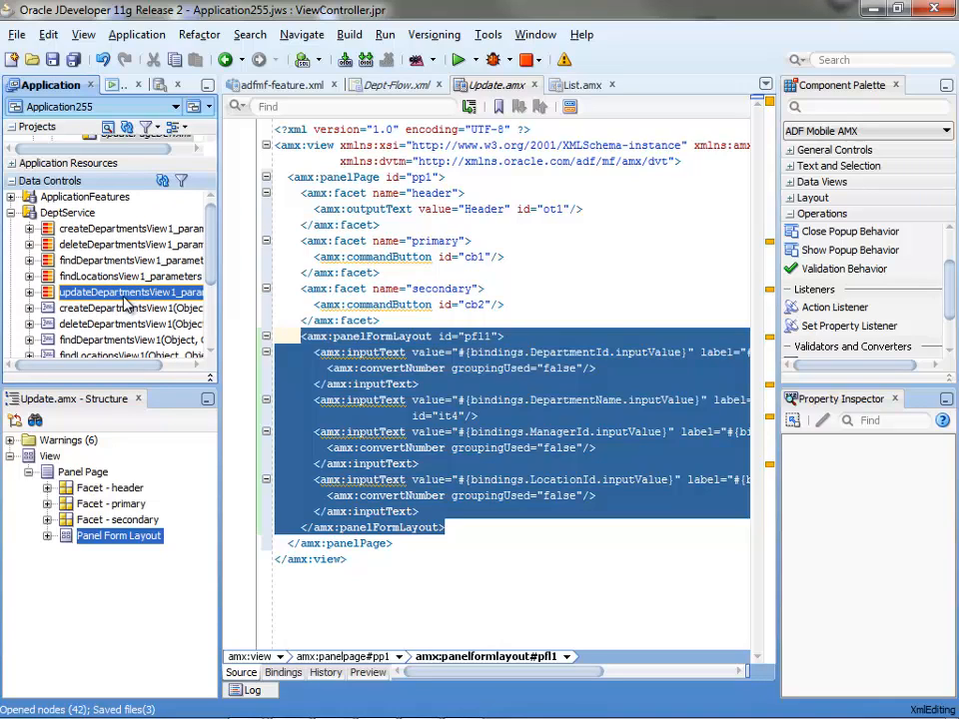
{"action": "left_click", "coordinate": [30, 292]}
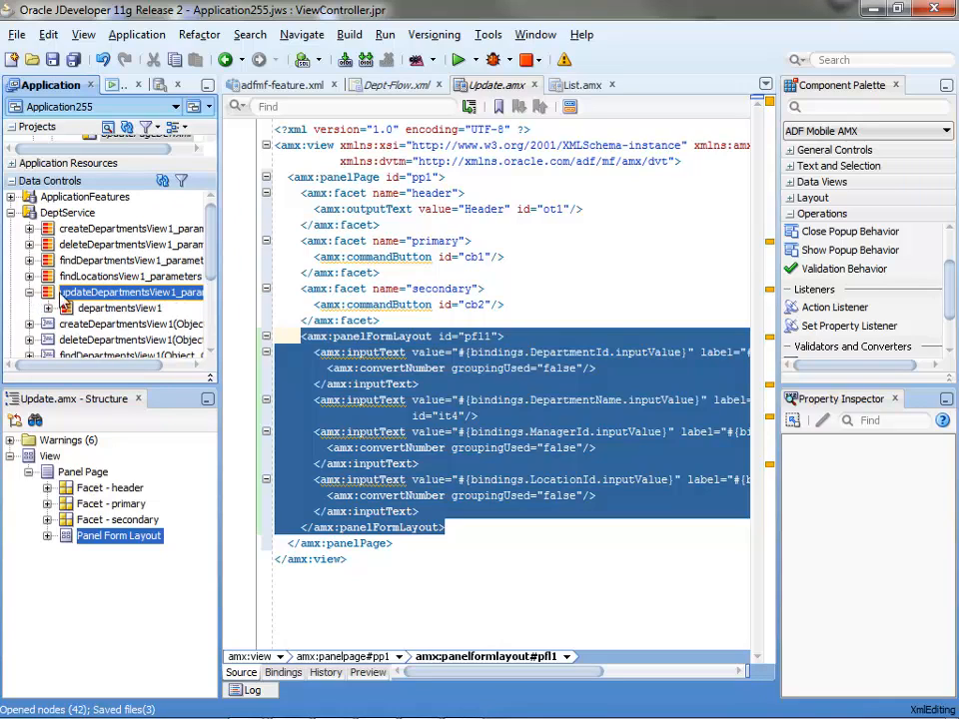
{"action": "left_click", "coordinate": [48, 292]}
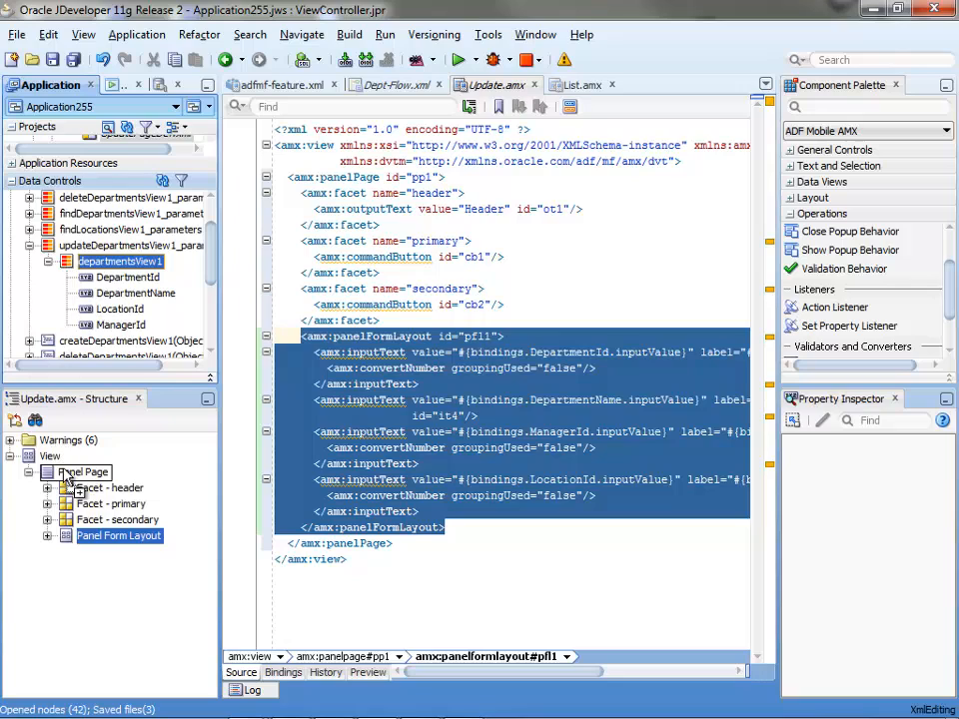
- Create an ADF Mobile Form from departmentsView1 on the Panel Page, accepting the proposed fields
{"action": "right_click", "coordinate": [84, 472]}
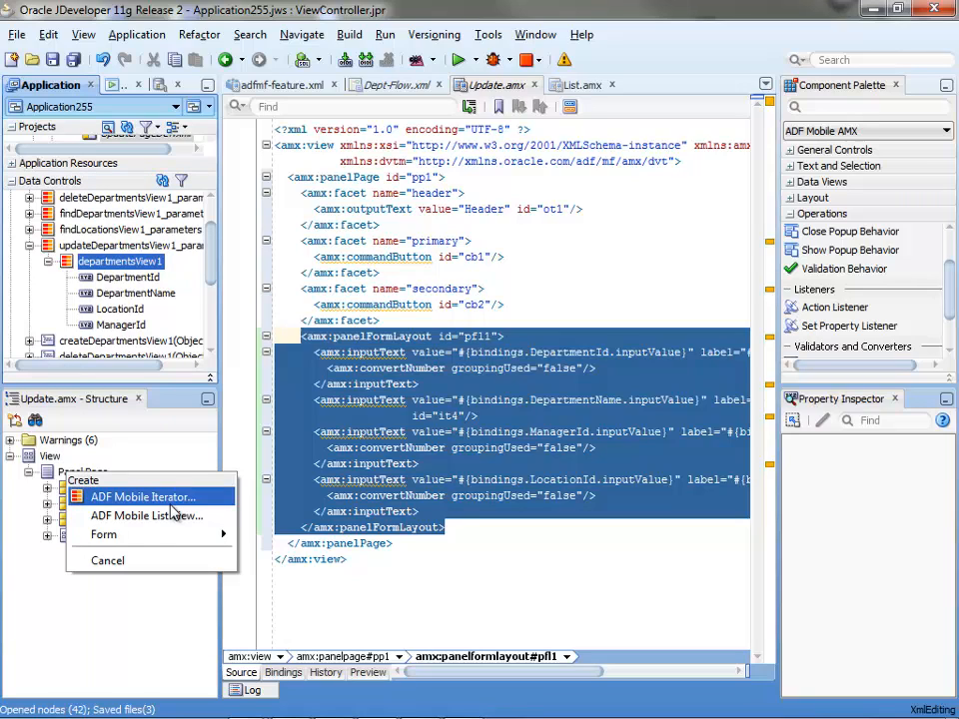
{"action": "mouse_move", "coordinate": [104, 535]}
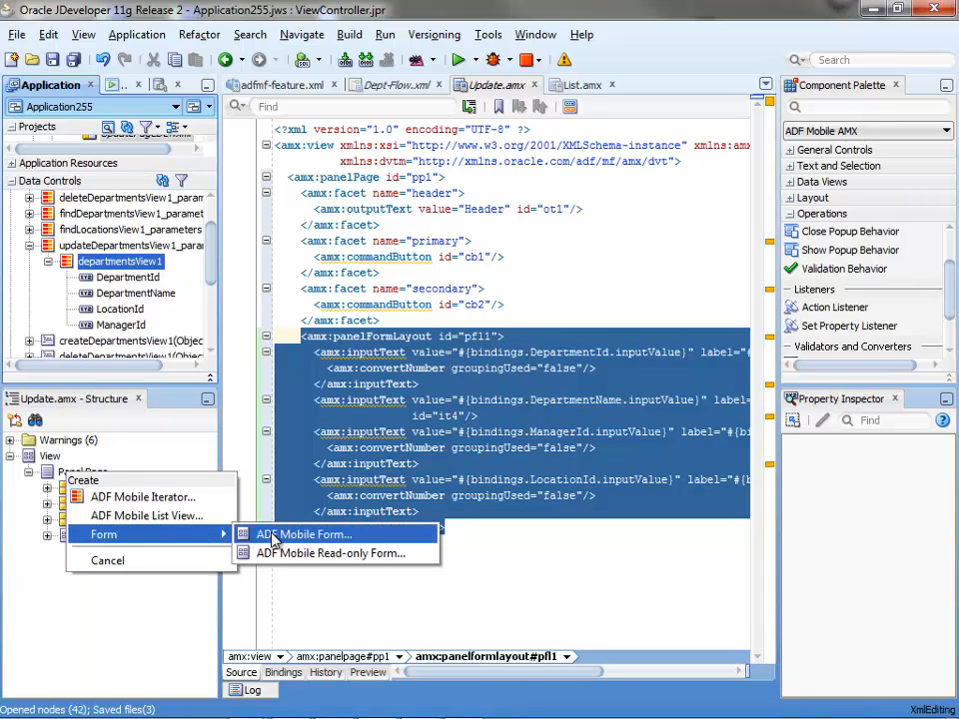
{"action": "left_click", "coordinate": [304, 536]}
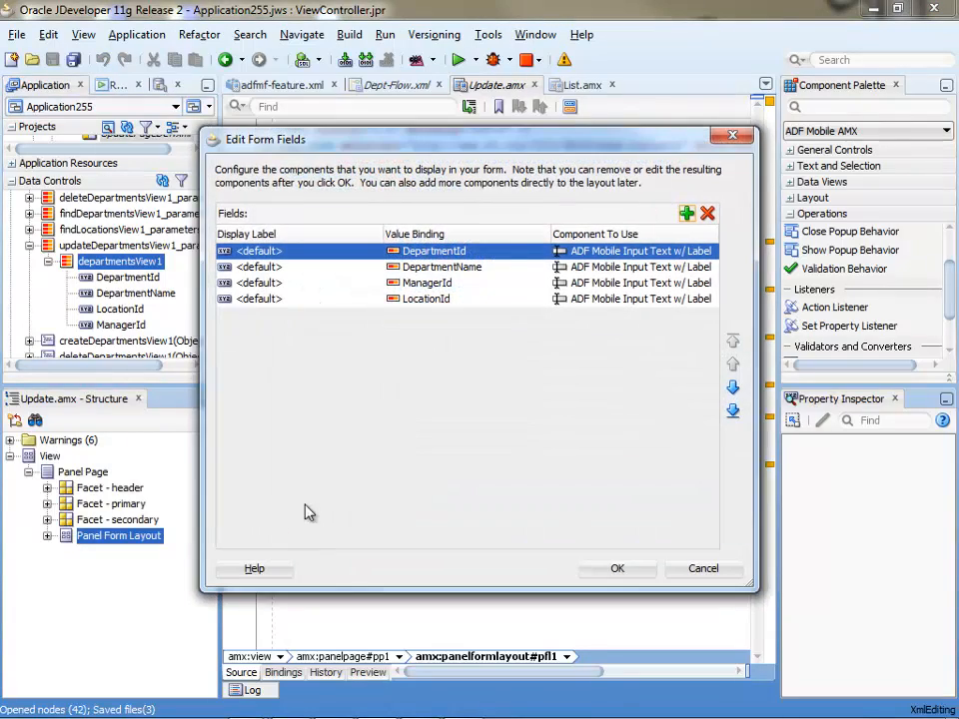
{"action": "left_click", "coordinate": [617, 568]}
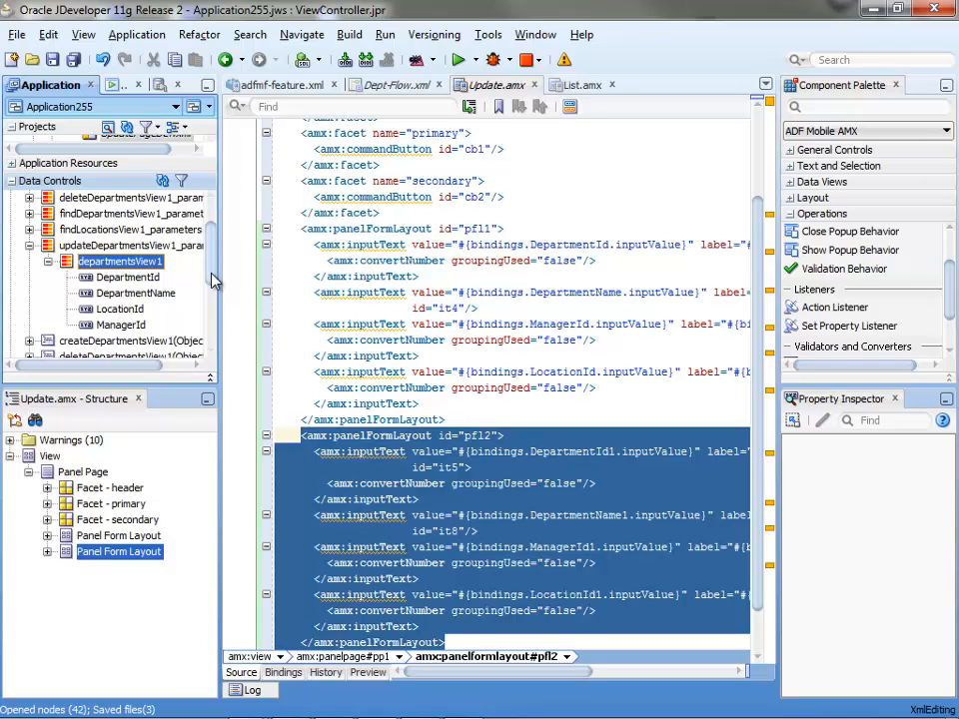
- Create an ADF Mobile Button from updateDepartmentsView1(Object) and confirm its action binding
{"action": "scroll", "scroll_direction": "down", "scroll_amount": 3}
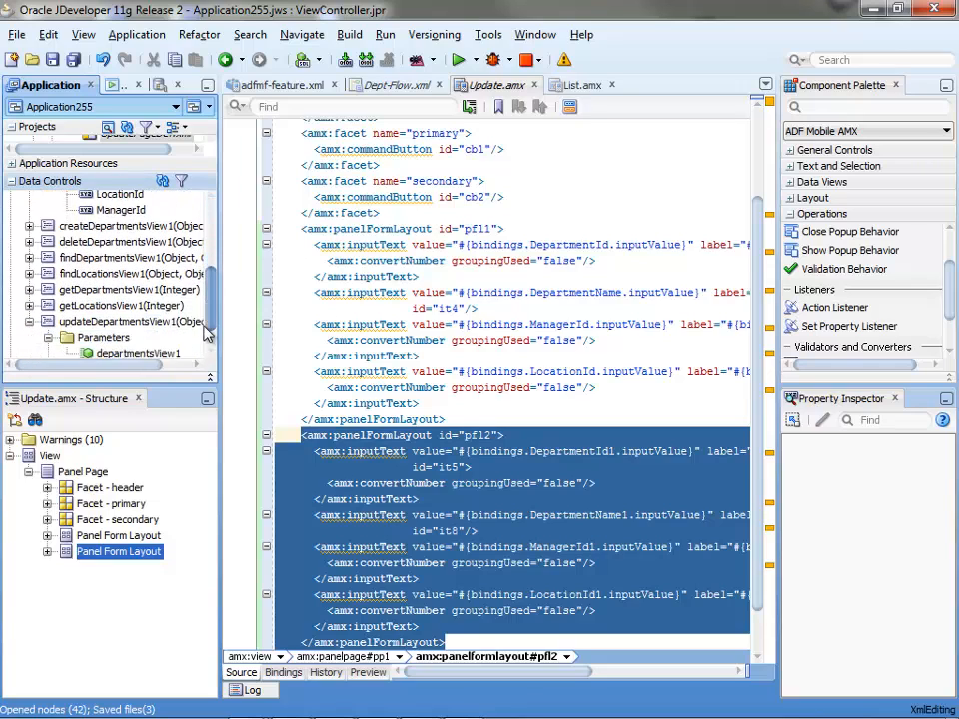
{"action": "scroll", "scroll_direction": "down", "scroll_amount": 3}
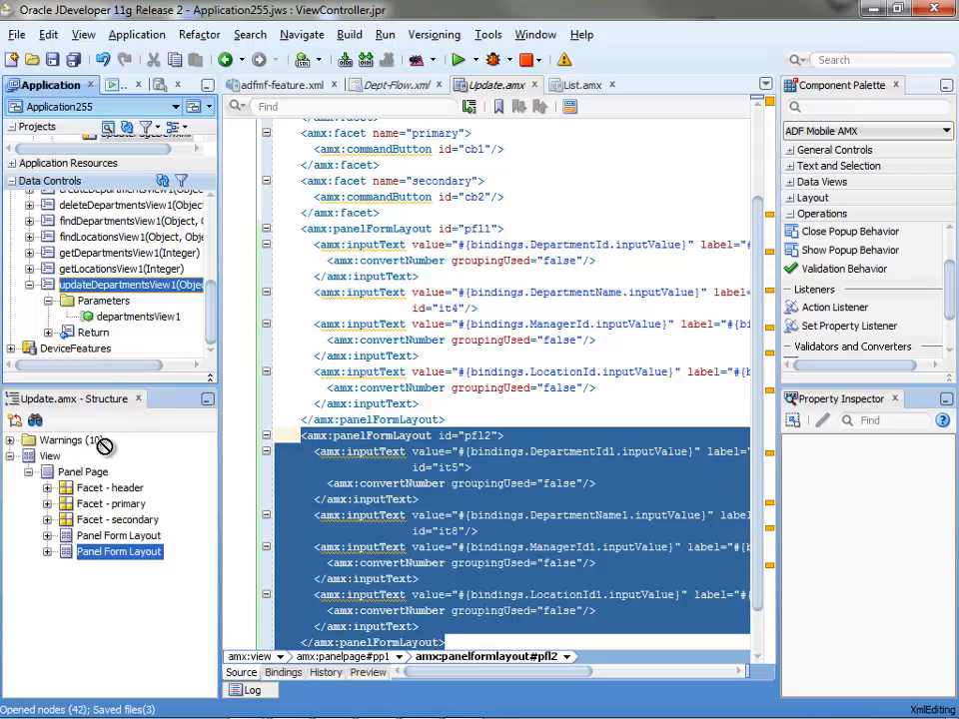
{"action": "right_click", "coordinate": [120, 552]}
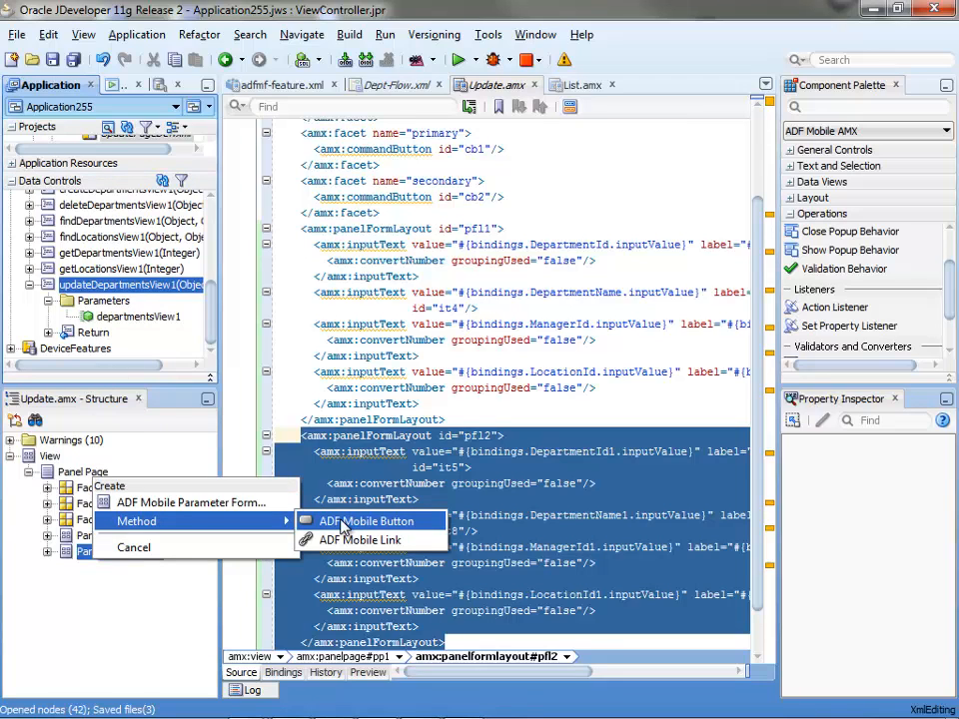
{"action": "left_click", "coordinate": [368, 520]}
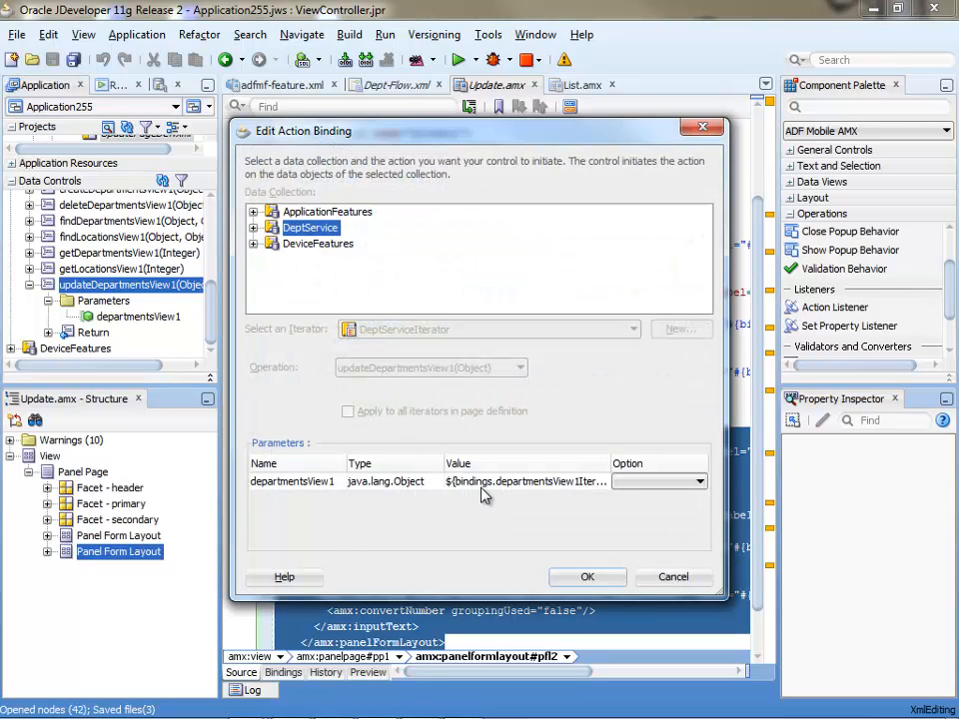
{"action": "mouse_move", "coordinate": [524, 482]}
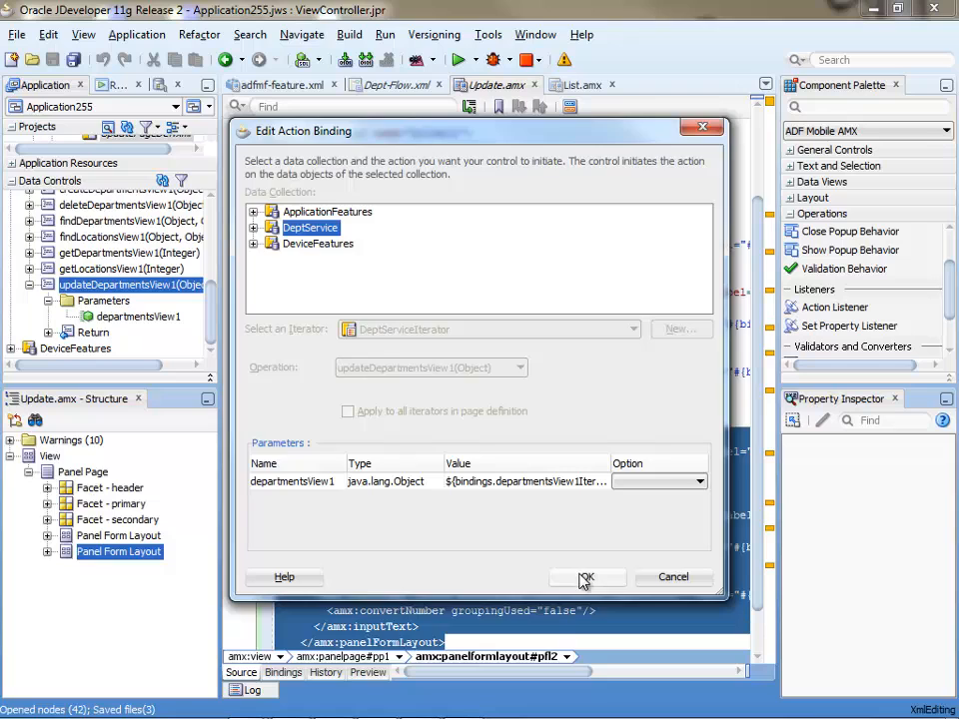
{"action": "left_click", "coordinate": [588, 576]}
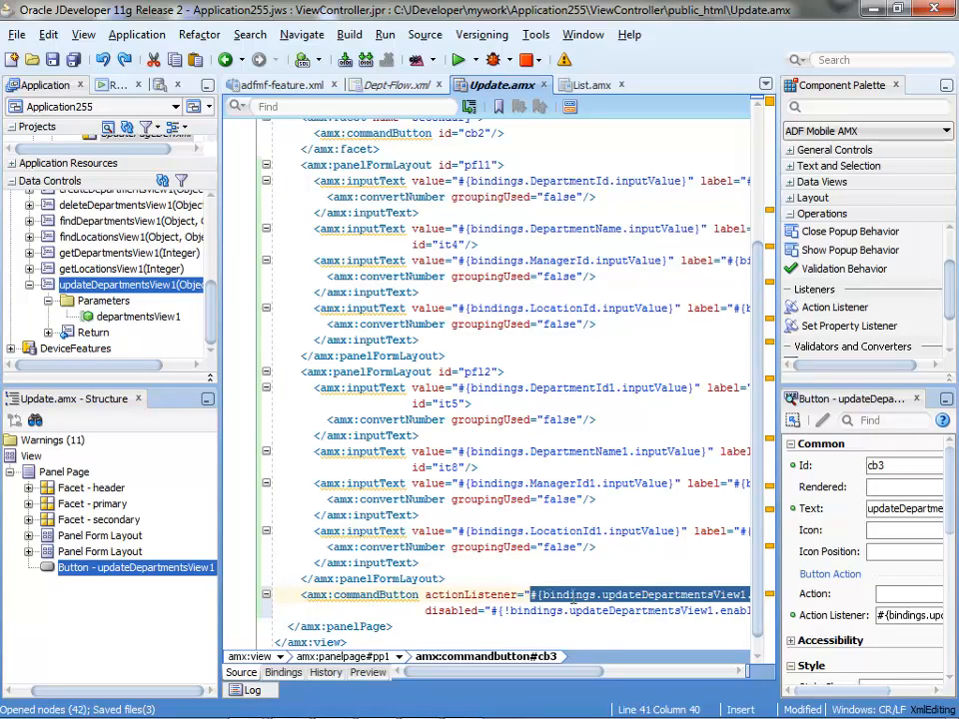
{"action": "mouse_move", "coordinate": [768, 572]}
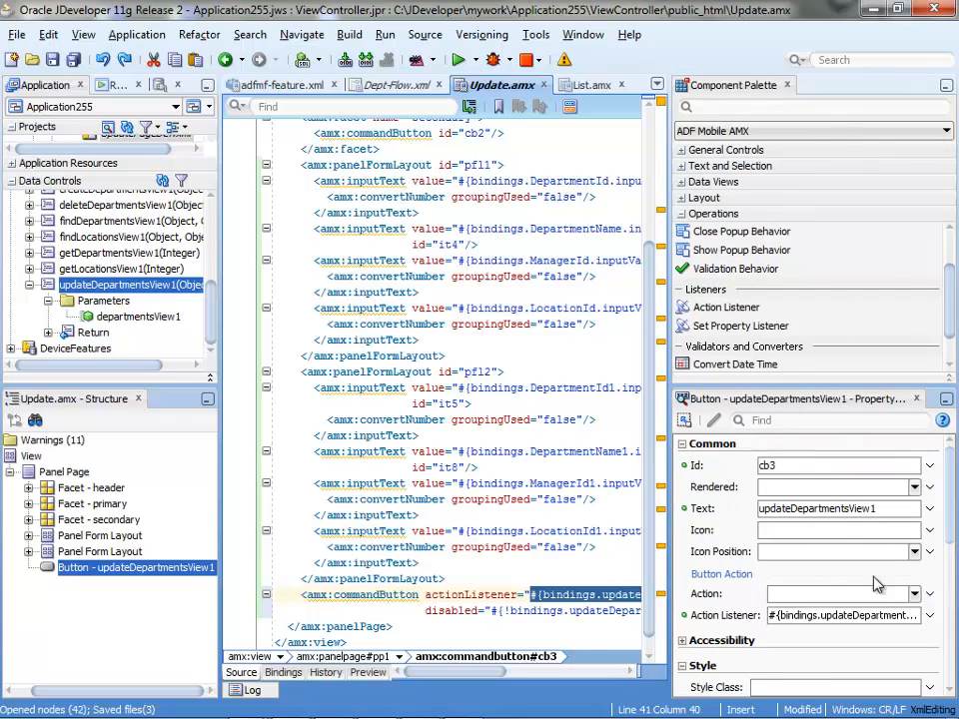
- Edit the button's Action Listener and create a new managed bean 'backing' in application scope
{"action": "left_click", "coordinate": [927, 616]}
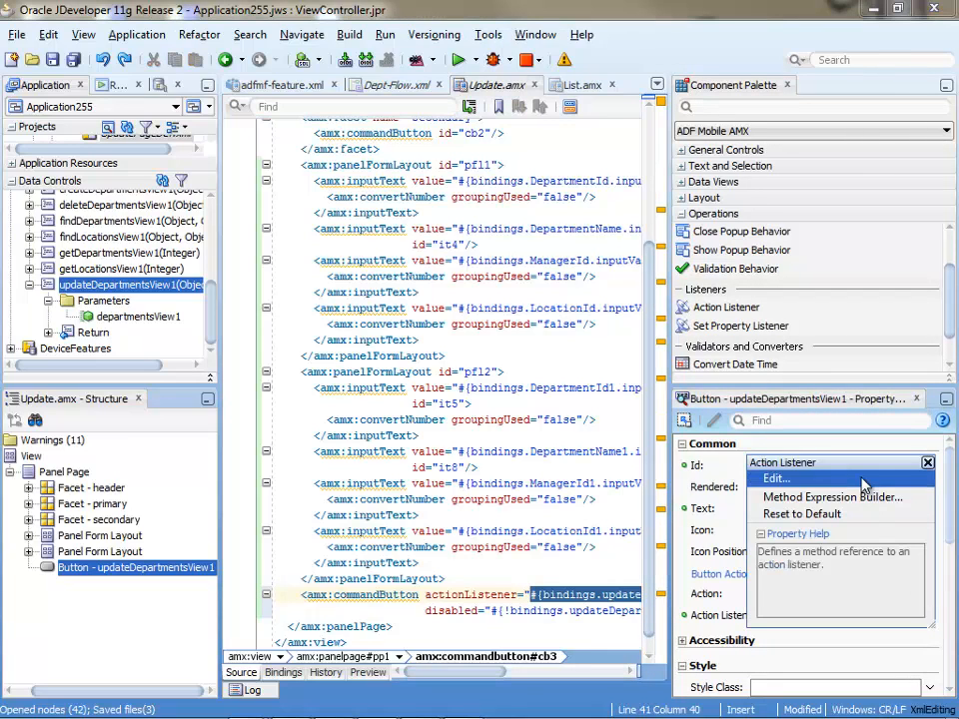
{"action": "left_click", "coordinate": [775, 479]}
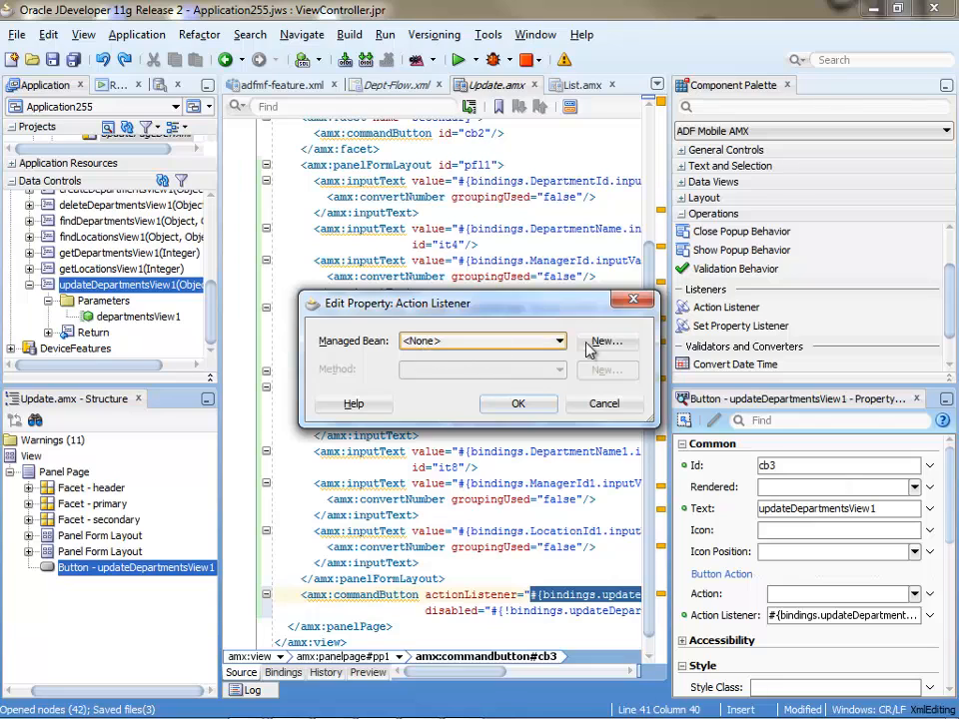
{"action": "left_click", "coordinate": [608, 339]}
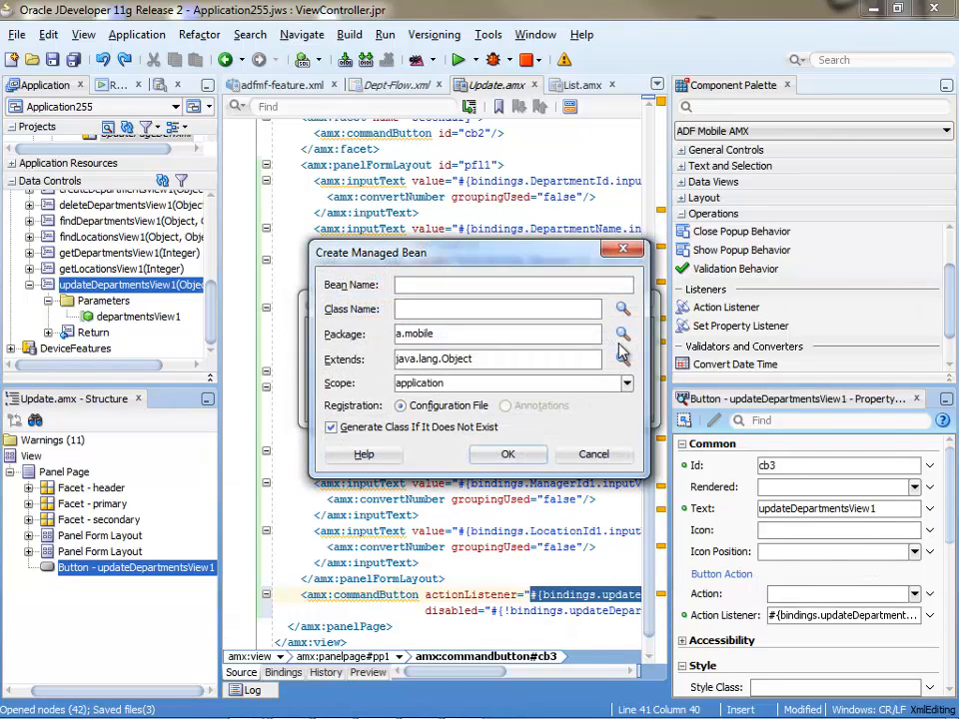
{"action": "type", "text": "backing"}
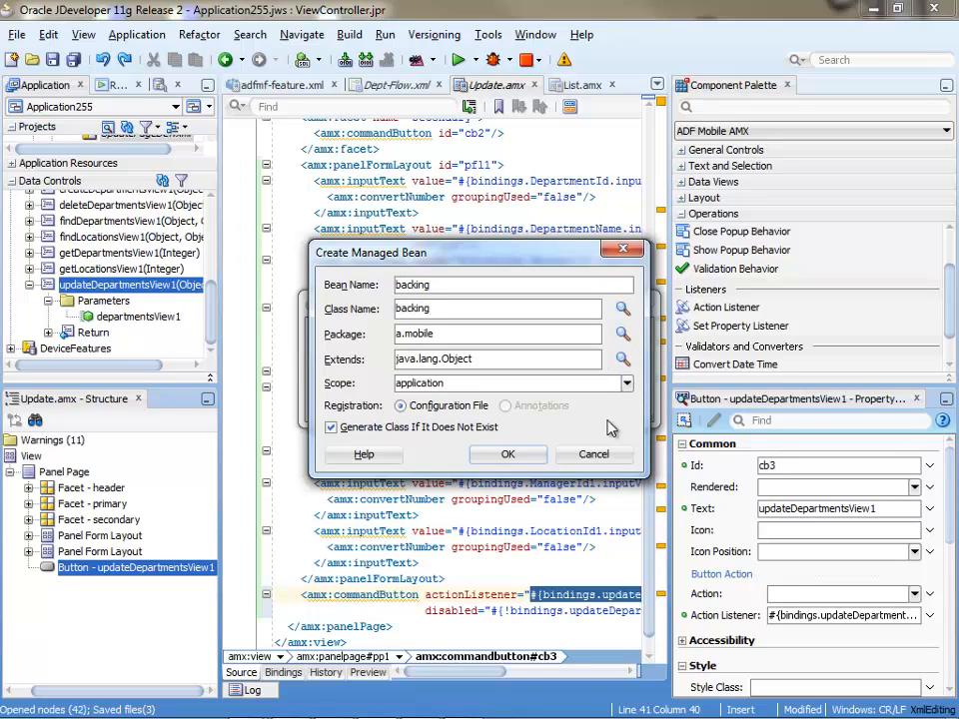
{"action": "left_click", "coordinate": [627, 384]}
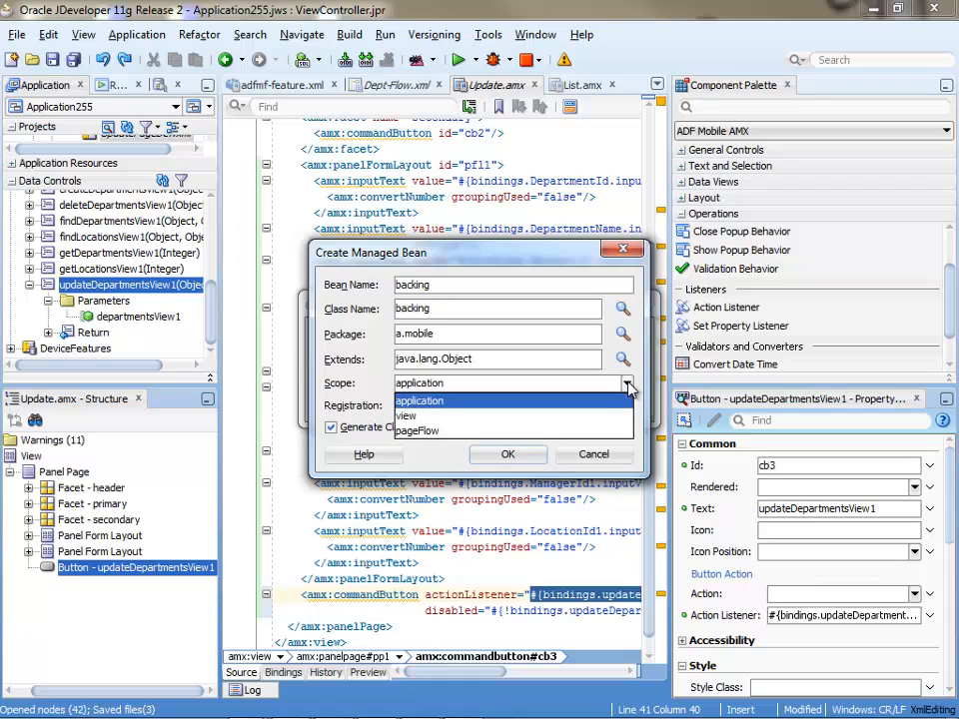
{"action": "left_click", "coordinate": [405, 414]}
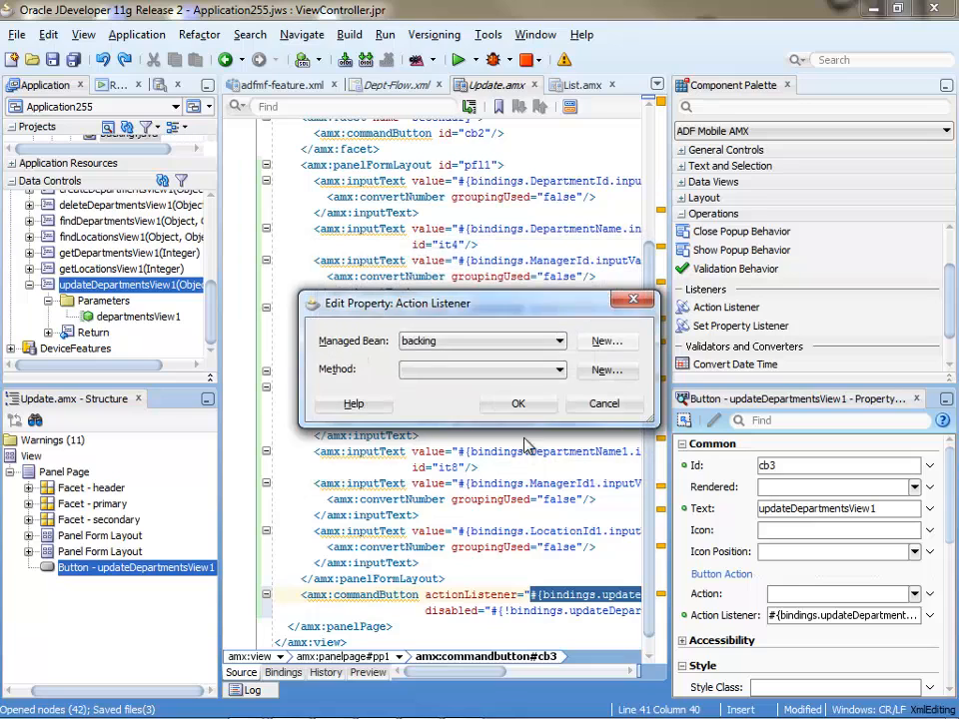
- Create a new listener method named copyAndUpdate and confirm it
{"action": "left_click", "coordinate": [607, 369]}
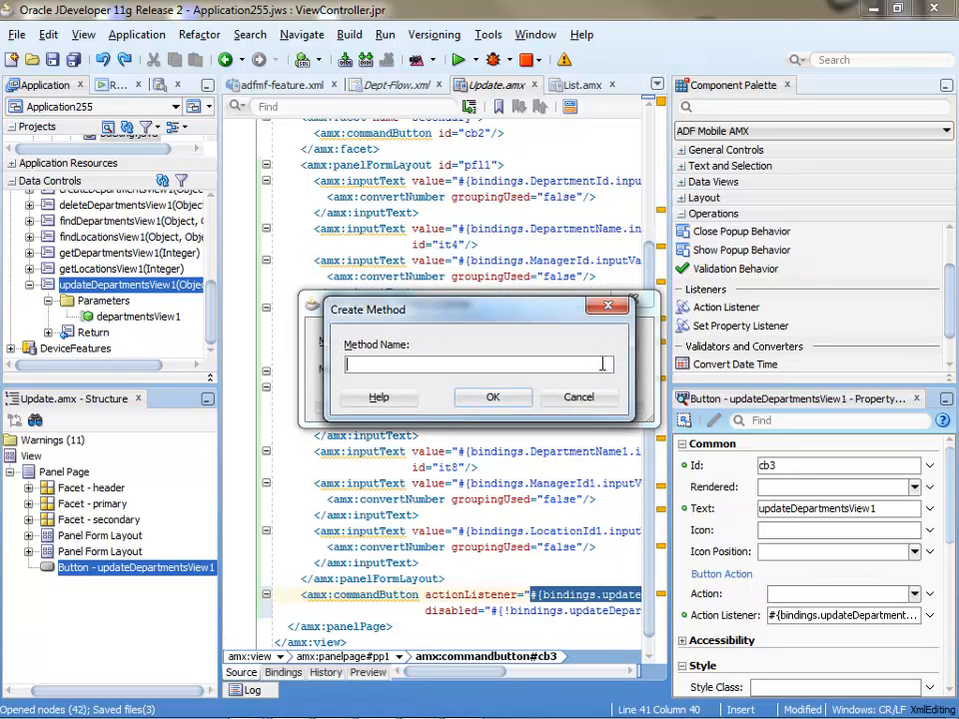
{"action": "type", "text": "copyAnd"}
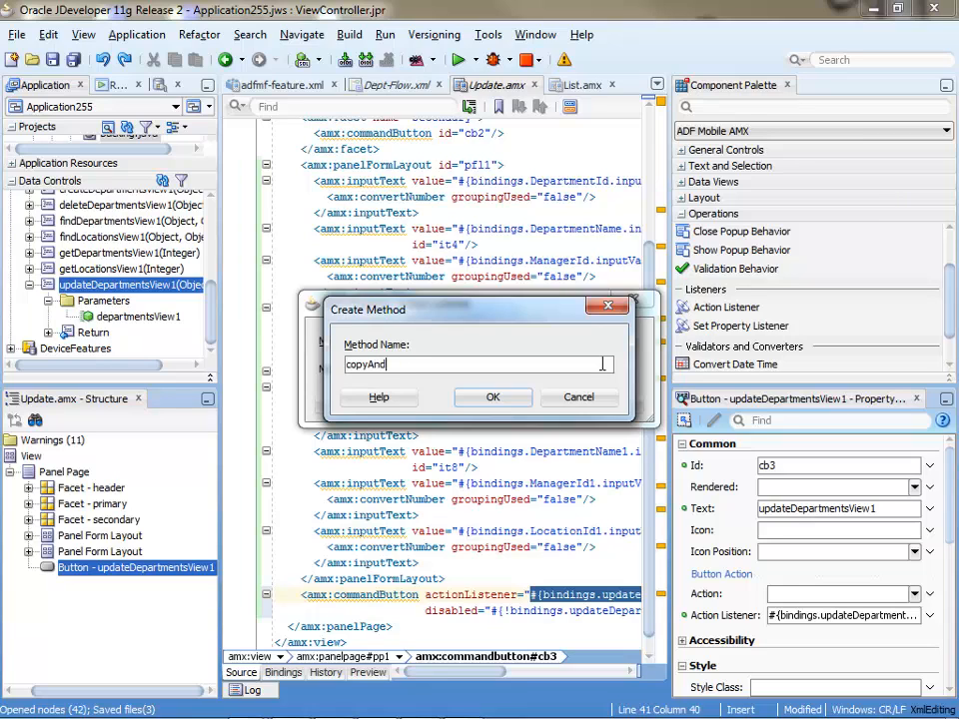
{"action": "type", "text": "Update"}
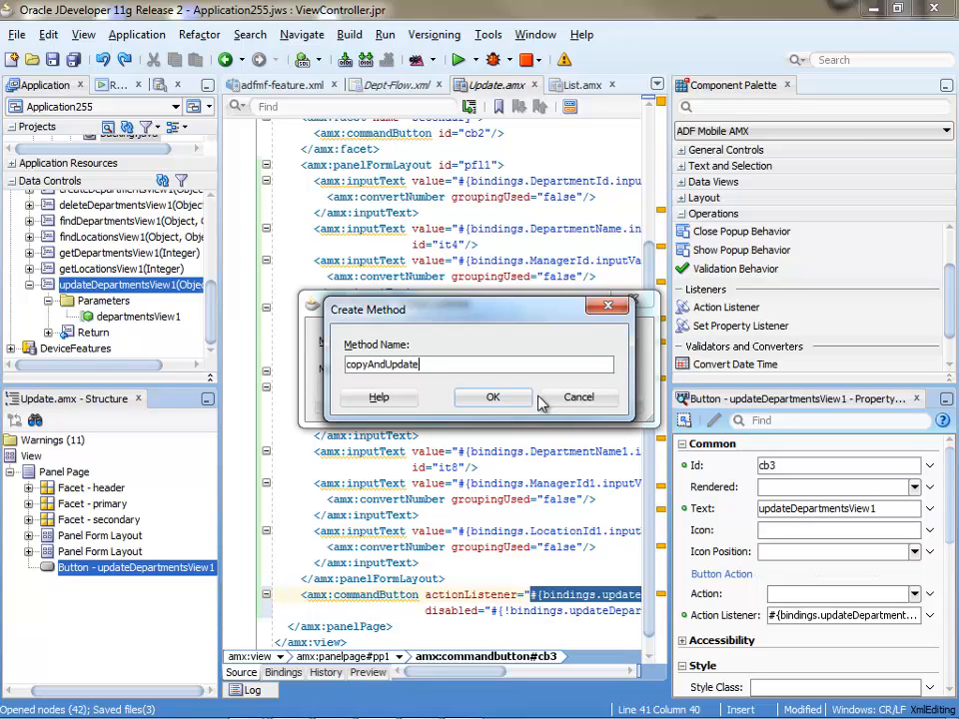
{"action": "left_click", "coordinate": [492, 395]}
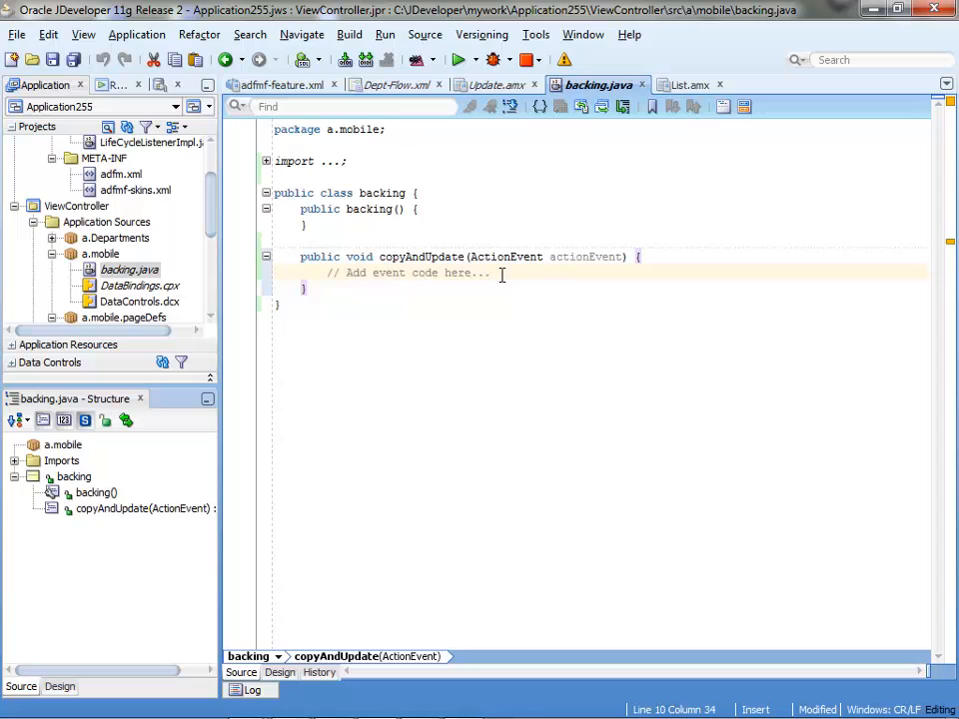
- Paste the copyAndUpdate body using AdfmfJavaUtilities value and method expressions into backing.java
{"action": "key", "text": "alt+tab"}
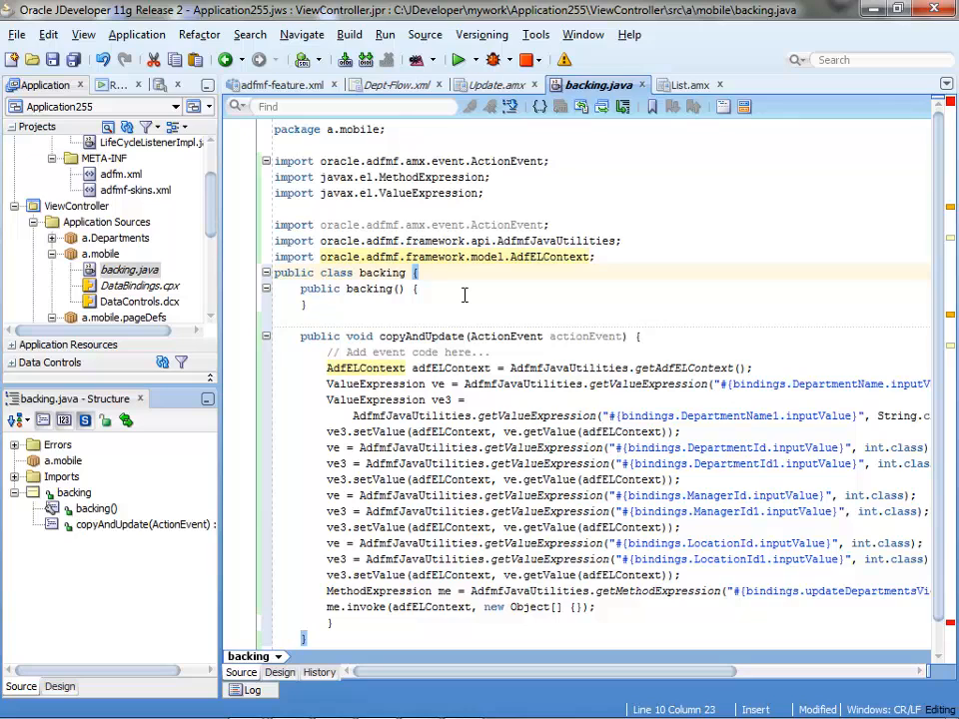
- Show the Update page's bindings with the department attributes and updateDepartmentsView1 action
{"action": "left_click", "coordinate": [500, 84]}
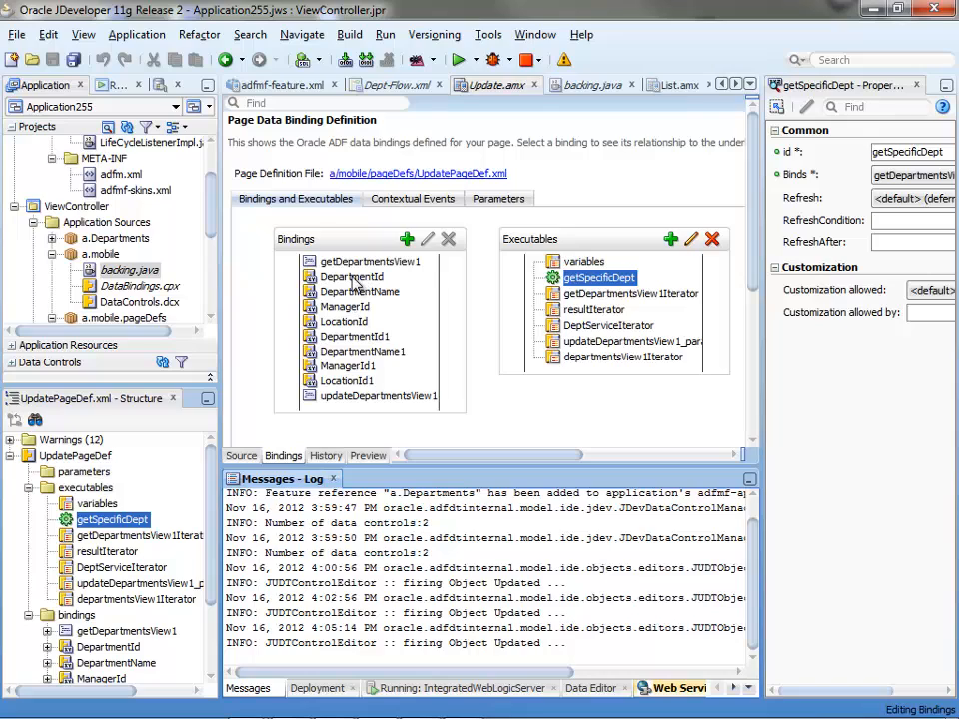
{"action": "mouse_move", "coordinate": [364, 326]}
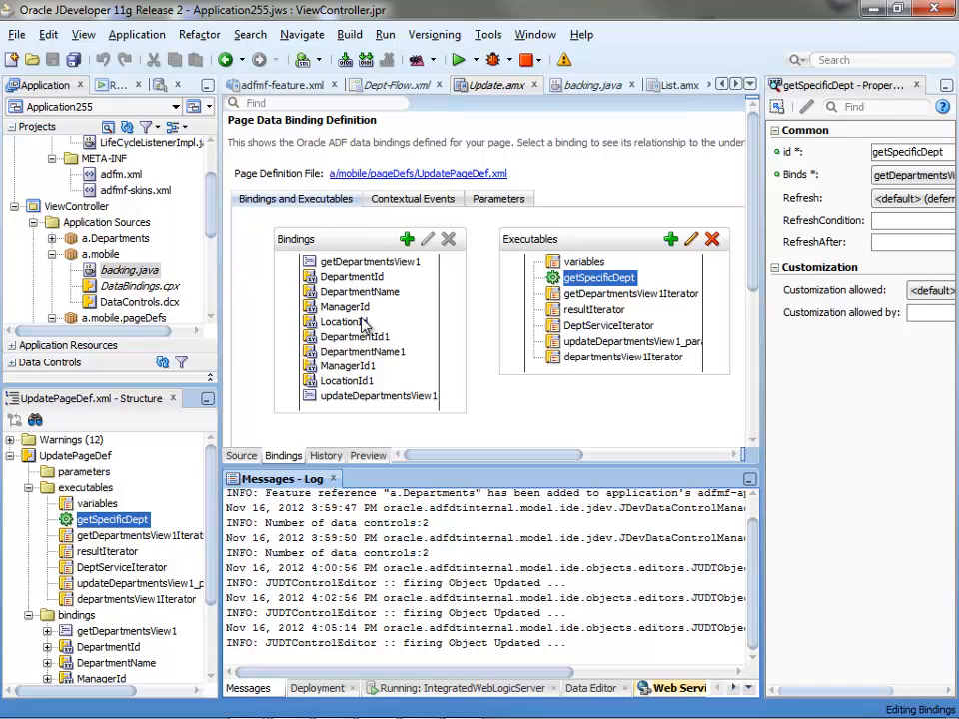
{"action": "mouse_move", "coordinate": [364, 352]}
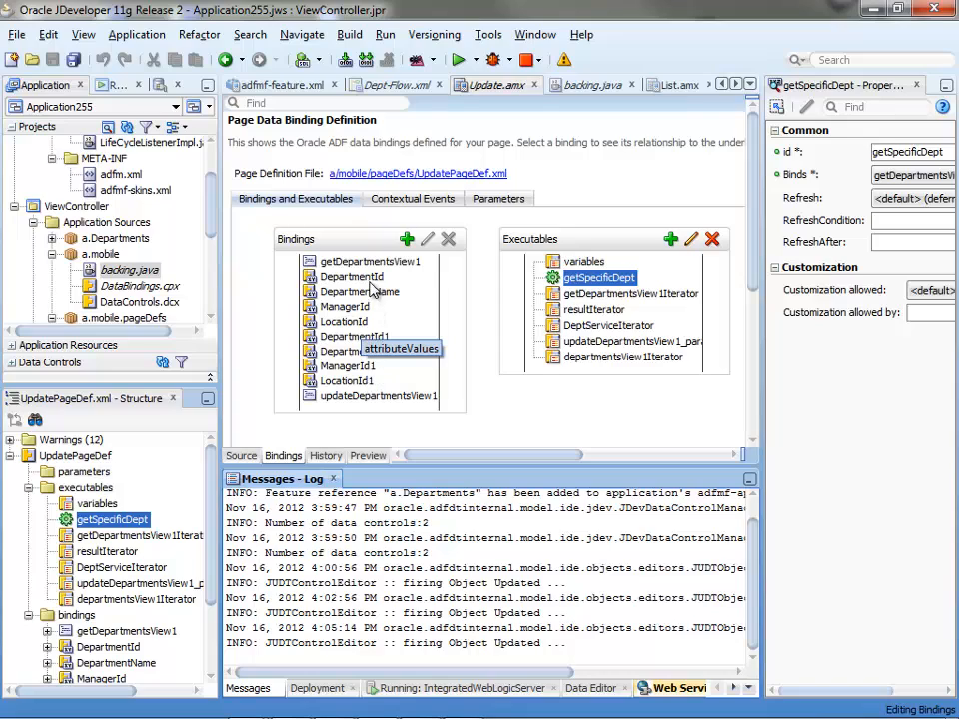
{"action": "mouse_move", "coordinate": [376, 328]}
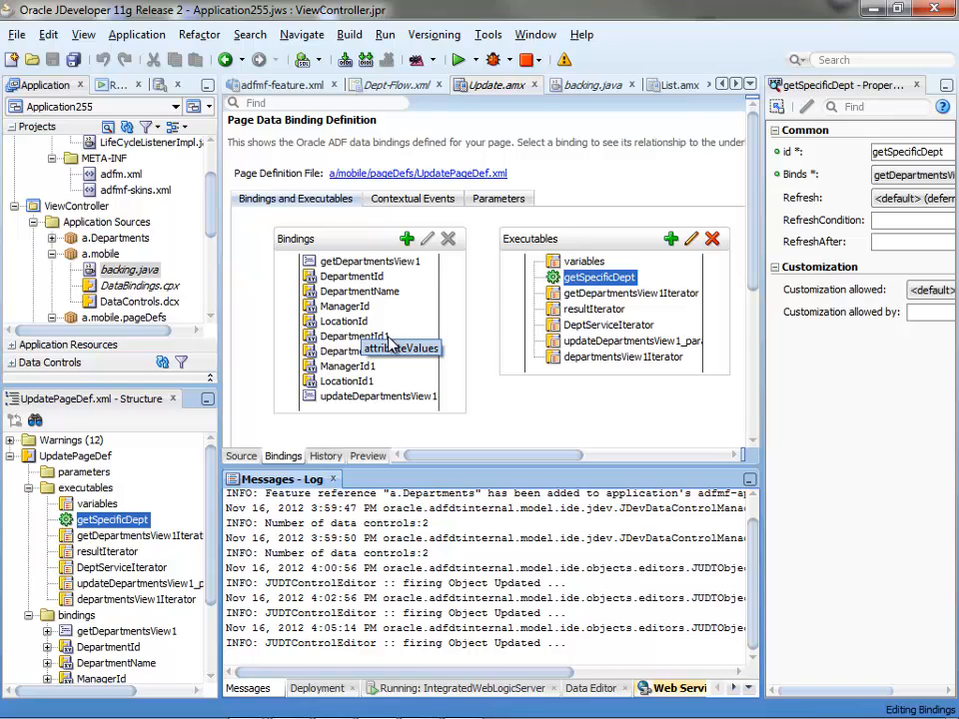
{"action": "mouse_move", "coordinate": [377, 396]}
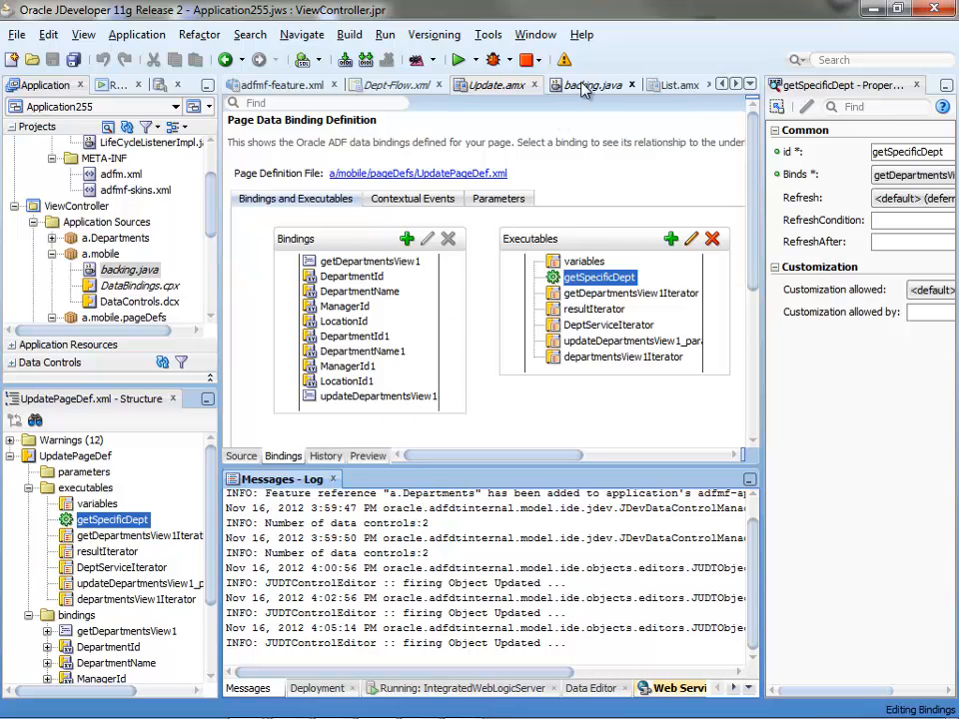
- Show backing.java to read the copyAndUpdate code and its AdfmfJavaUtilities value expressions
{"action": "left_click", "coordinate": [592, 84]}
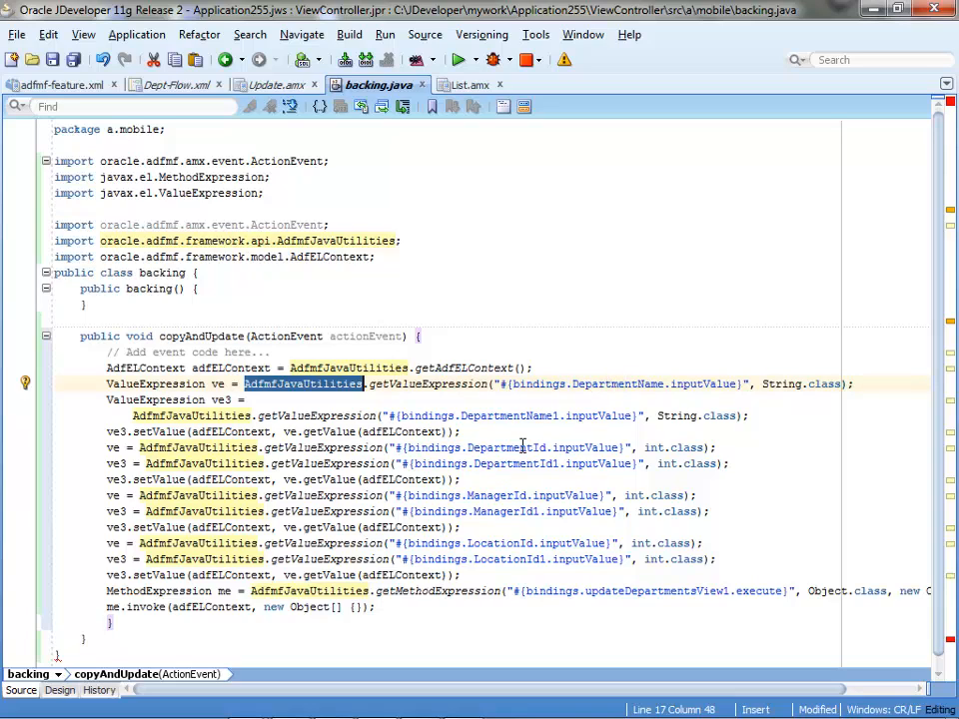
{"action": "mouse_move", "coordinate": [516, 511]}
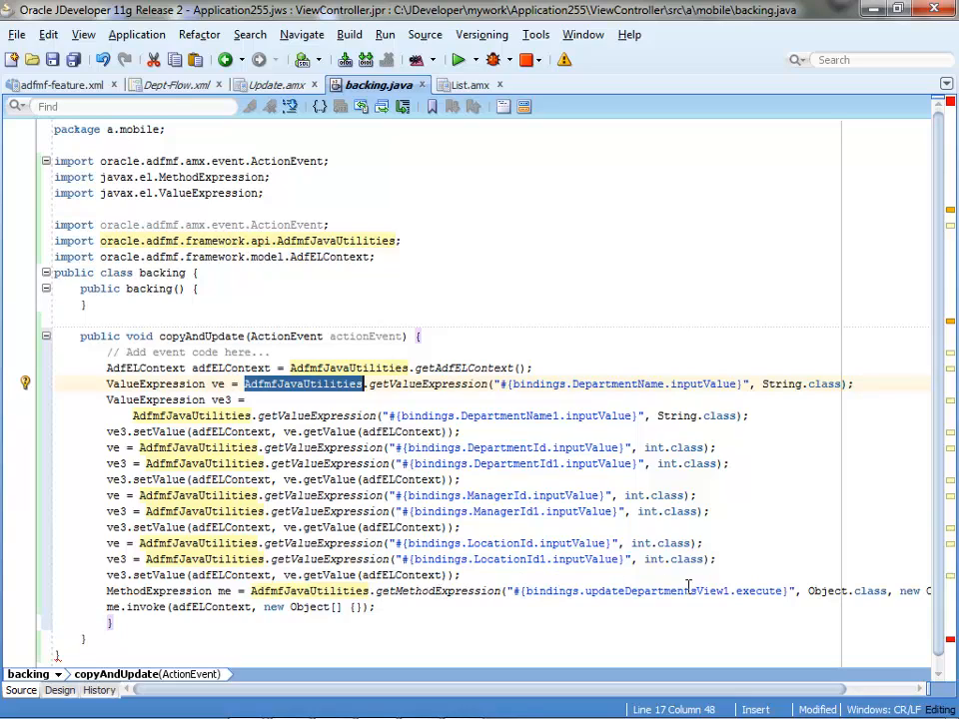
{"action": "mouse_move", "coordinate": [730, 592]}
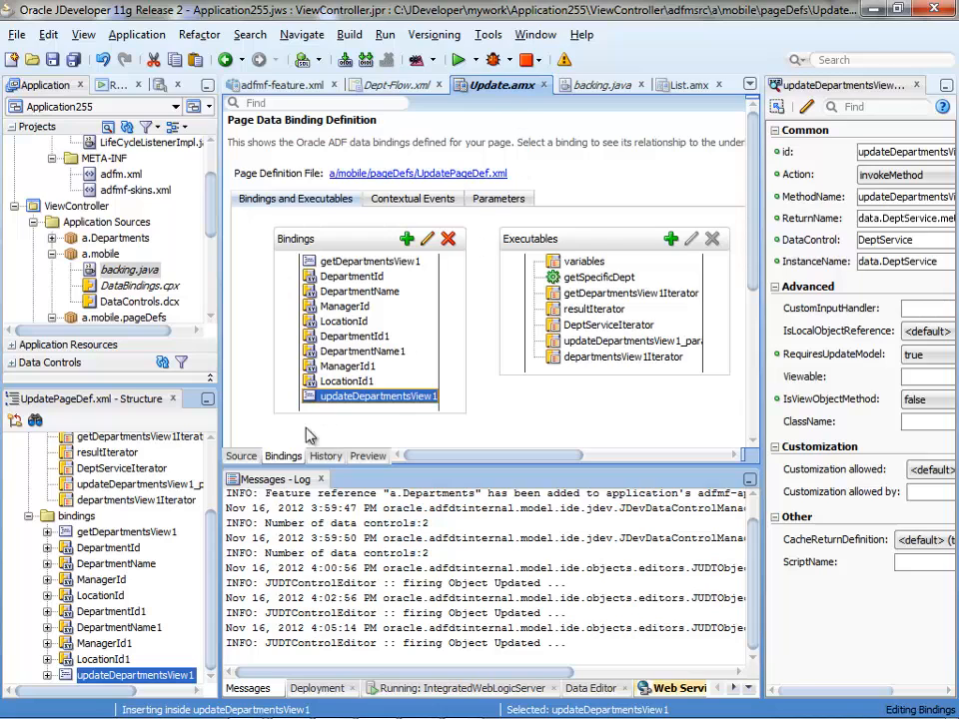
{"action": "mouse_move", "coordinate": [242, 456]}
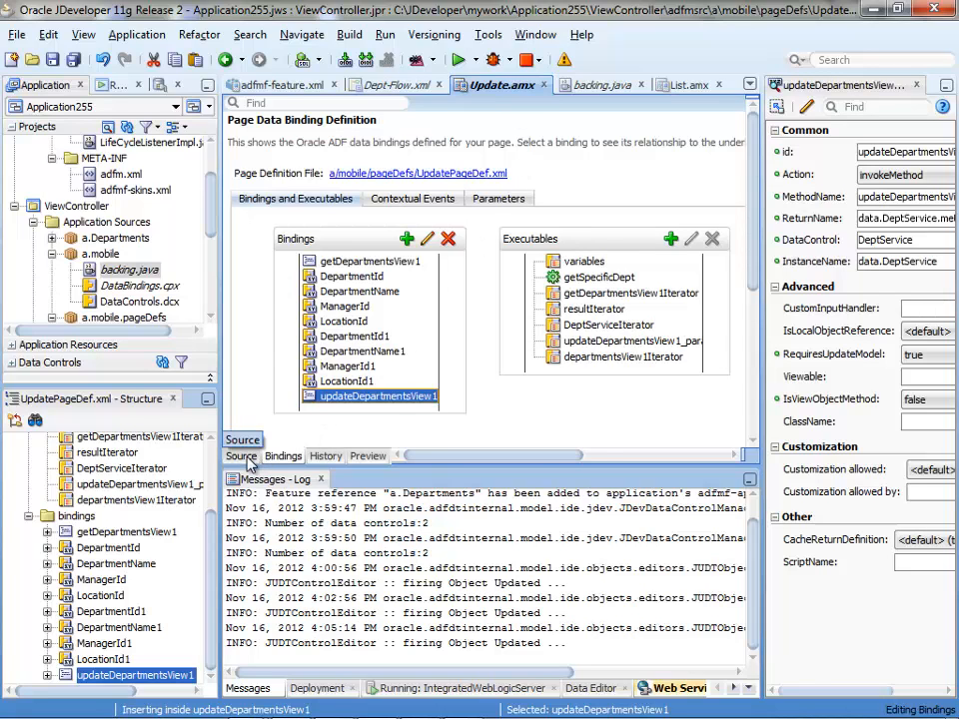
- Show the Update.amx source where the commandButton's actionListener is #{viewScope.backing.copyAndUpdate}
{"action": "left_click", "coordinate": [242, 455]}
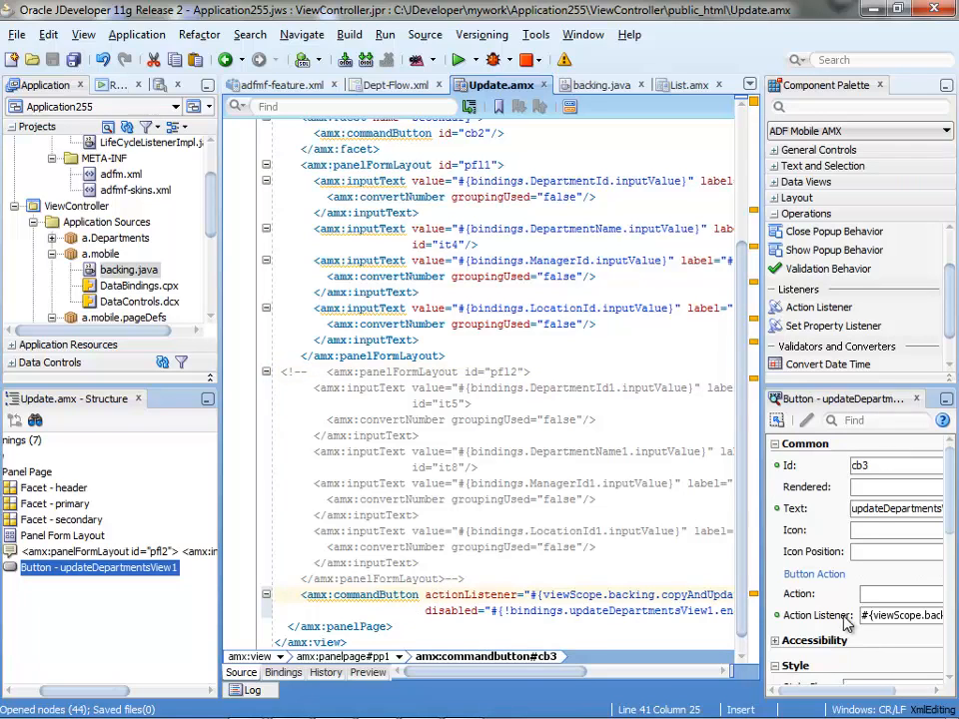
- Check the button's Action property, then bring up the Application255 menu for deployment
{"action": "left_click", "coordinate": [896, 594]}
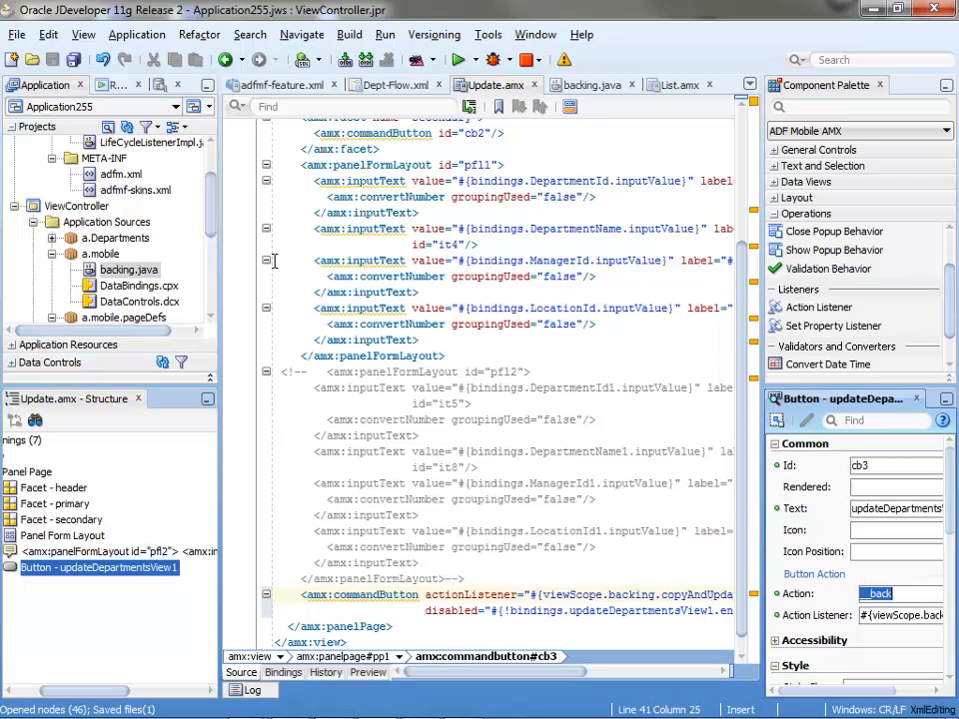
{"action": "left_click", "coordinate": [199, 107]}
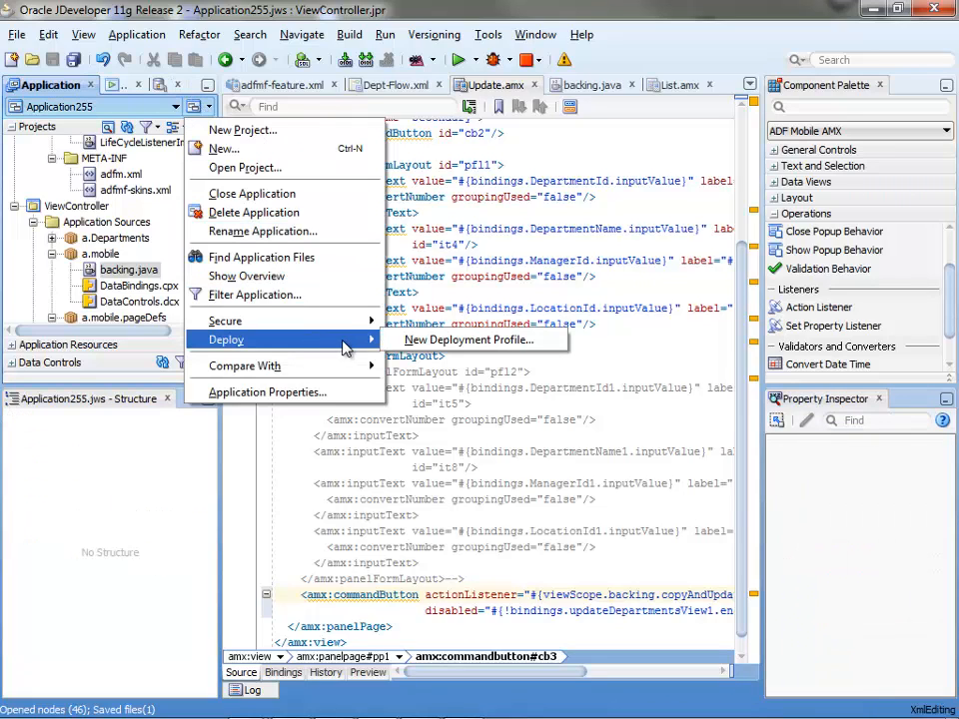
- Create an ADF Mobile for Android deployment profile and deploy the application to the device
{"action": "left_click", "coordinate": [467, 339]}
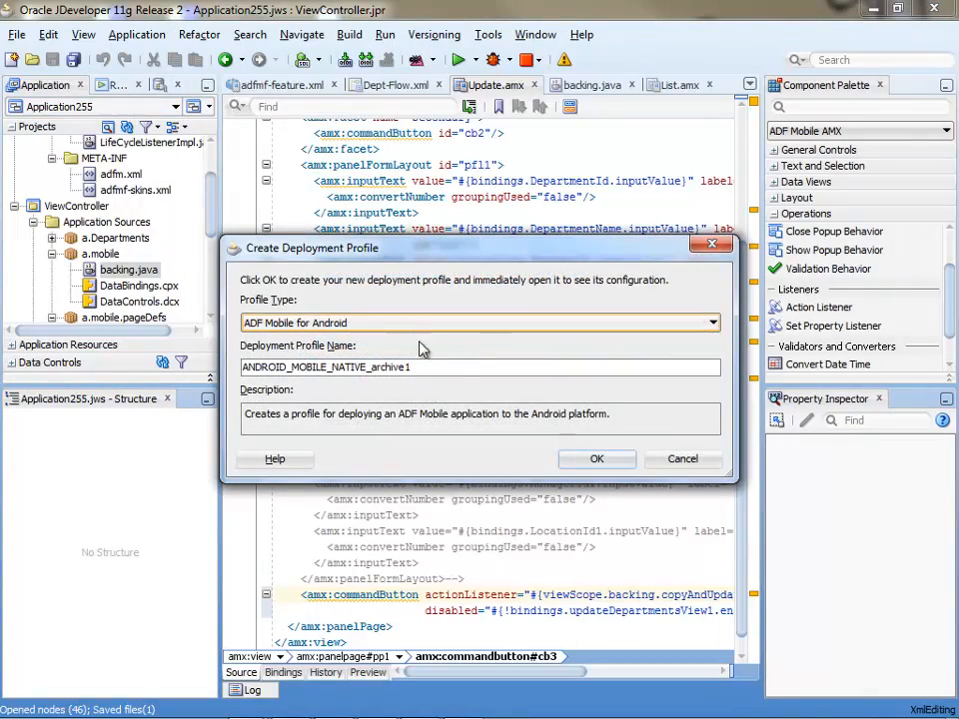
{"action": "left_click", "coordinate": [596, 457]}
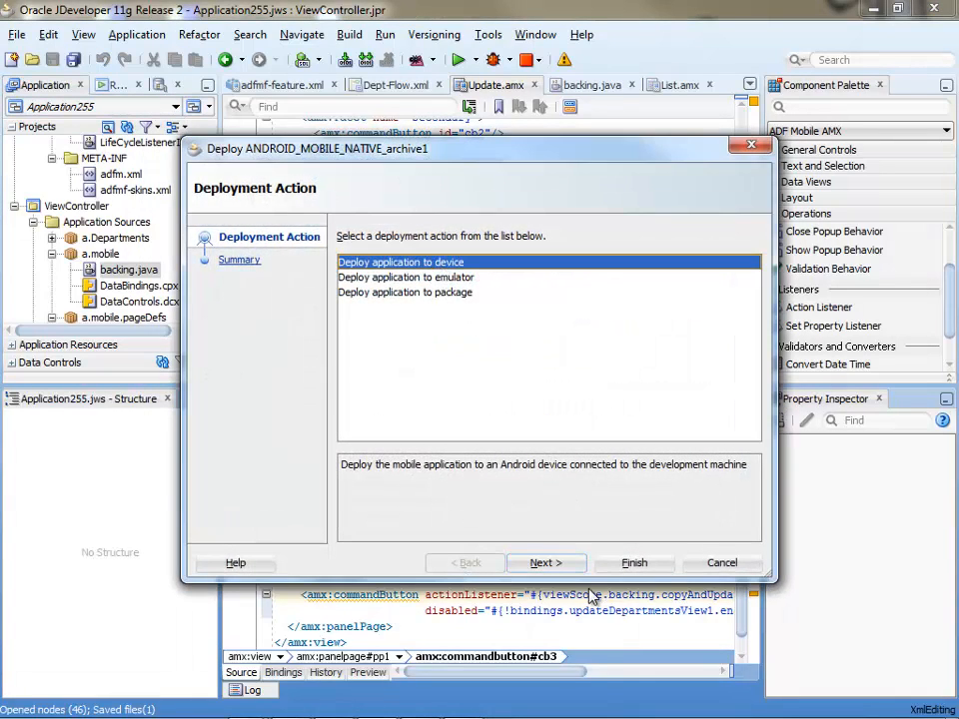
{"action": "left_click", "coordinate": [722, 563]}
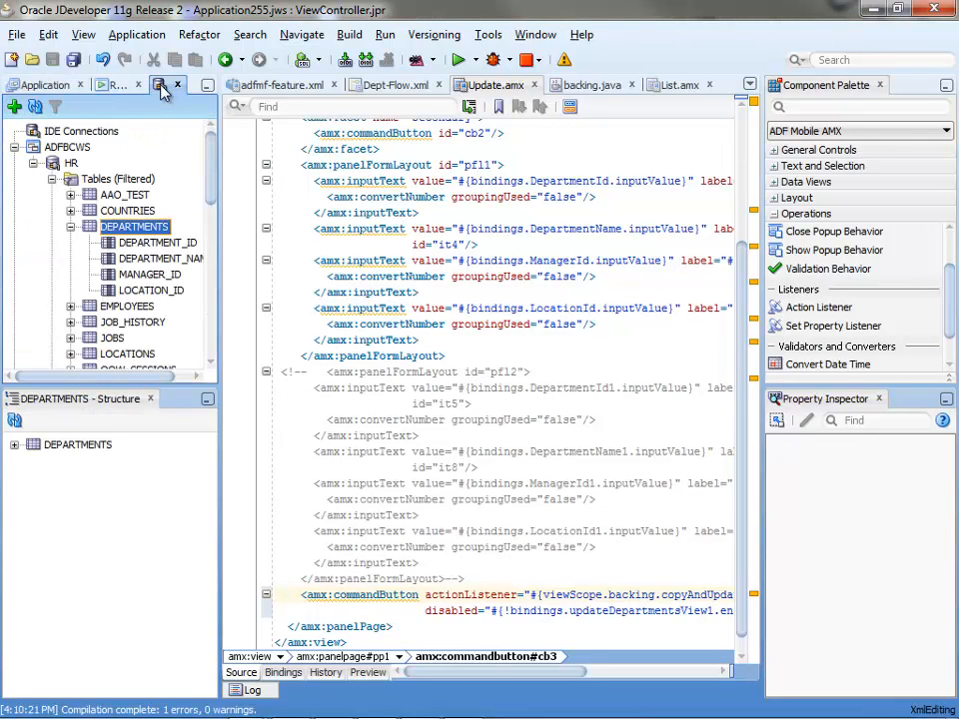
- Open the HR schema's DEPARTMENTS table and view its details
{"action": "double_click", "coordinate": [132, 226]}
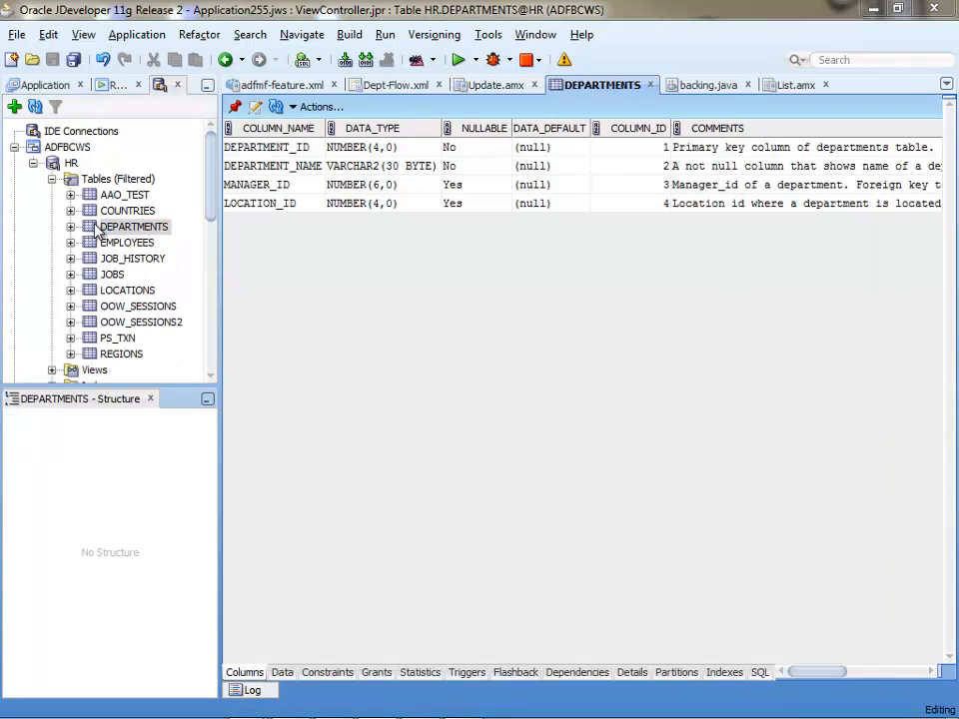
{"action": "left_click", "coordinate": [282, 672]}
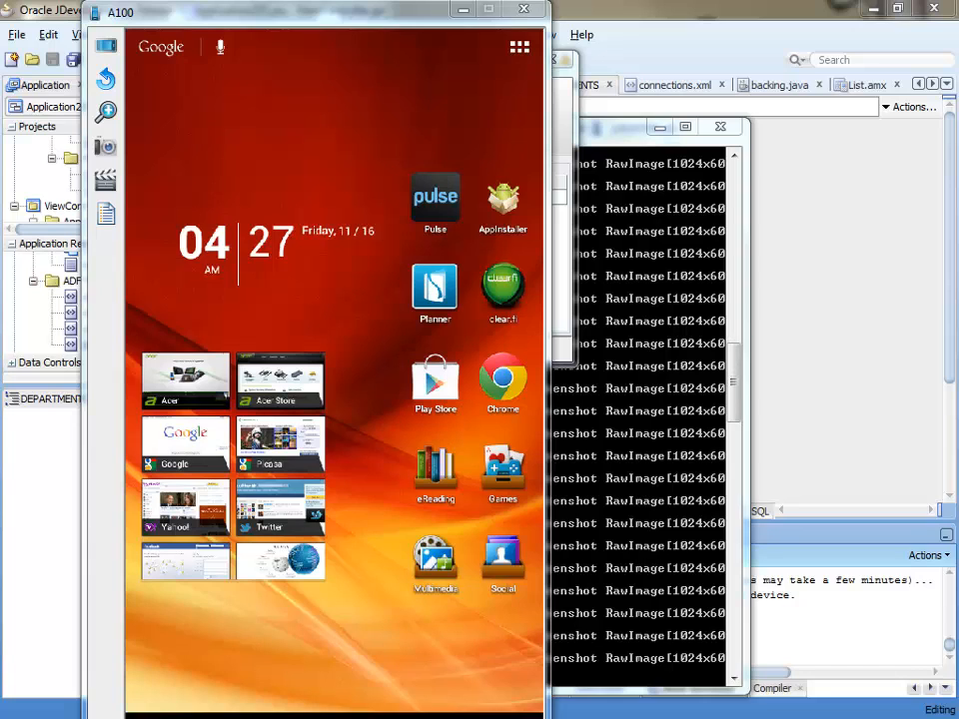
- Launch the departments app, select Shipping and edit it to Shippy, manager 101, location 1600
{"action": "left_click", "coordinate": [520, 48]}
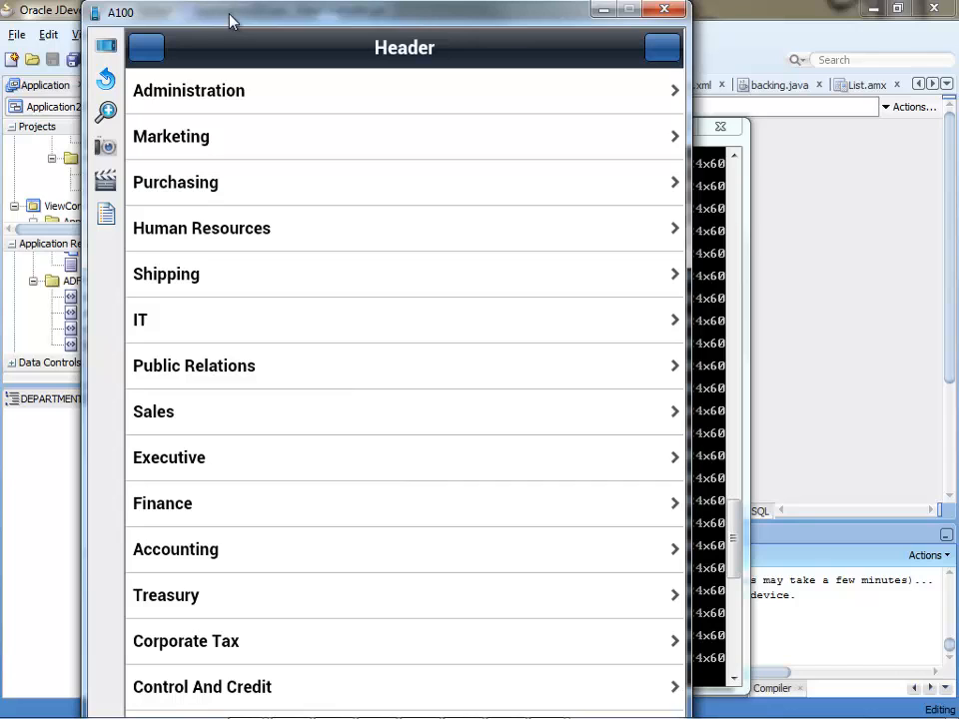
{"action": "left_click", "coordinate": [166, 273]}
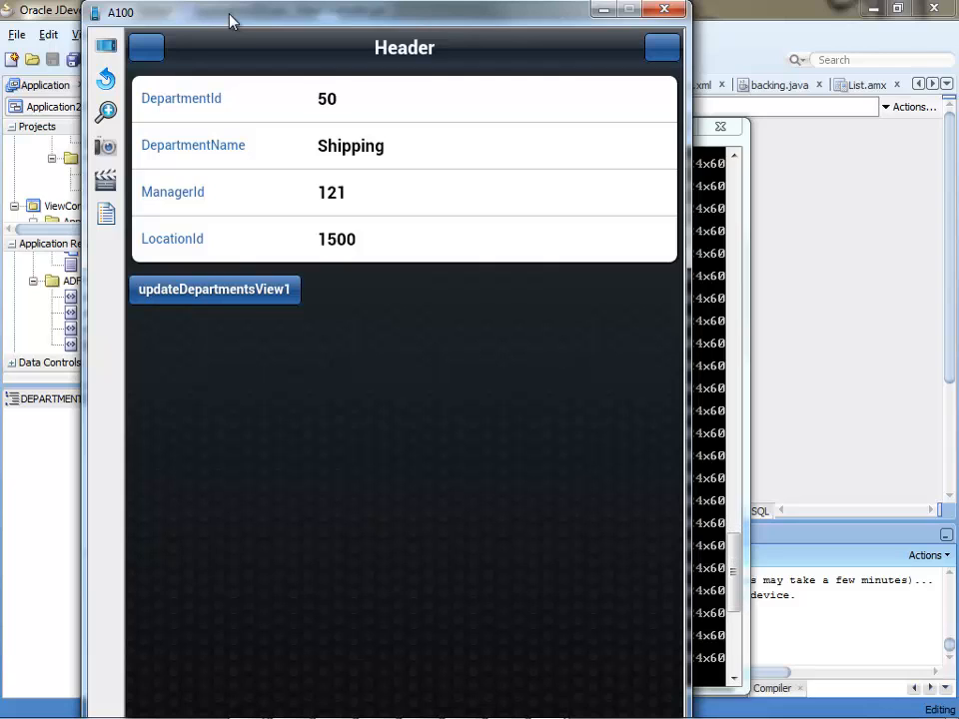
{"action": "left_click", "coordinate": [350, 146]}
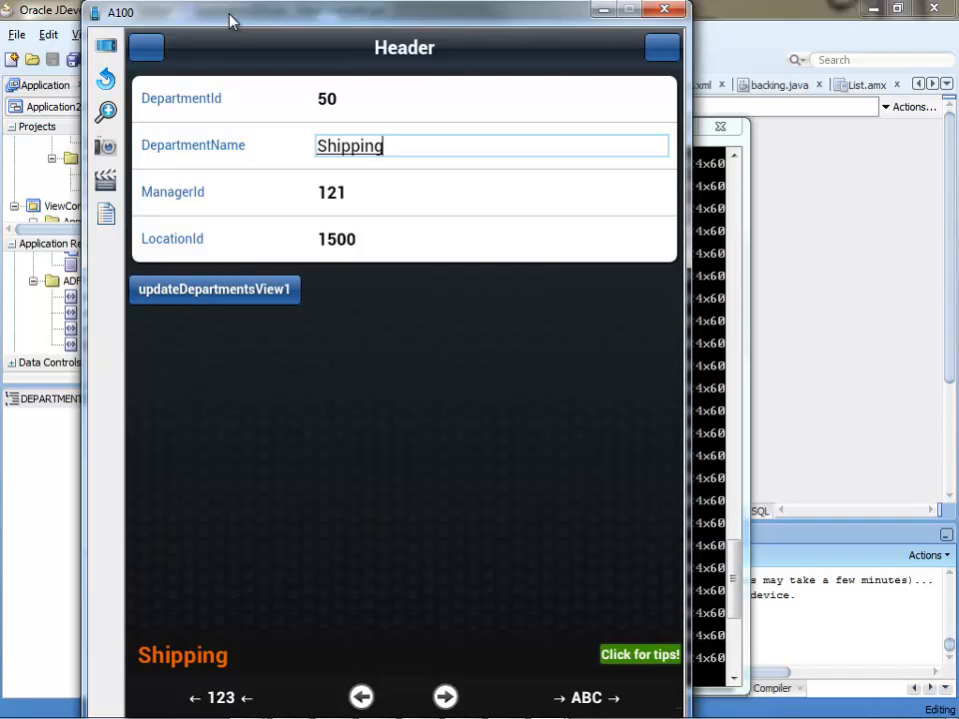
{"action": "key", "text": "Backspace"}
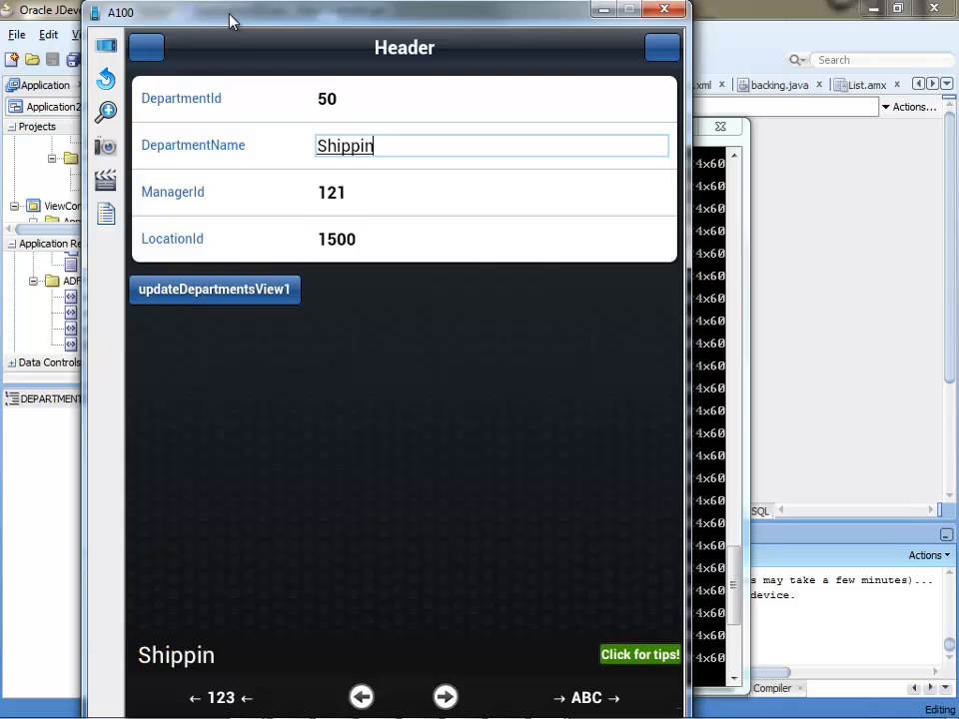
{"action": "key", "text": "backspace"}
{"action": "type", "text": "y"}
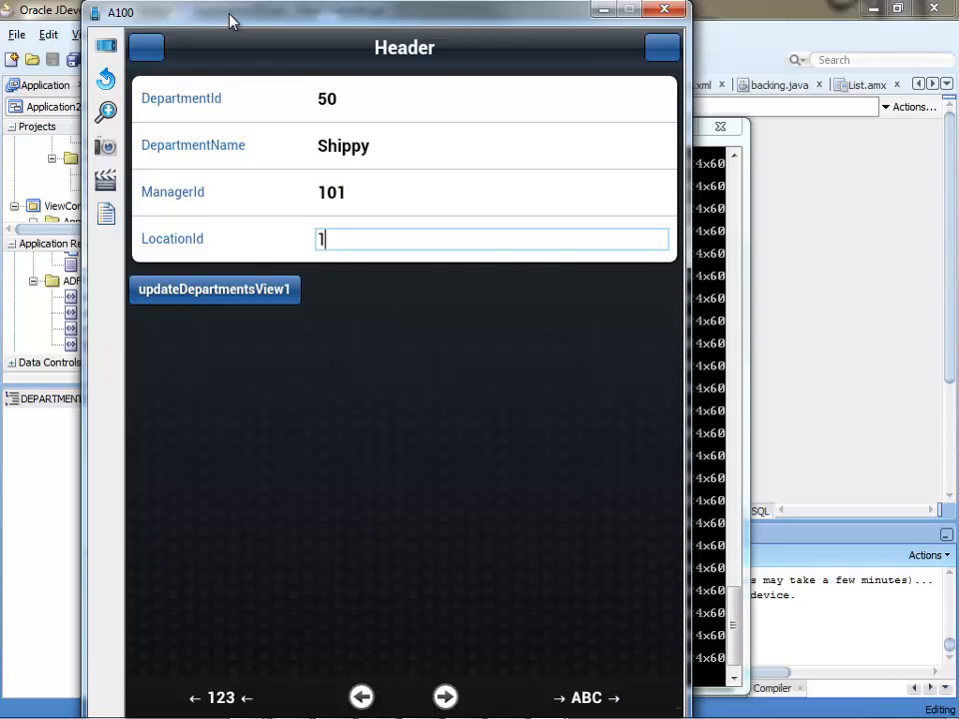
{"action": "type", "text": "60"}
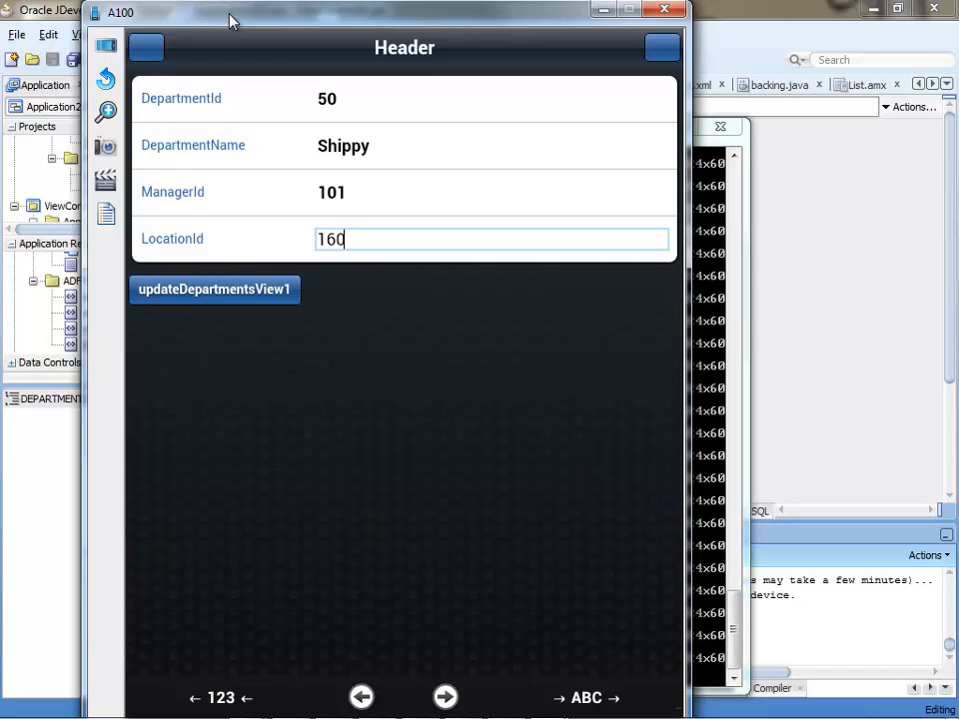
{"action": "type", "text": "0"}
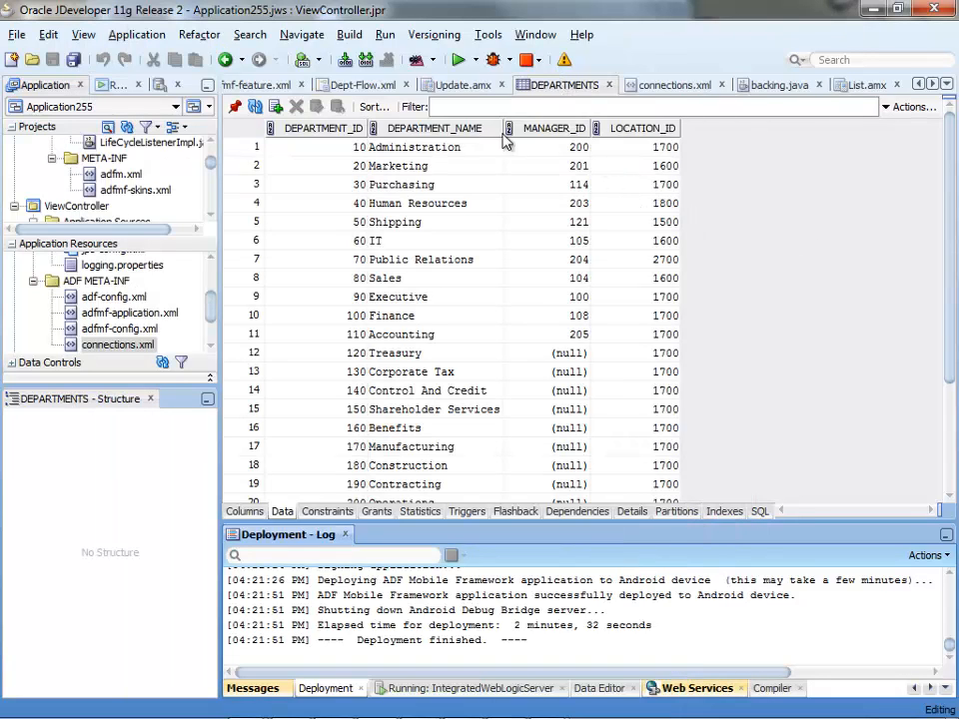
{"action": "mouse_move", "coordinate": [437, 244]}
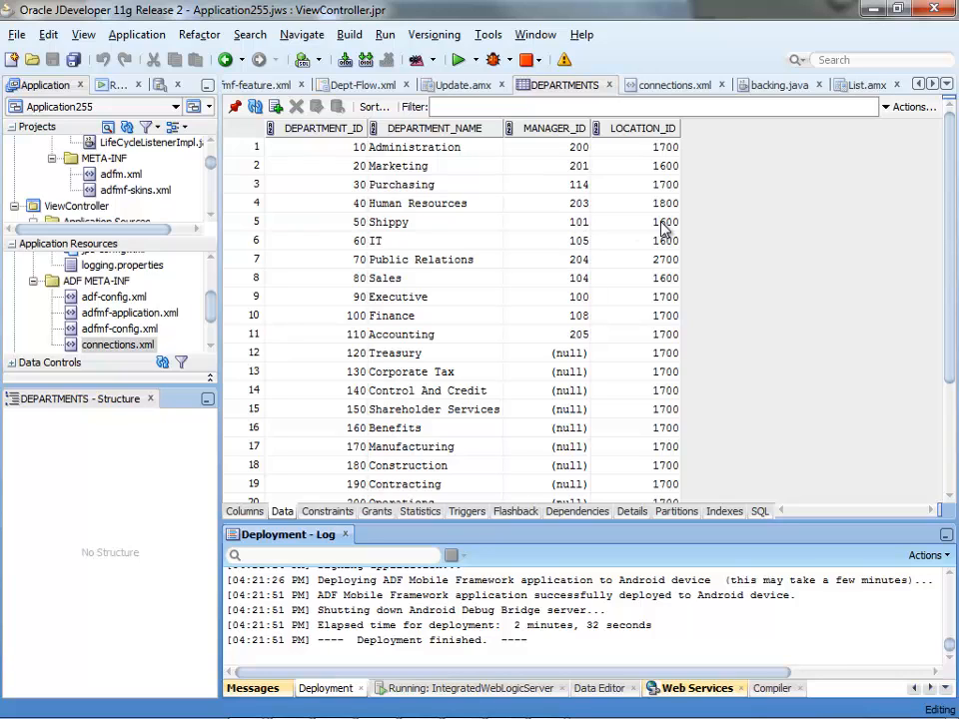
{"action": "mouse_move", "coordinate": [636, 190]}
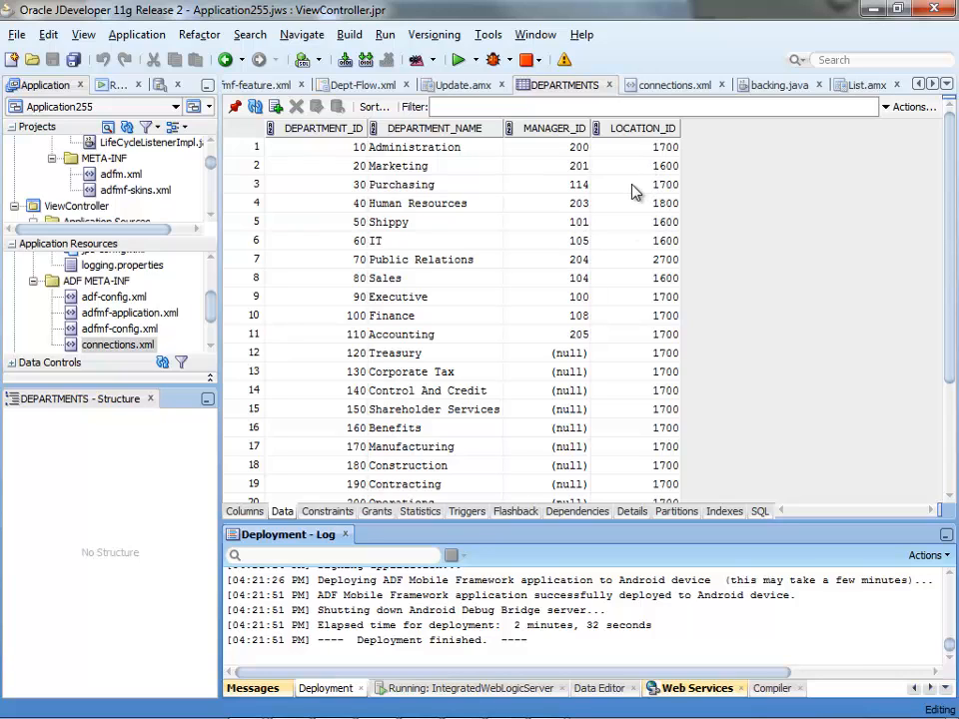
- Switch back to verify DEPARTMENTS row 50, then select the IT department in the app
{"action": "key", "text": "alt+tab"}
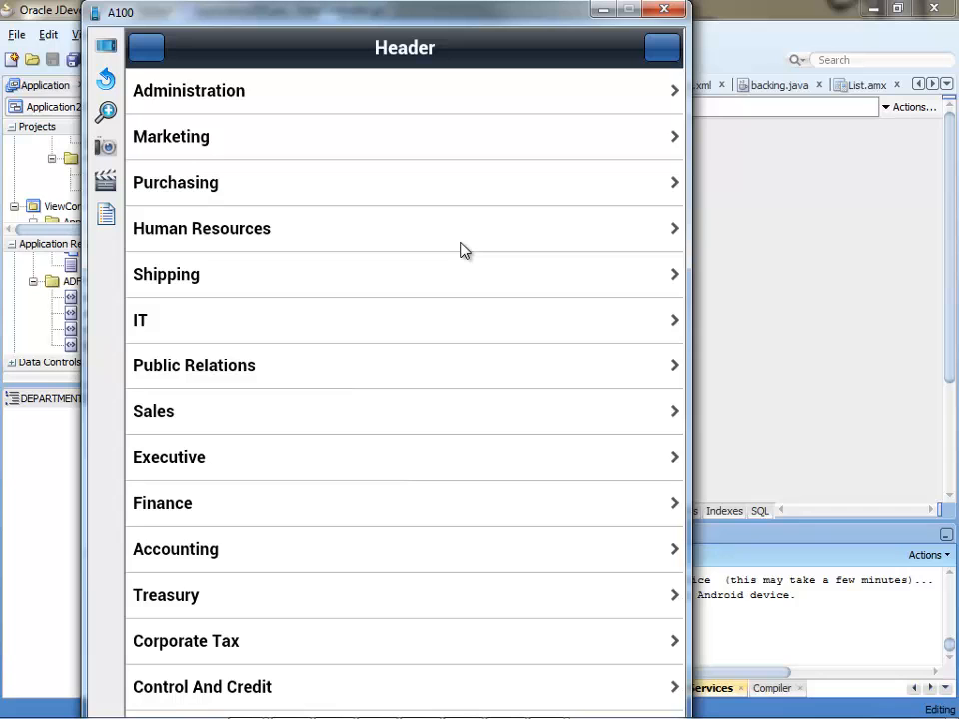
{"action": "left_click", "coordinate": [139, 320]}
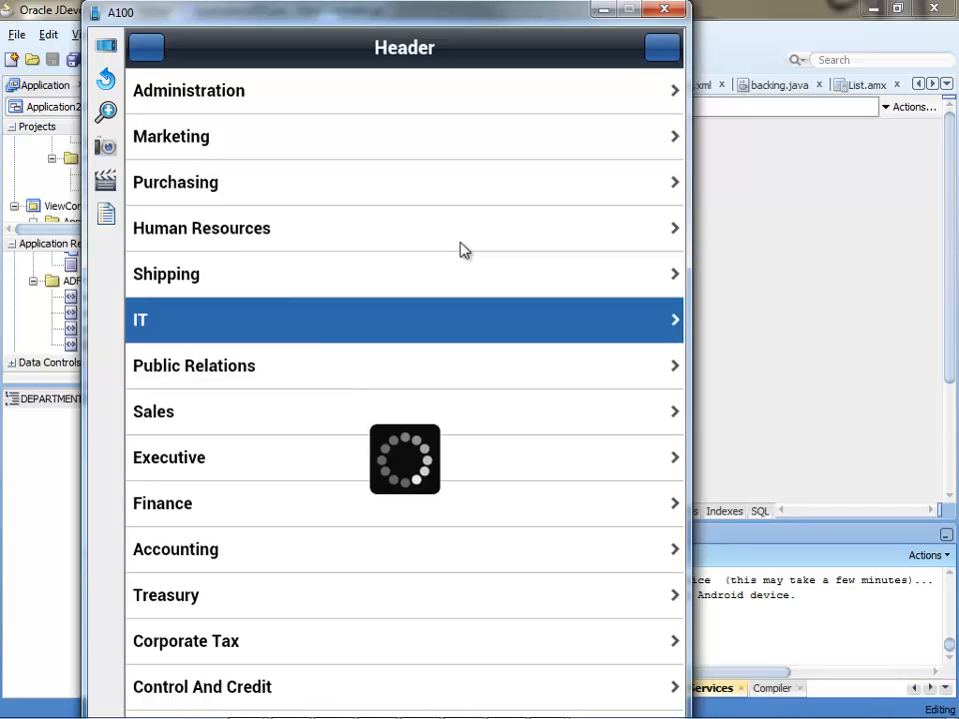